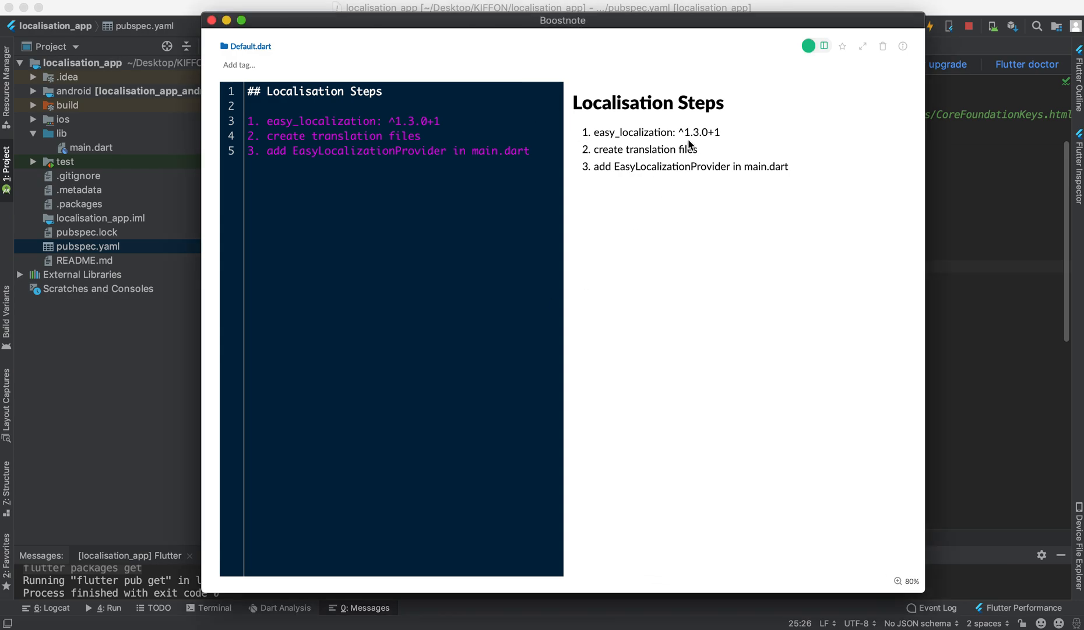
# - Highlight the easy_localization step in the localisation instructions
pyautogui.moveTo(574, 103); pyautogui.dragTo(789, 166)
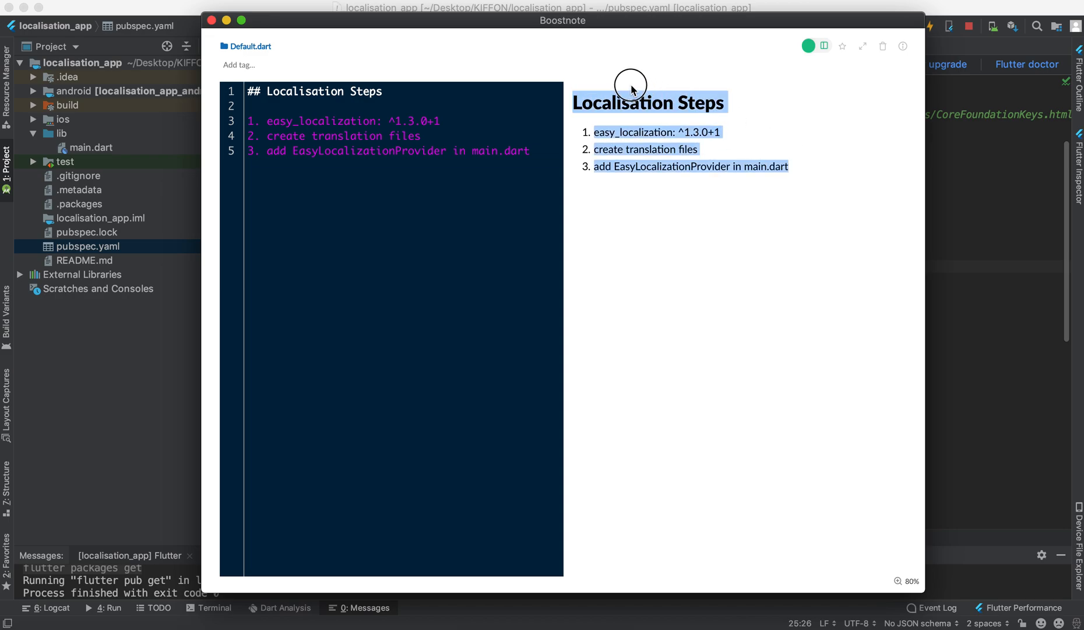
pyautogui.click(769, 166)
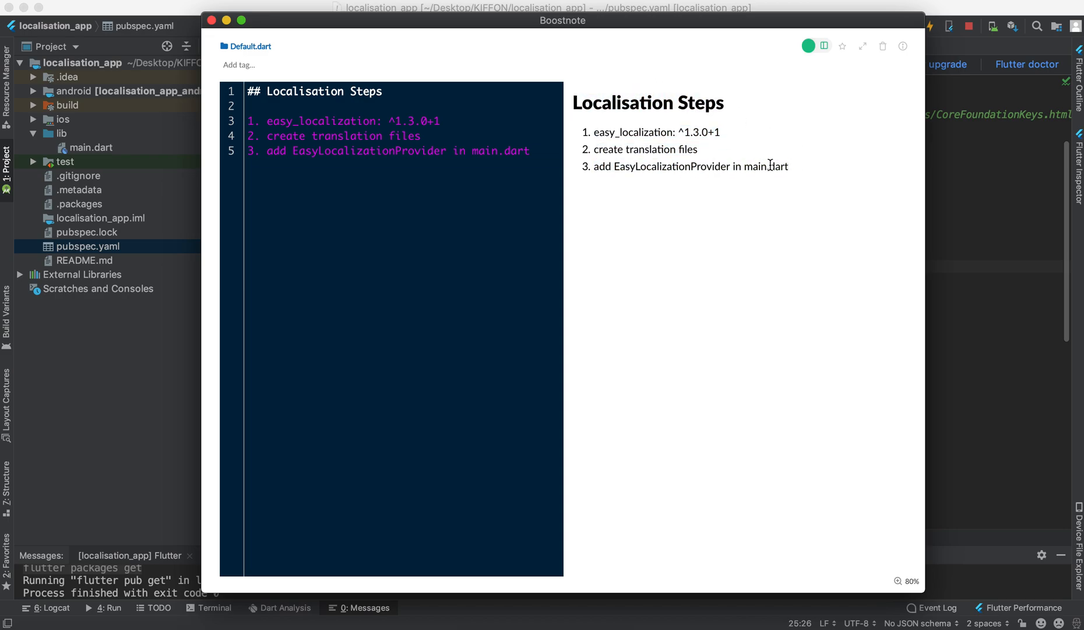
pyautogui.moveTo(588, 133); pyautogui.dragTo(788, 166)
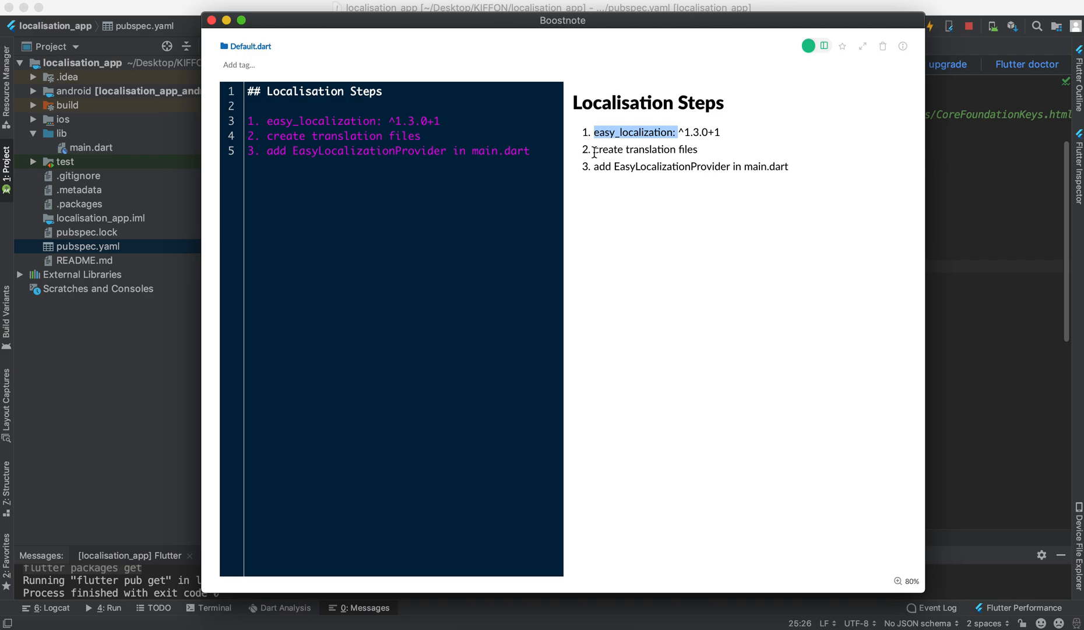
pyautogui.moveTo(870, 10)
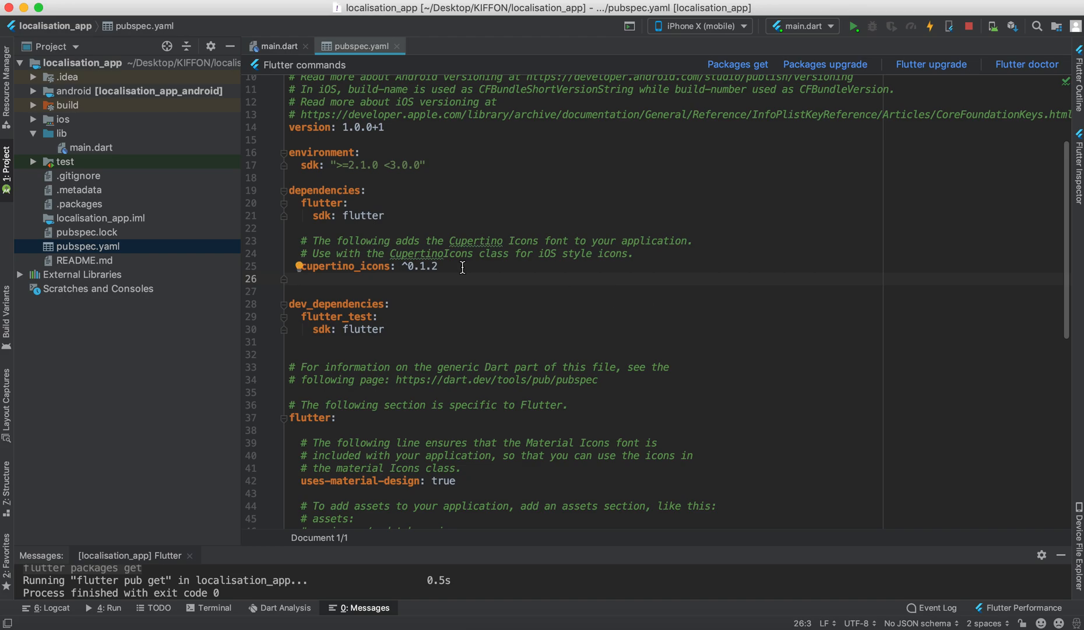
# - Add easy_localization: ^1.3.0+1 under pubspec.yaml dependencies and run Packages get
pyautogui.write('easy_localization: ^1.3.0+1')
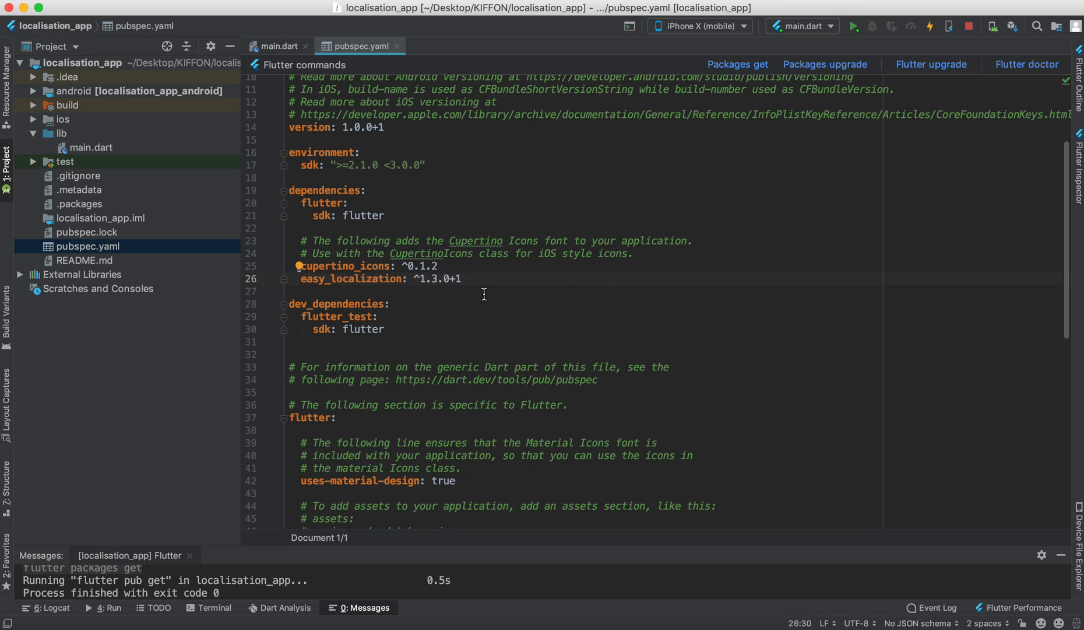
pyautogui.doubleClick(435, 278)
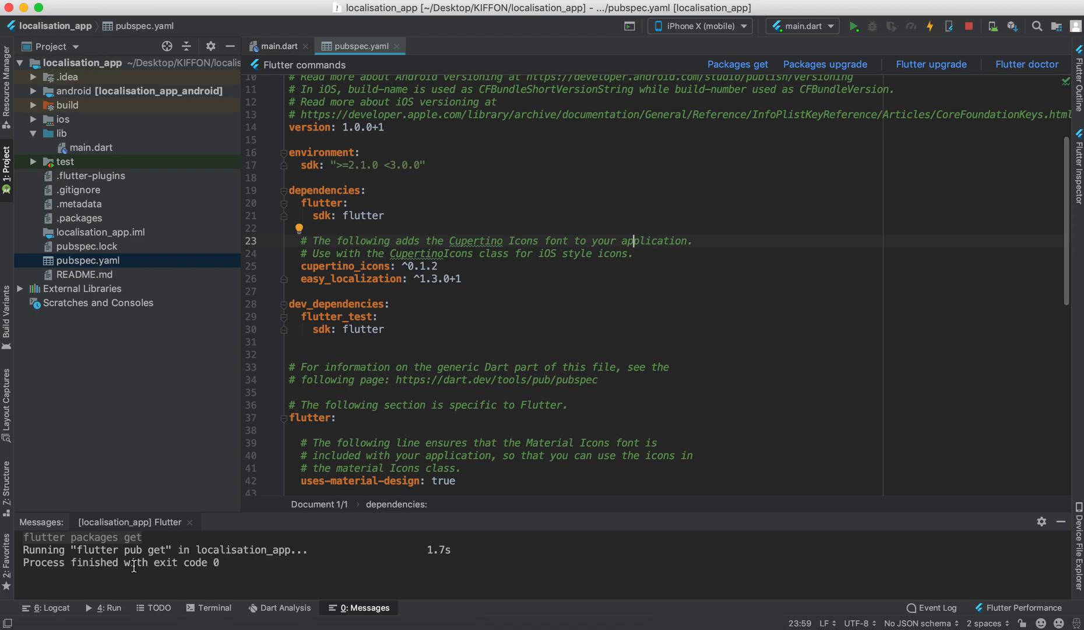
pyautogui.click(82, 63)
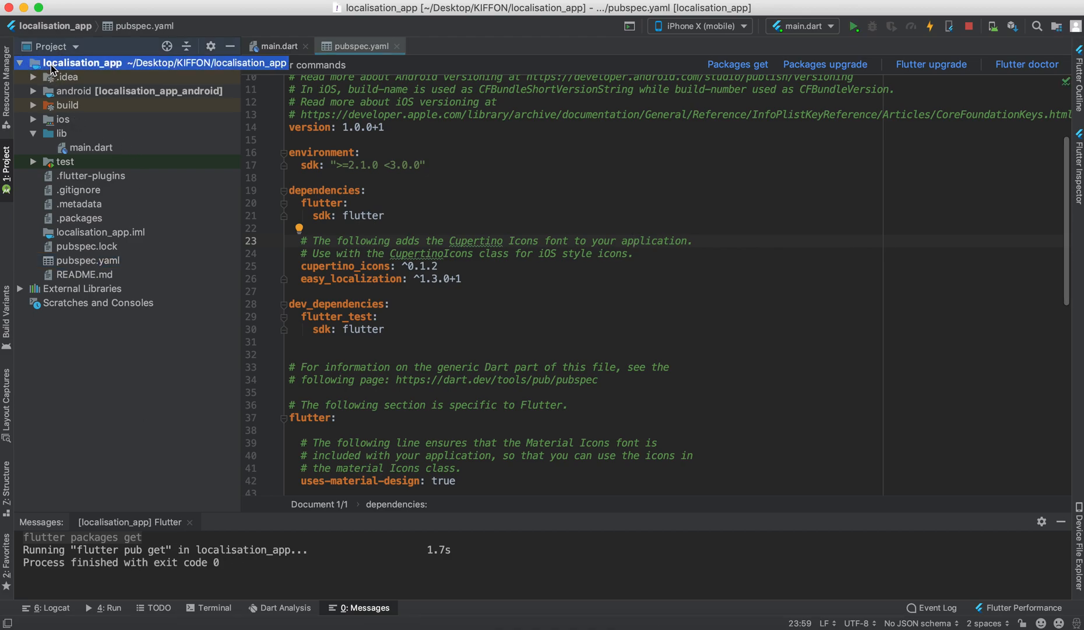
# - Create an assets directory at the localisation_app project root
pyautogui.rightClick(81, 63)
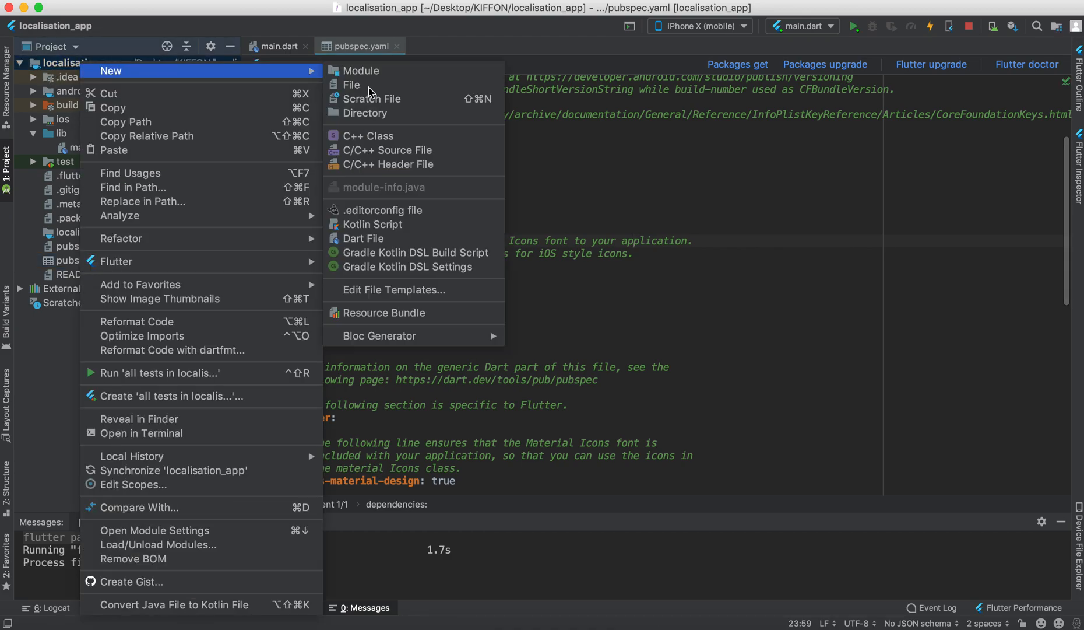
pyautogui.click(365, 112)
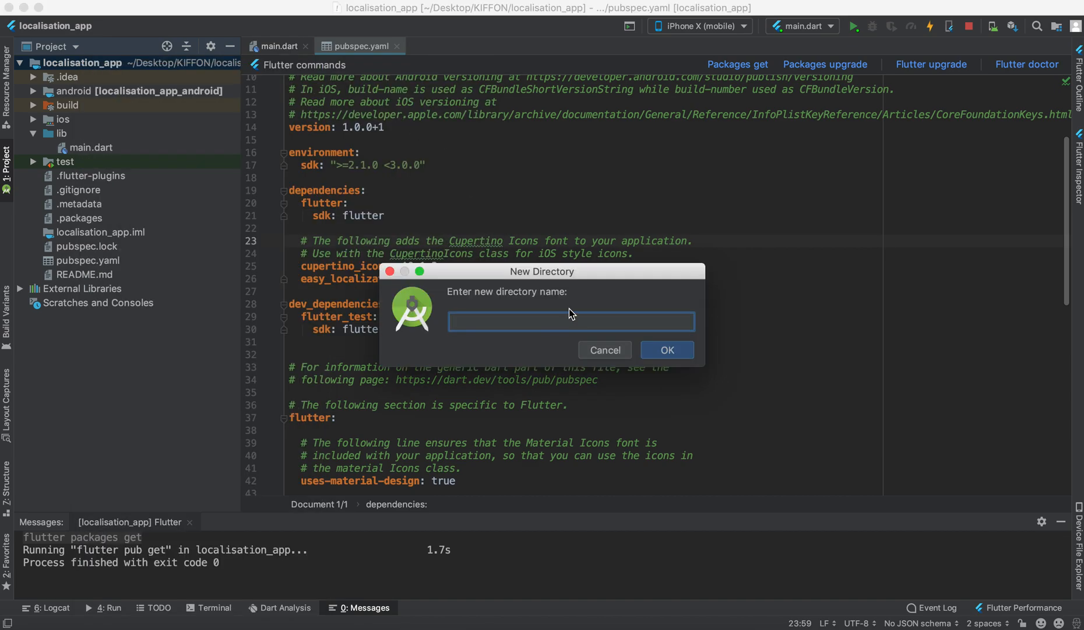
pyautogui.write('assets')
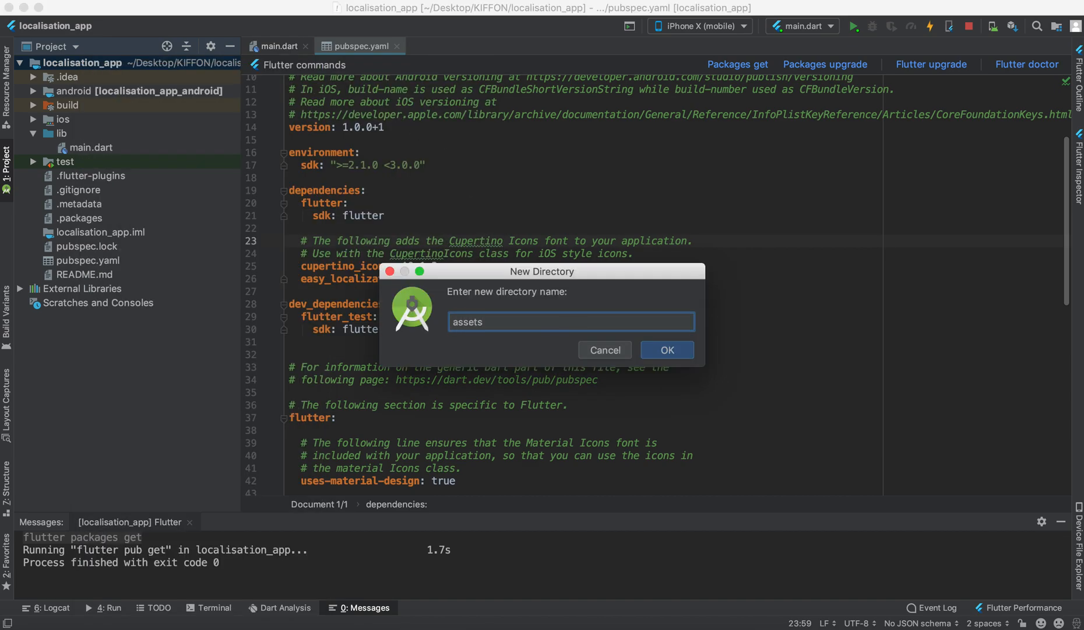
pyautogui.click(666, 349)
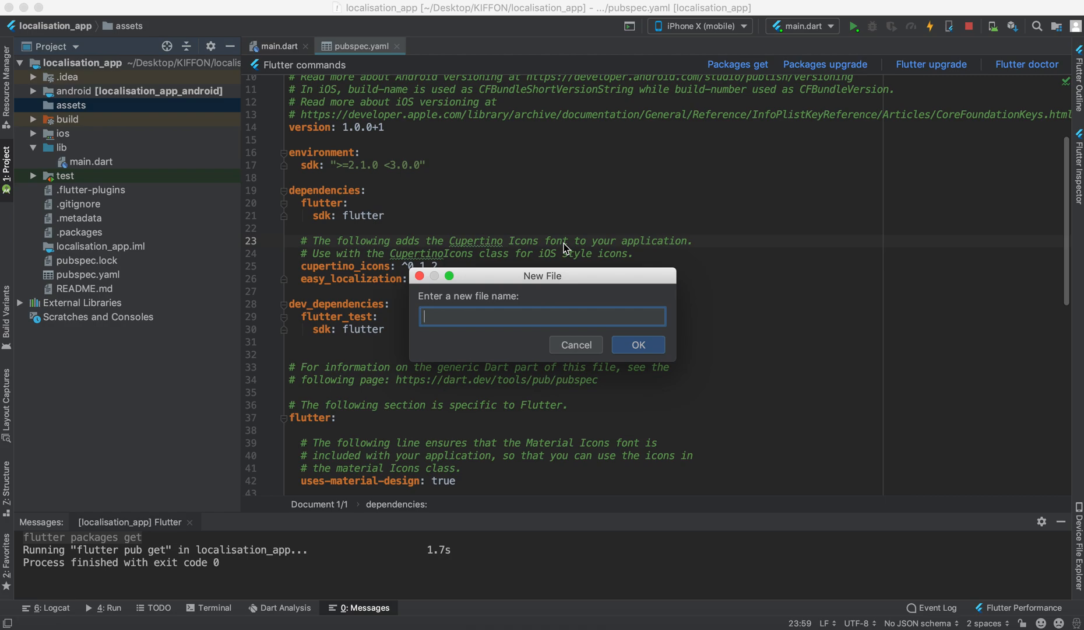
pyautogui.moveTo(566, 308)
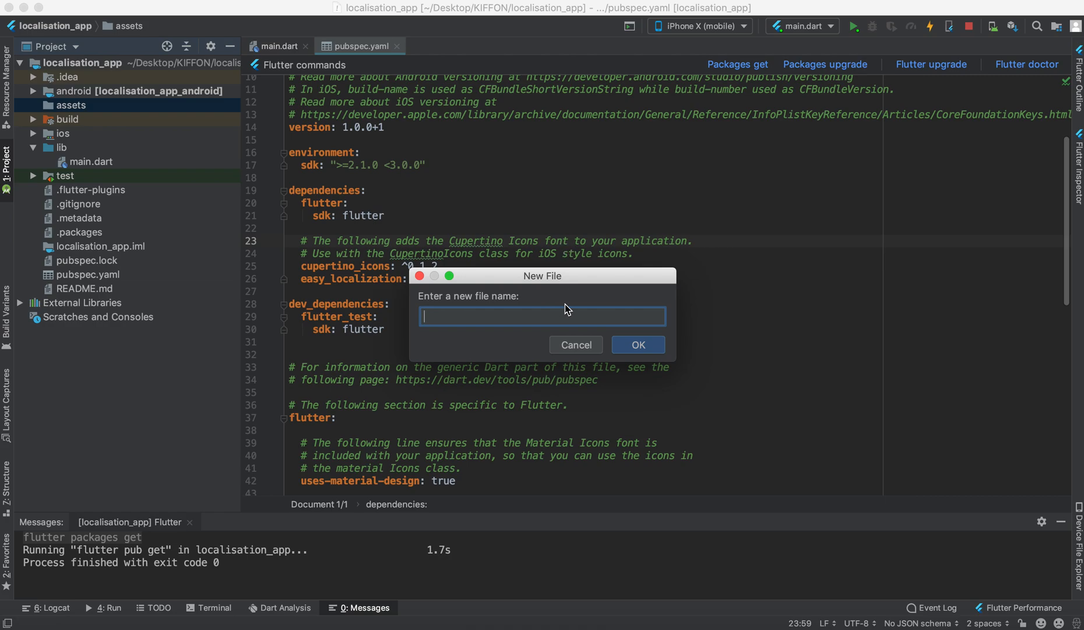
pyautogui.moveTo(491, 308)
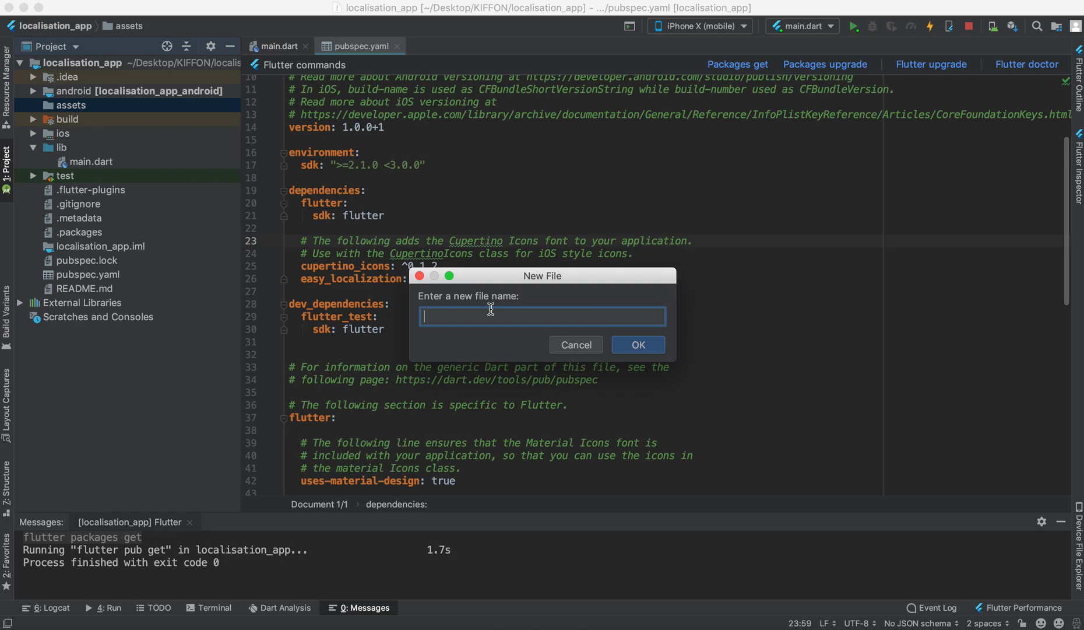
# - Create an empty en-US.json file inside the assets folder
pyautogui.write('en')
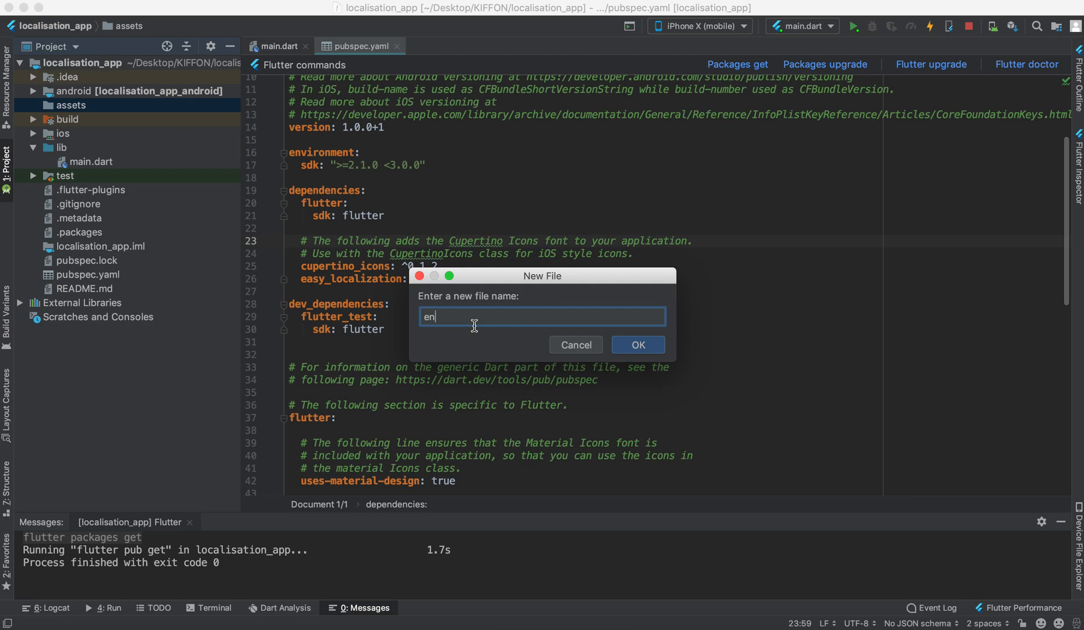
pyautogui.write('-')
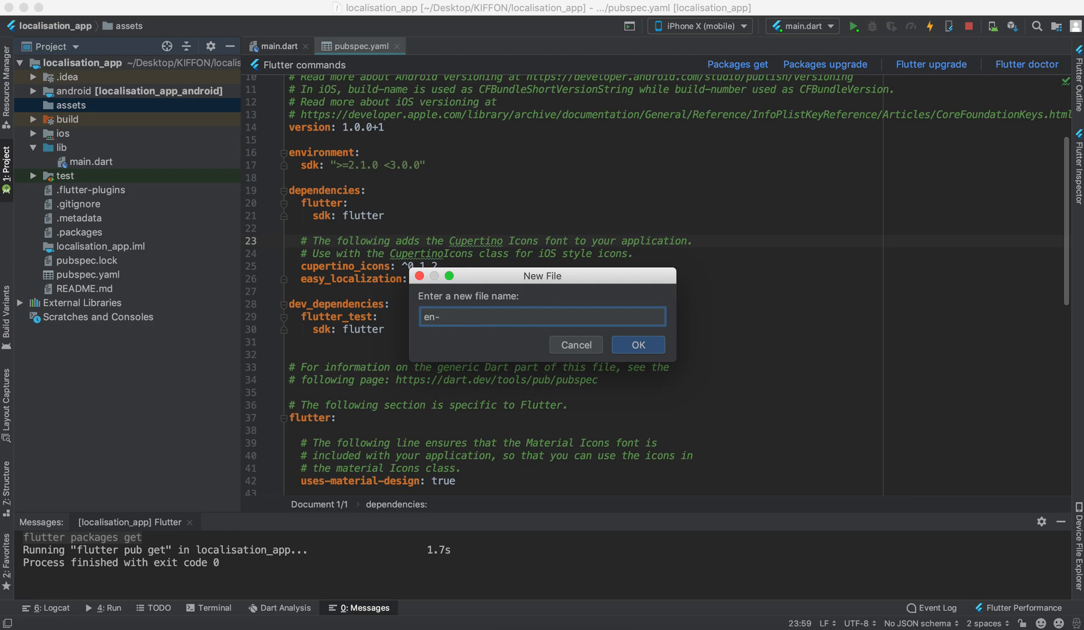
pyautogui.write('US.js')
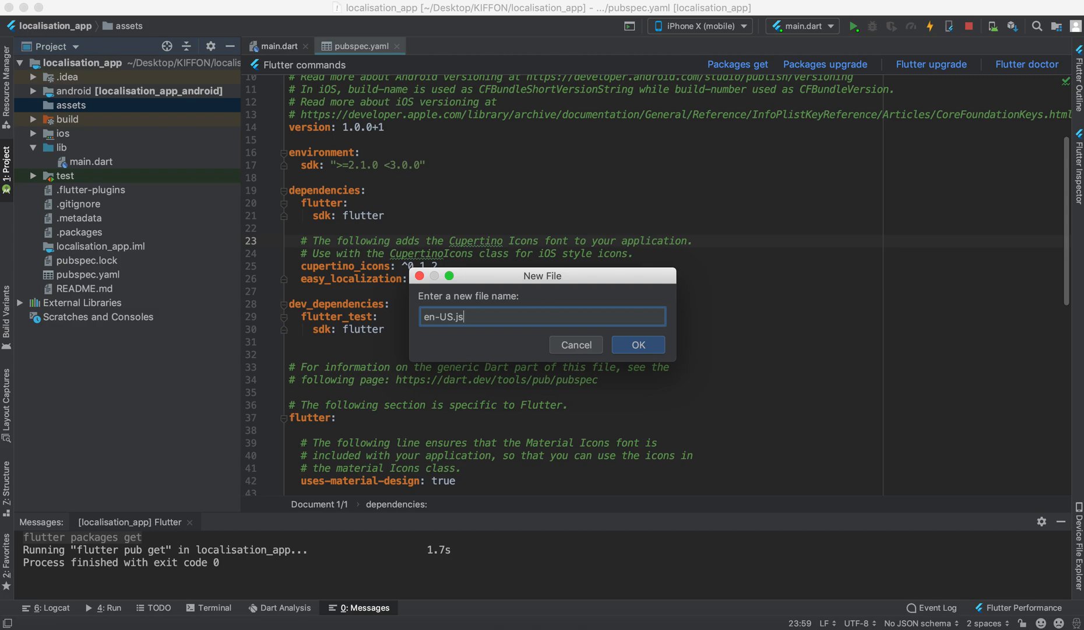
pyautogui.click(637, 345)
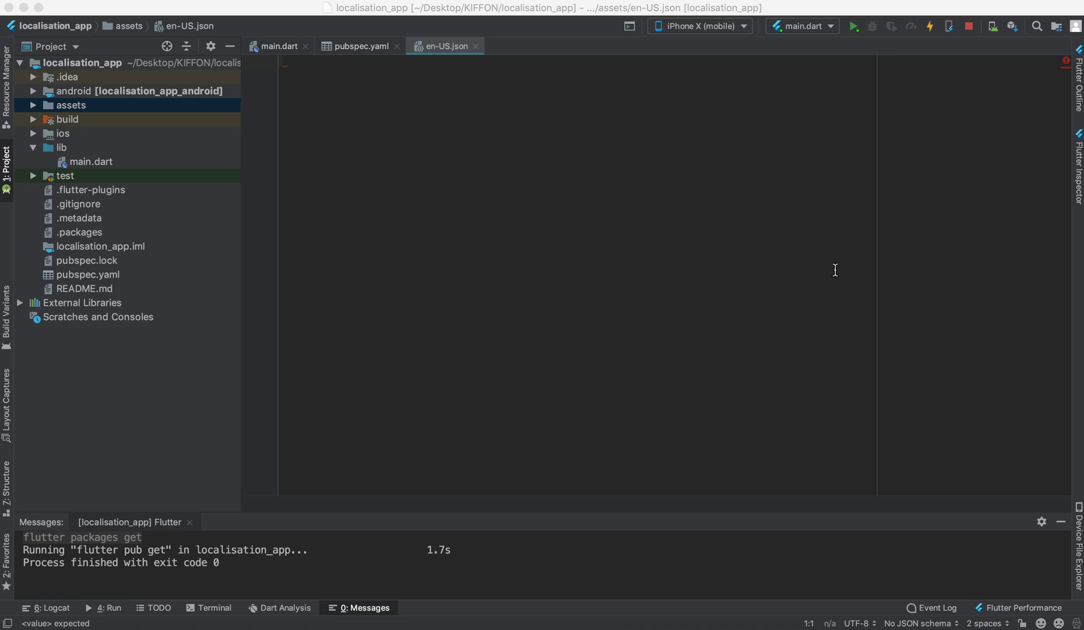
# - Write title "Welcome ... APP", content and buttonText entries in en-US.json
pyautogui.write('{}')
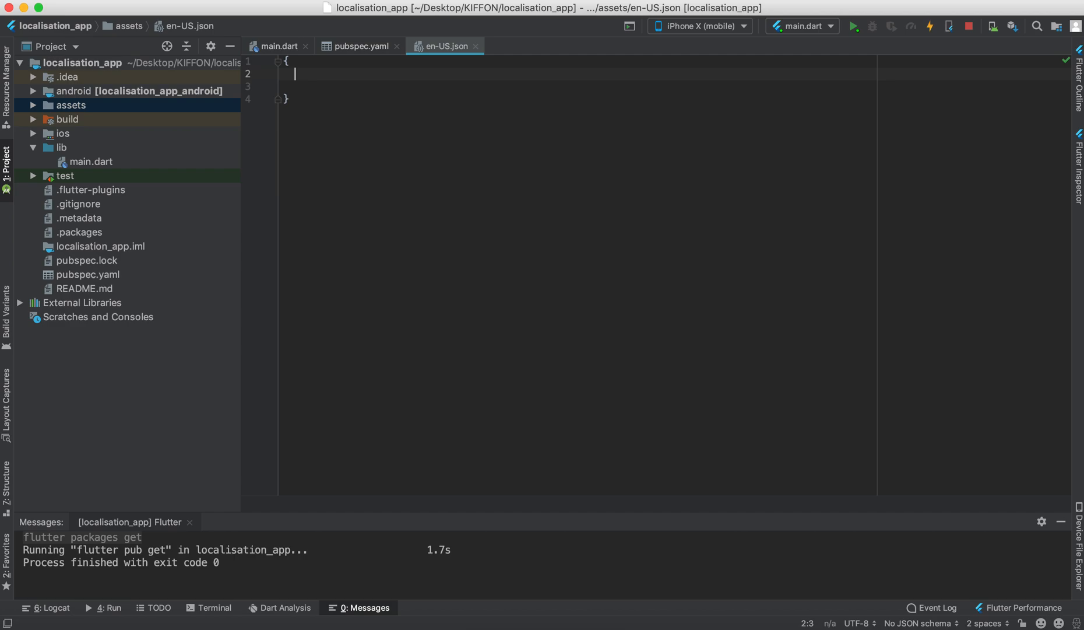
pyautogui.write('"ti"')
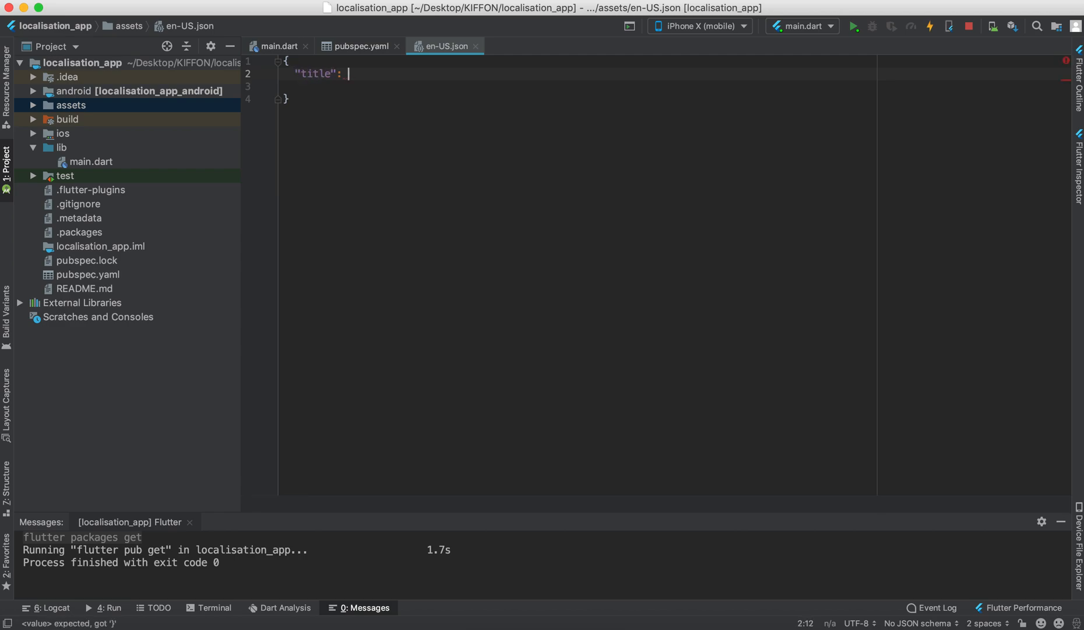
pyautogui.write('"')
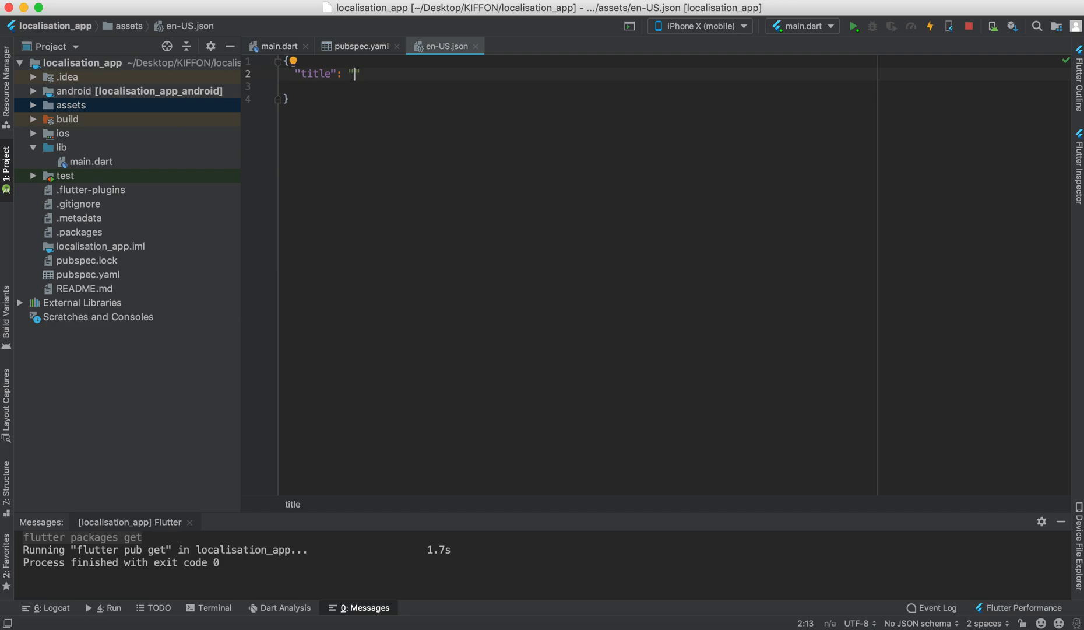
pyautogui.write('Welcom to the')
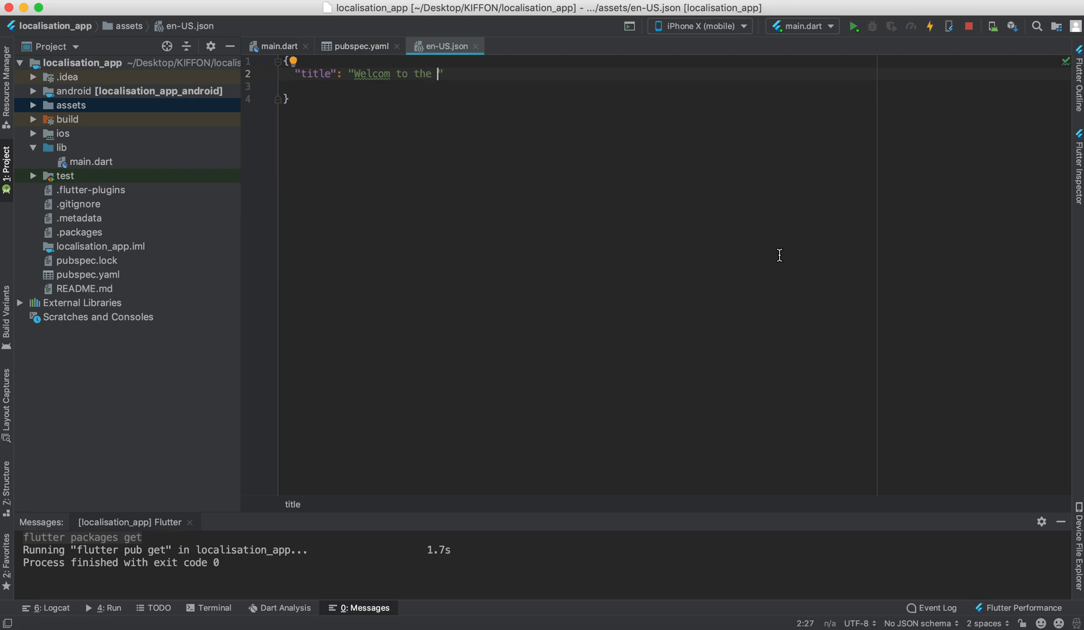
pyautogui.write('APP')
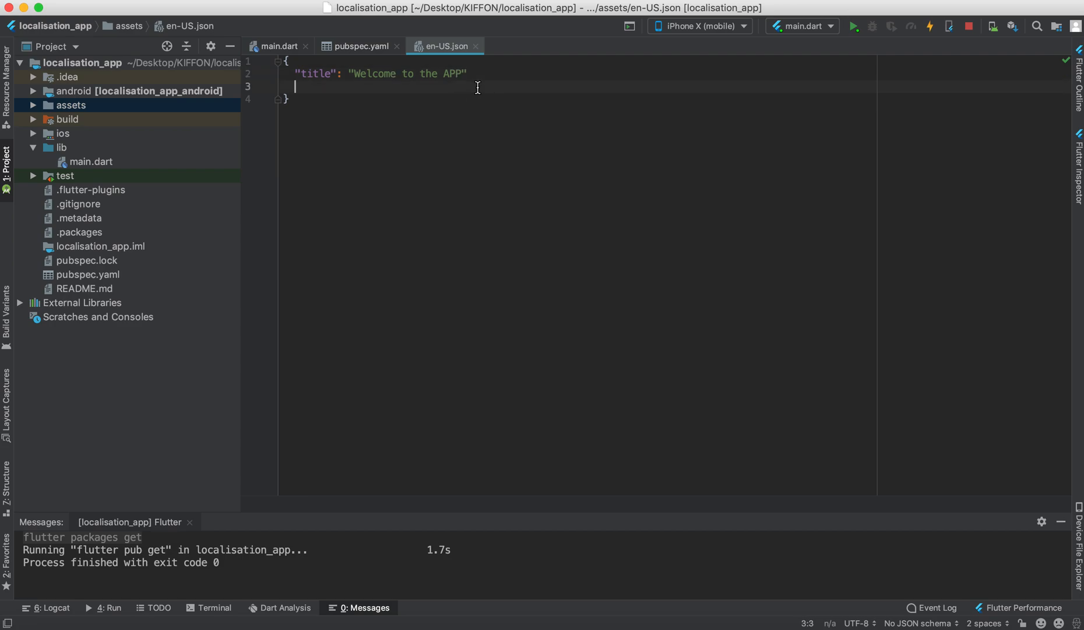
pyautogui.write('"conet"')
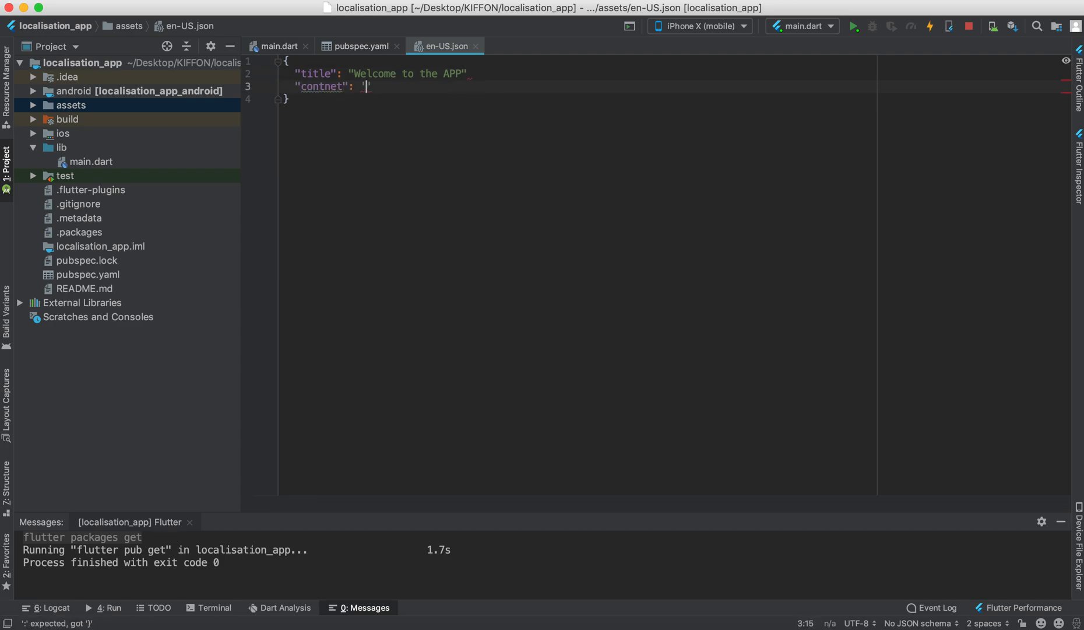
pyautogui.press('backspace')
pyautogui.write('This is ')
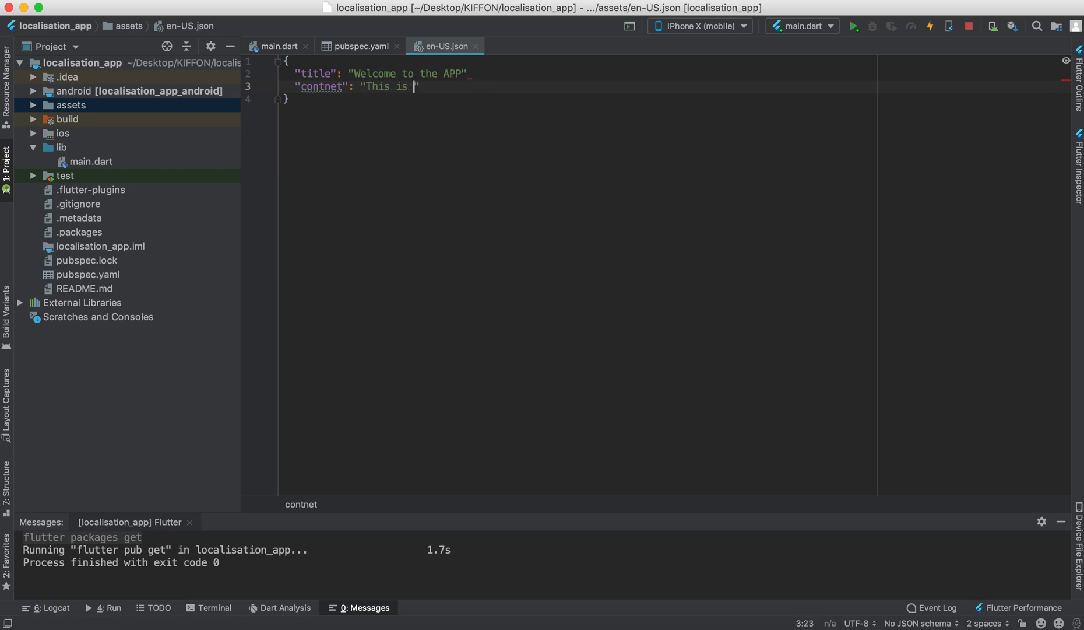
pyautogui.write('content"')
pyautogui.click(380, 73)
pyautogui.write(',')
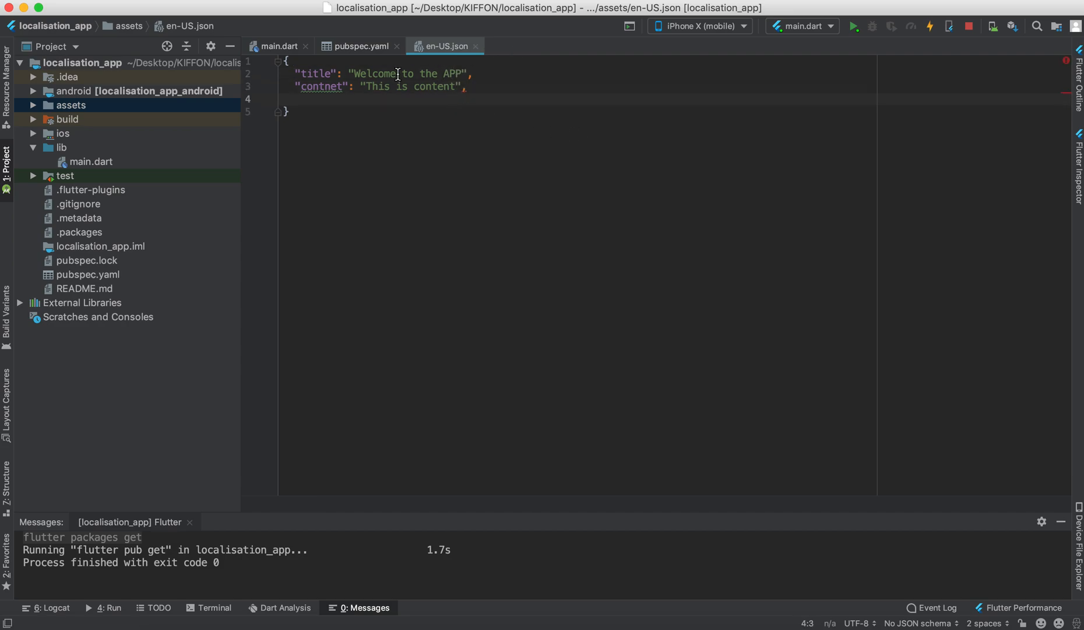
pyautogui.write('content')
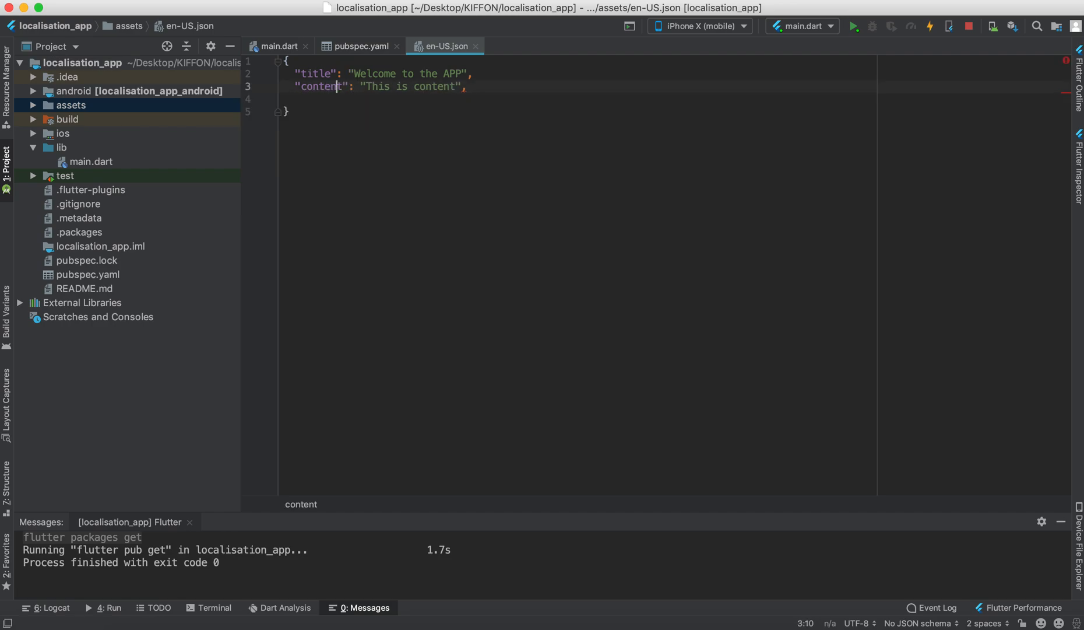
pyautogui.write('""')
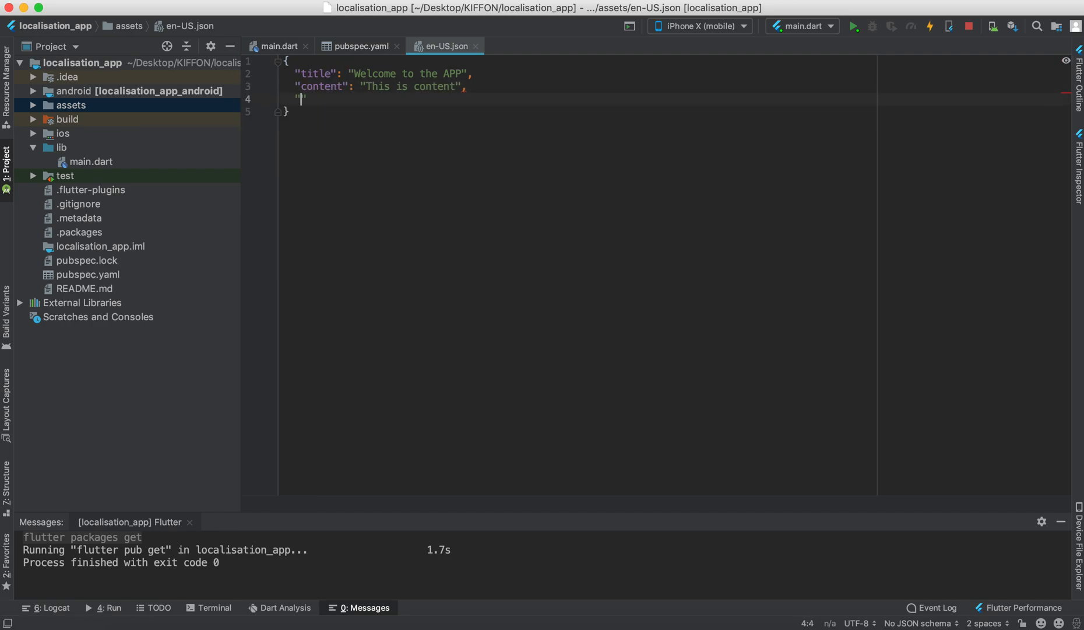
pyautogui.write('bu')
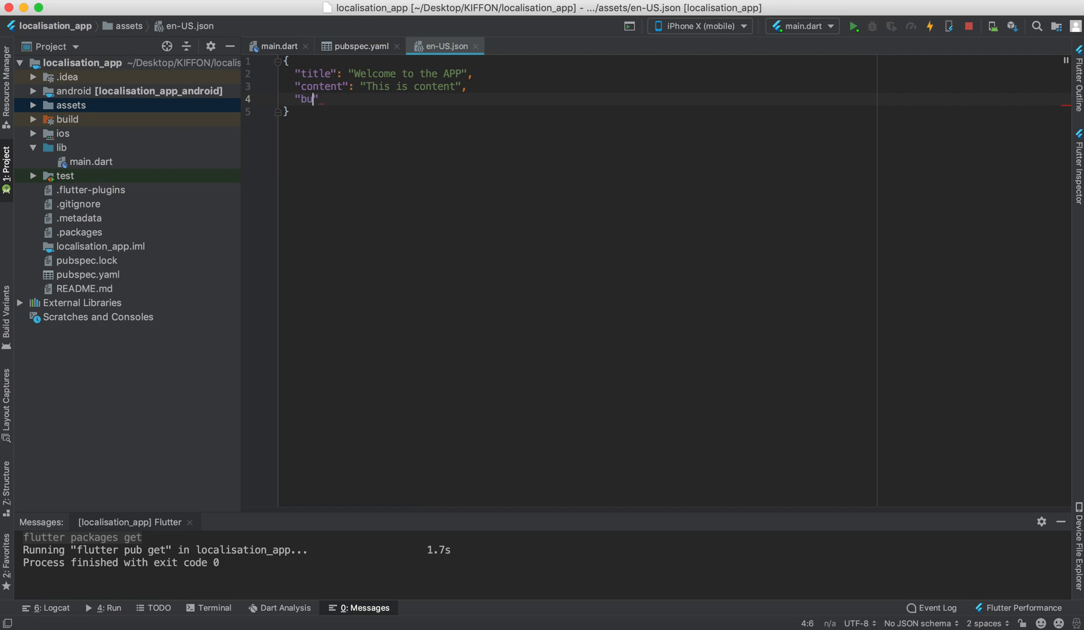
pyautogui.write('ttonText": "Click ME",')
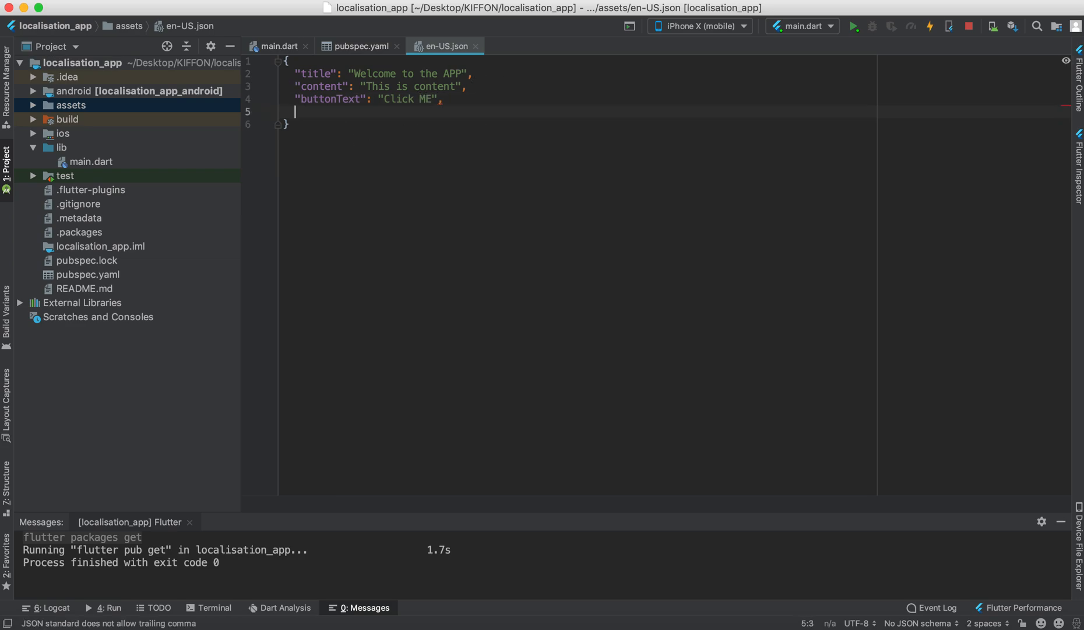
# - Remove the trailing comma after Click ME and clear the text inside the title's {} braces
pyautogui.click(432, 98)
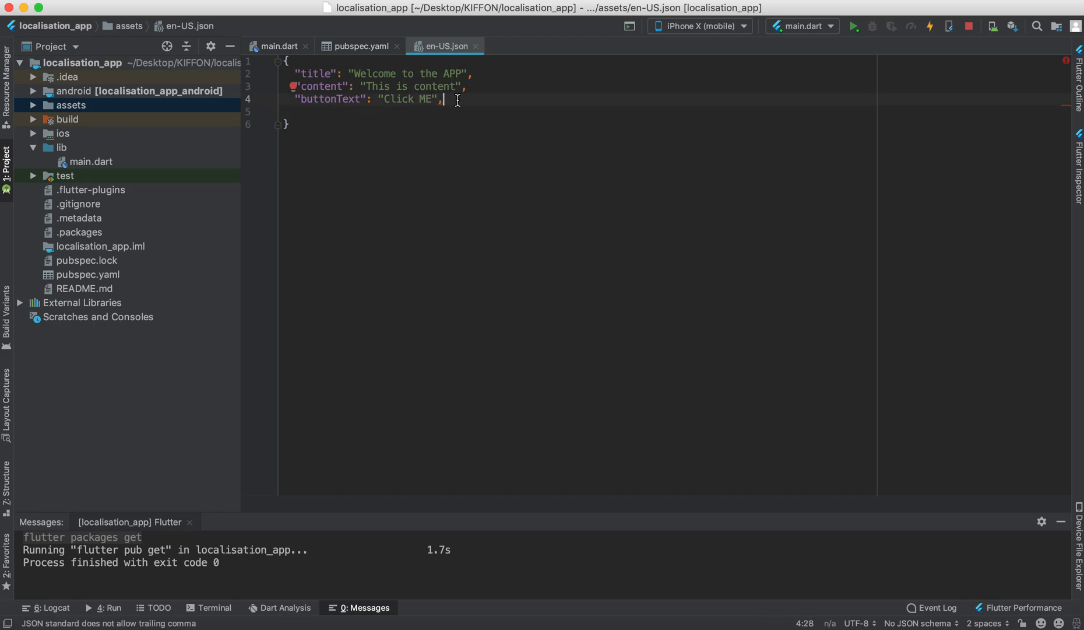
pyautogui.press('Backspace')
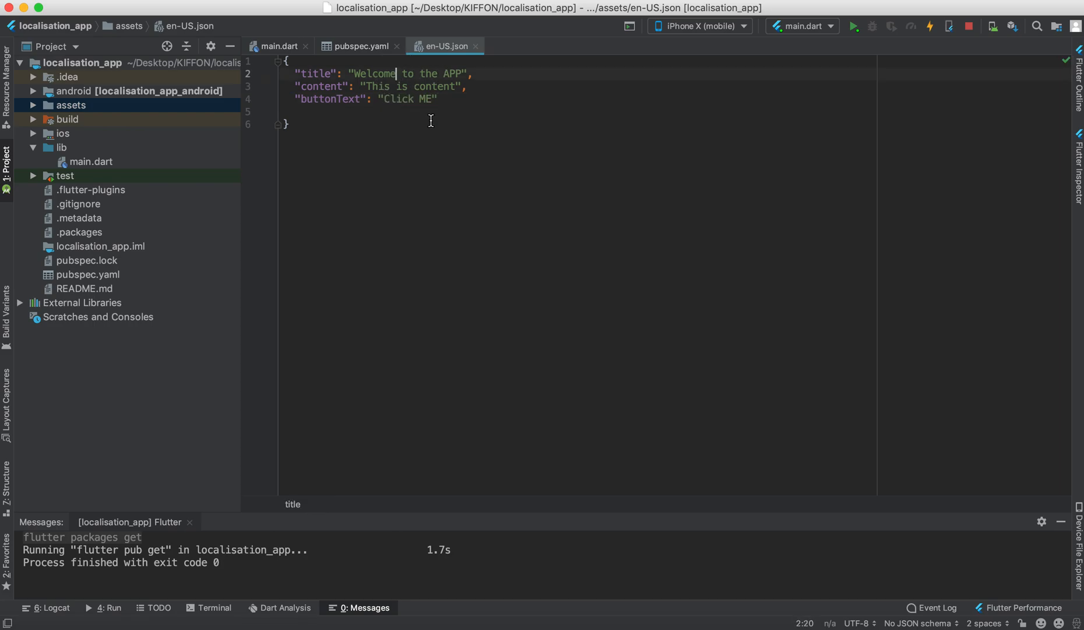
pyautogui.write('{}')
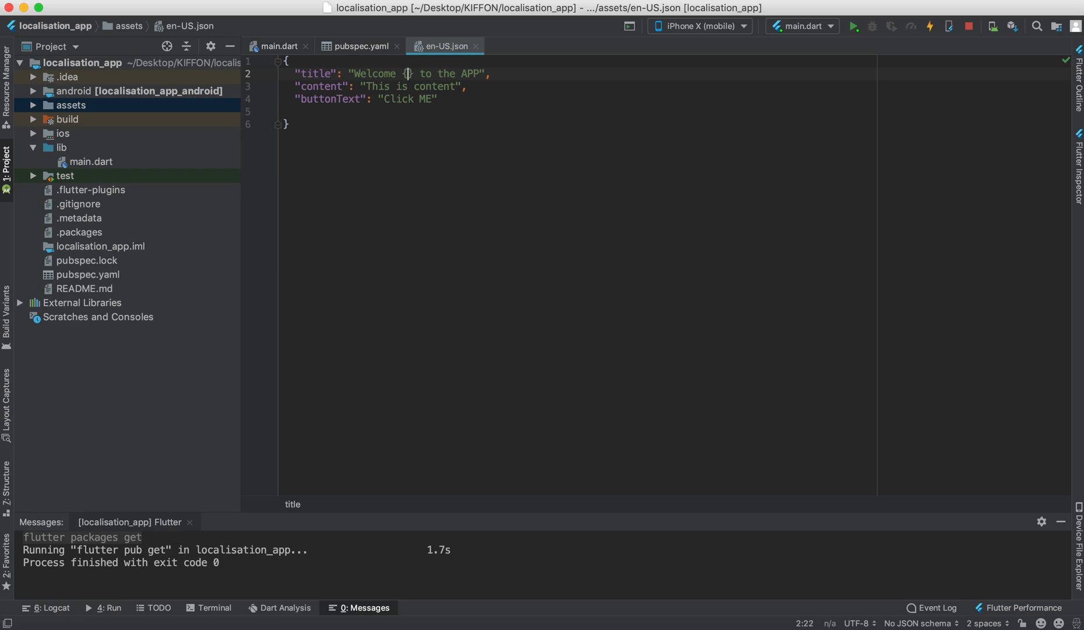
pyautogui.write('User')
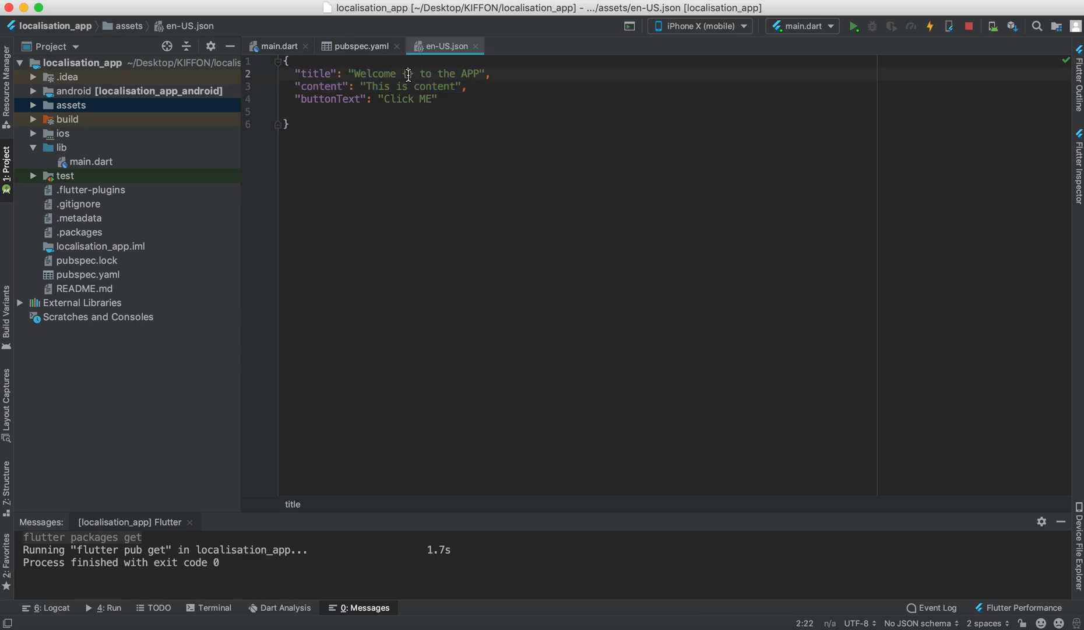
pyautogui.doubleClick(415, 74)
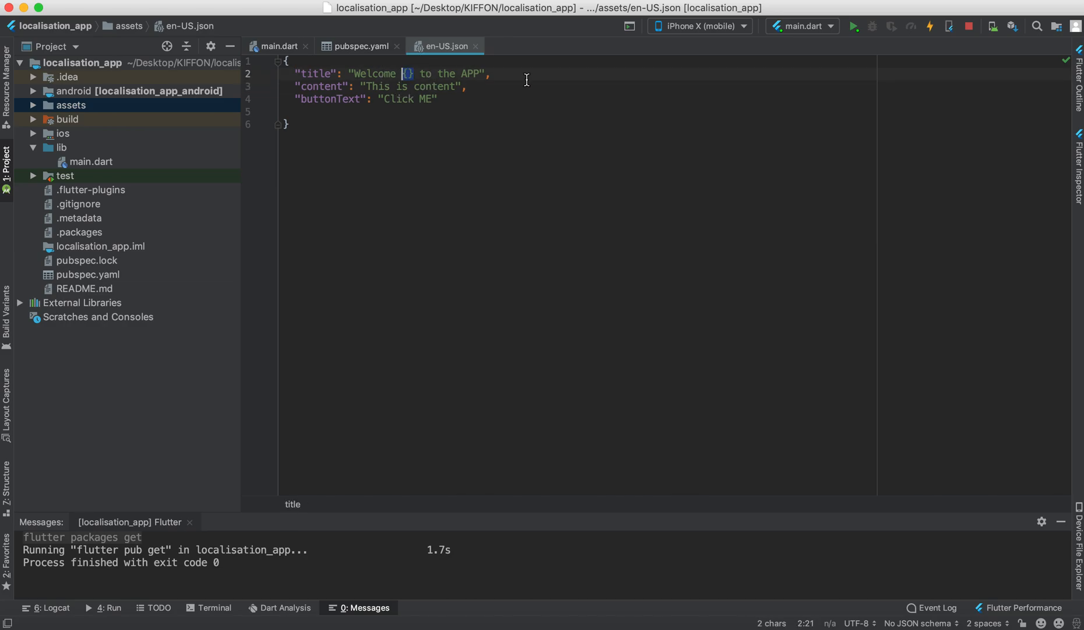
pyautogui.click(70, 105)
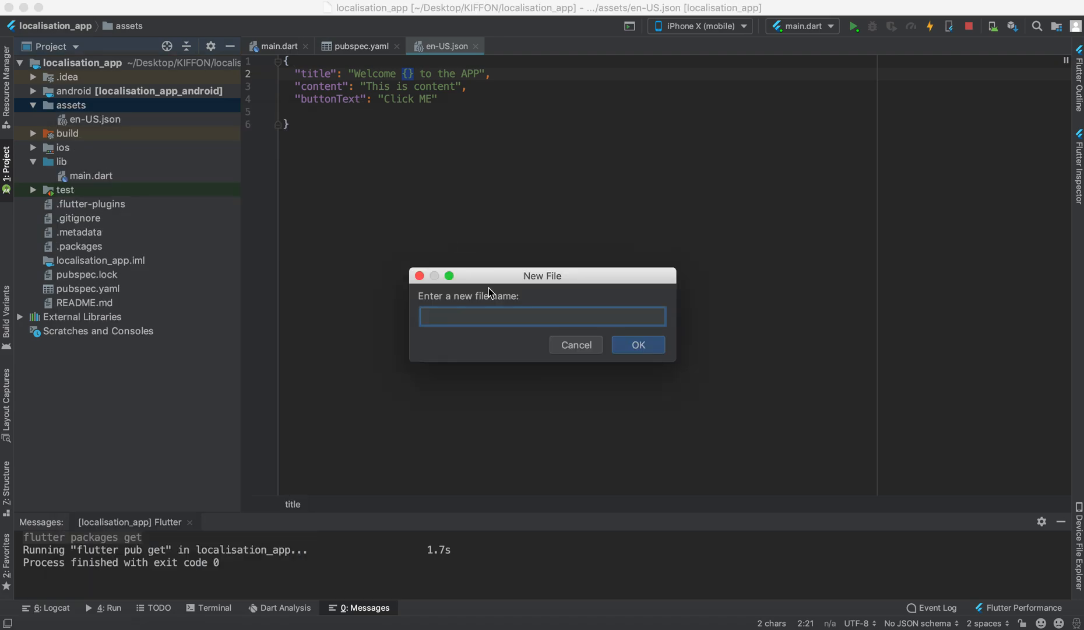
# - Name the new assets file zh-HK.json and confirm its creation
pyautogui.write('zh')
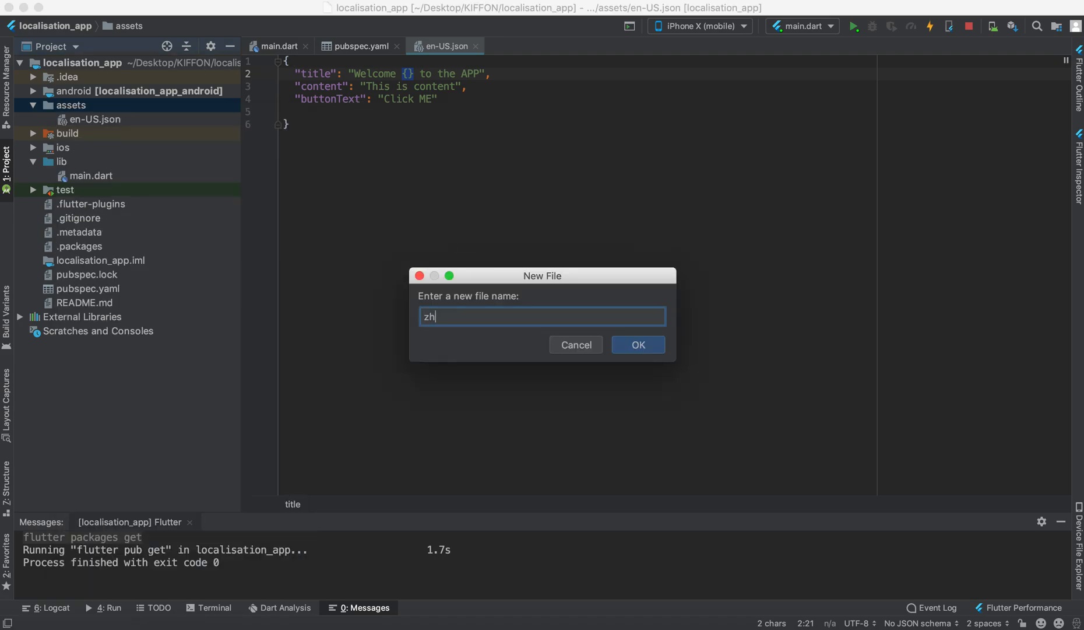
pyautogui.write('-')
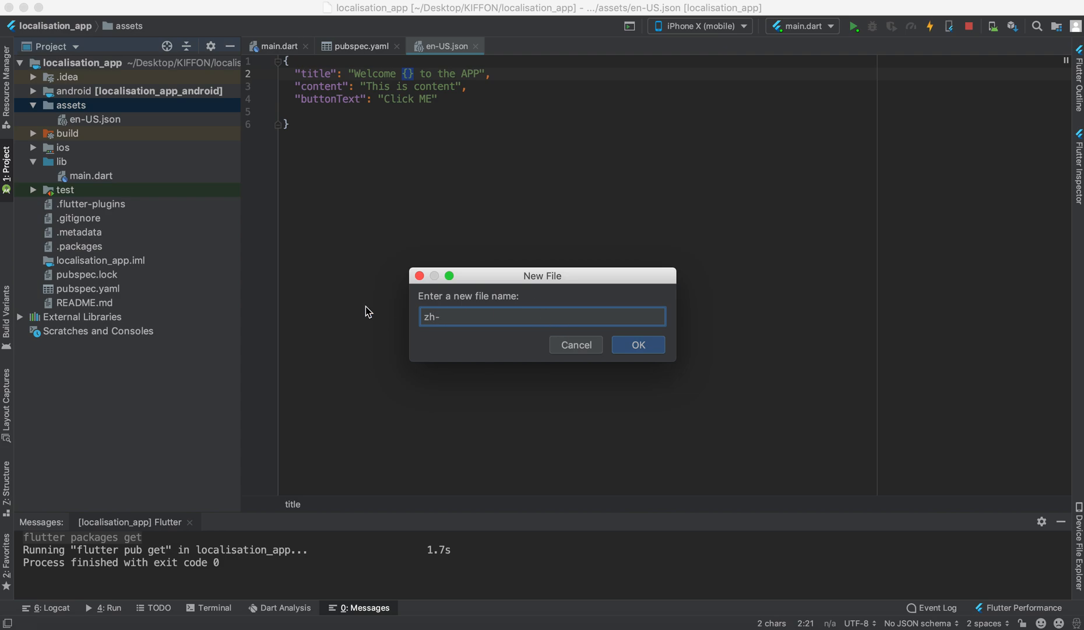
pyautogui.write('HK.json')
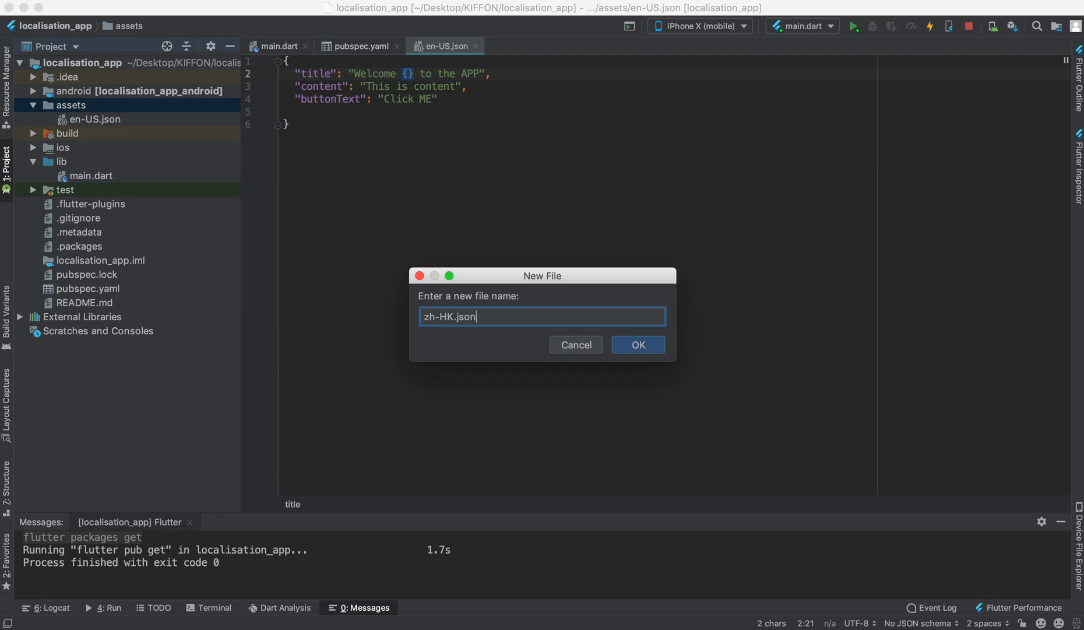
pyautogui.click(636, 345)
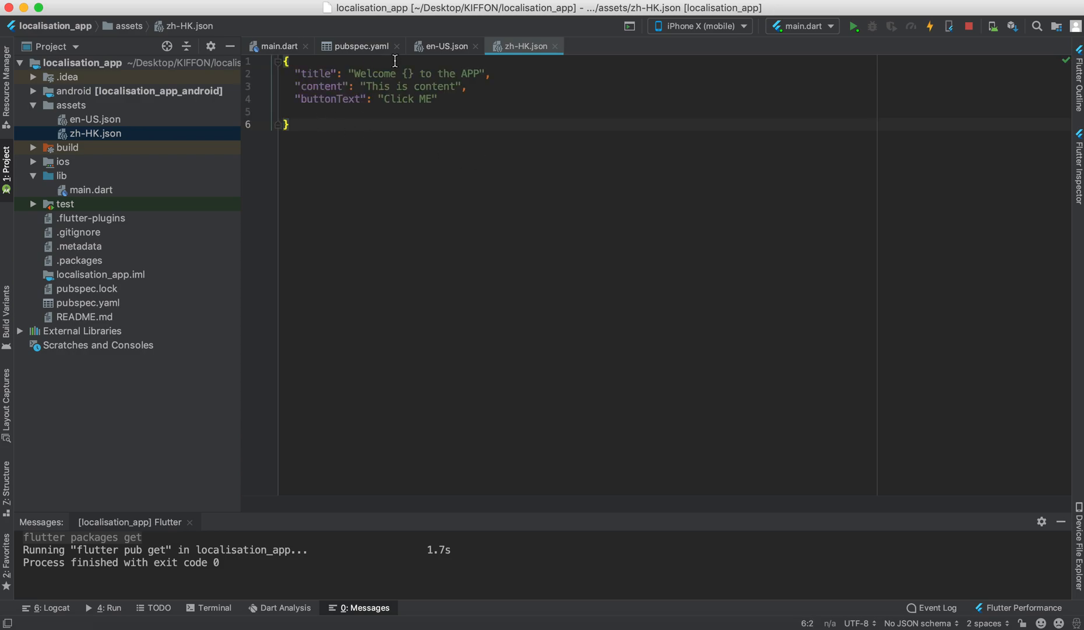
# - Replace zh-HK.json values with Chinese: 歡迎{} 使用, 這是內容部分 and 點擊我
pyautogui.doubleClick(376, 74)
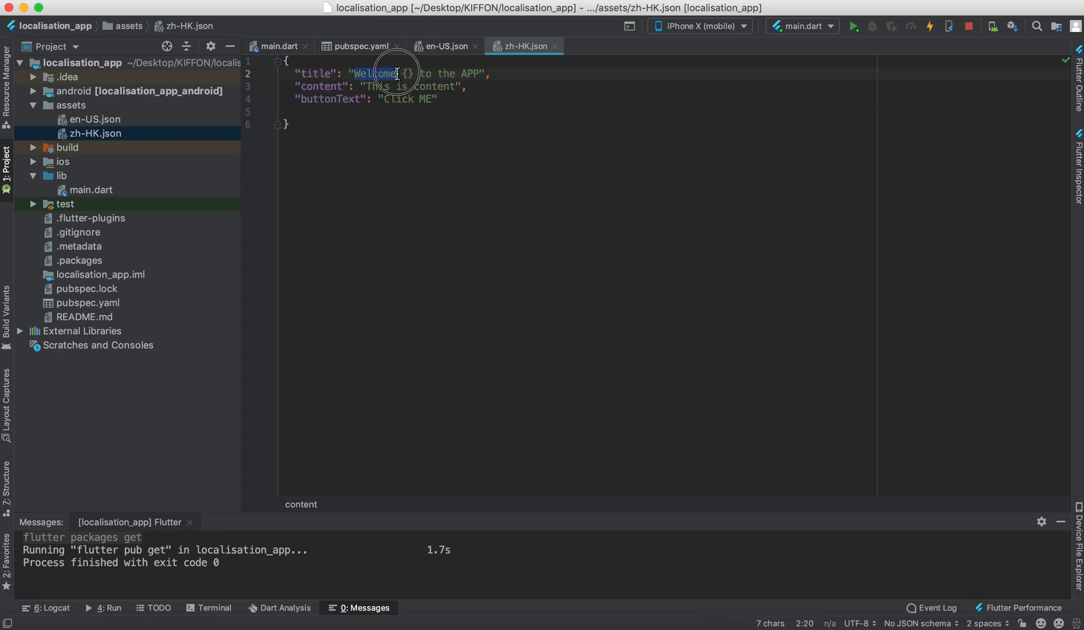
pyautogui.press('Delete')
pyautogui.write('歡迎')
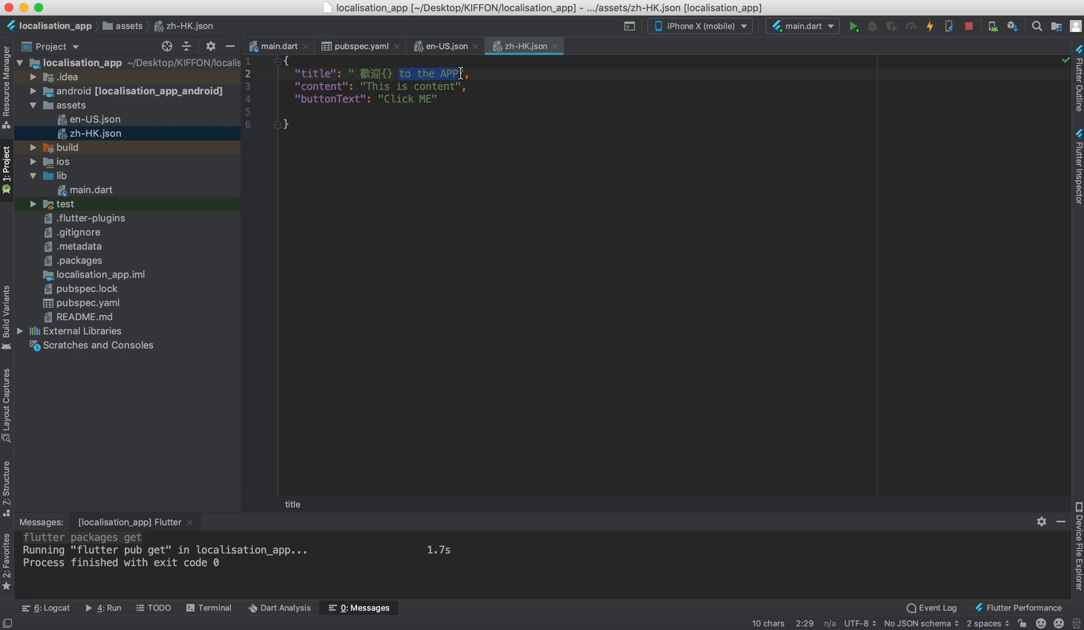
pyautogui.write('使用')
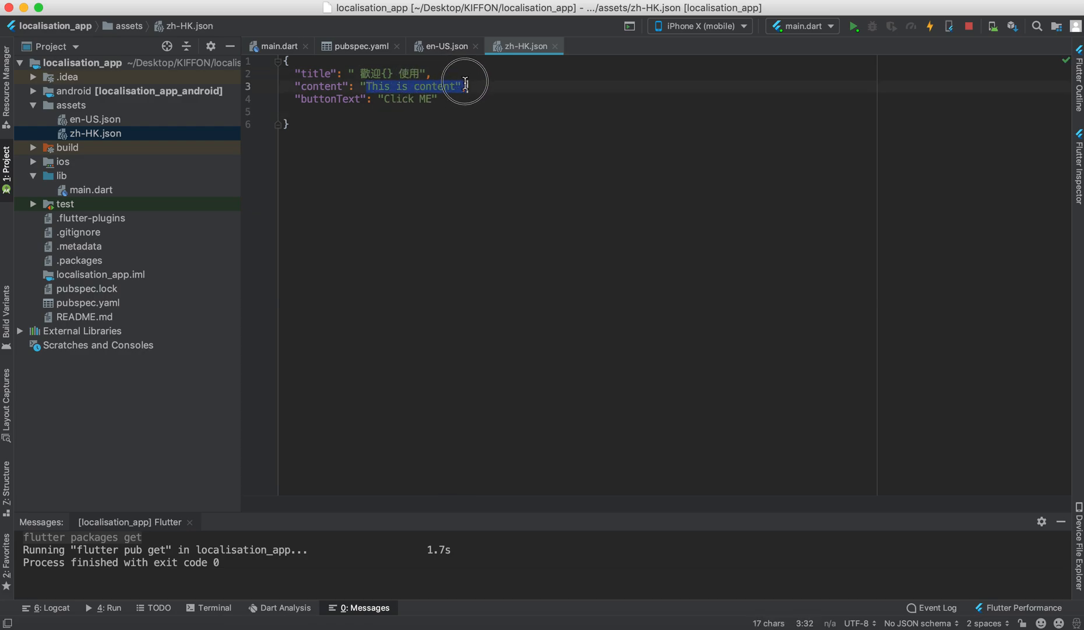
pyautogui.write('上口",')
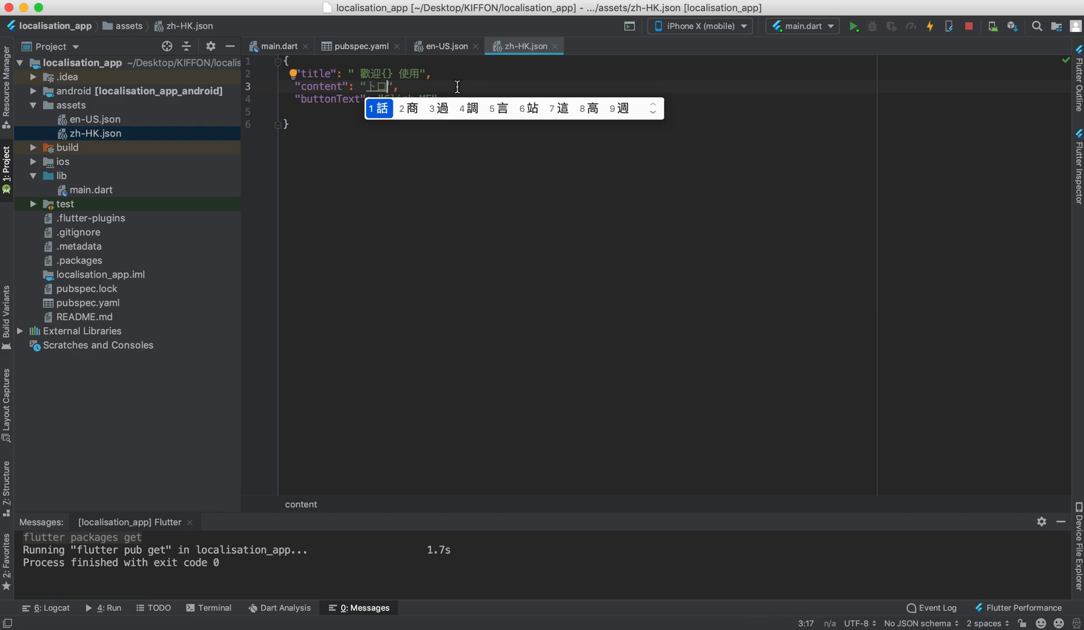
pyautogui.write('這是內容部分')
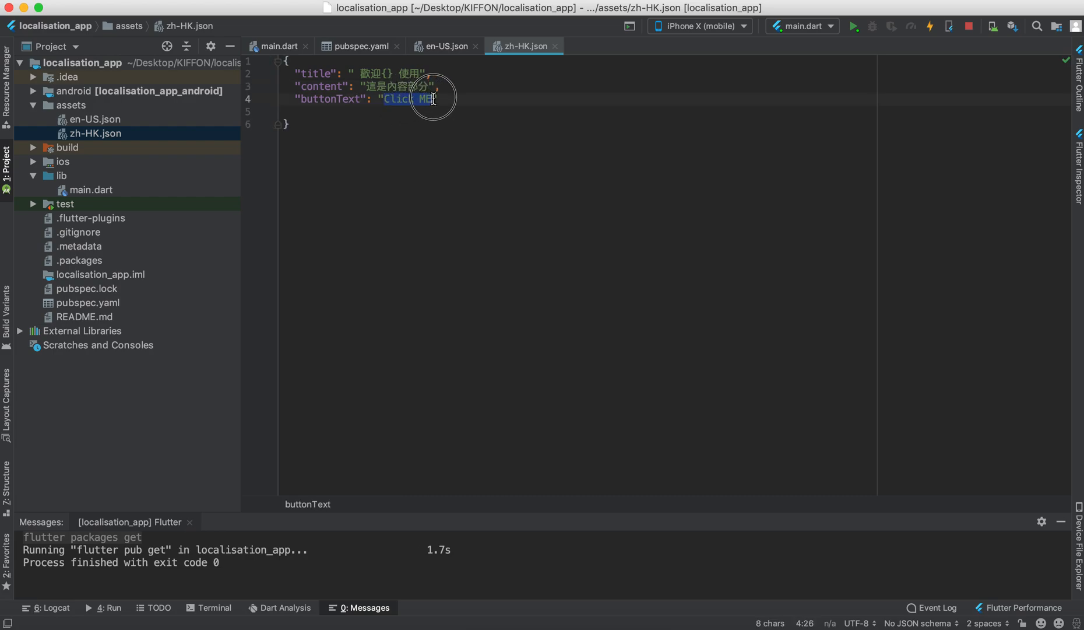
pyautogui.write('點擊我')
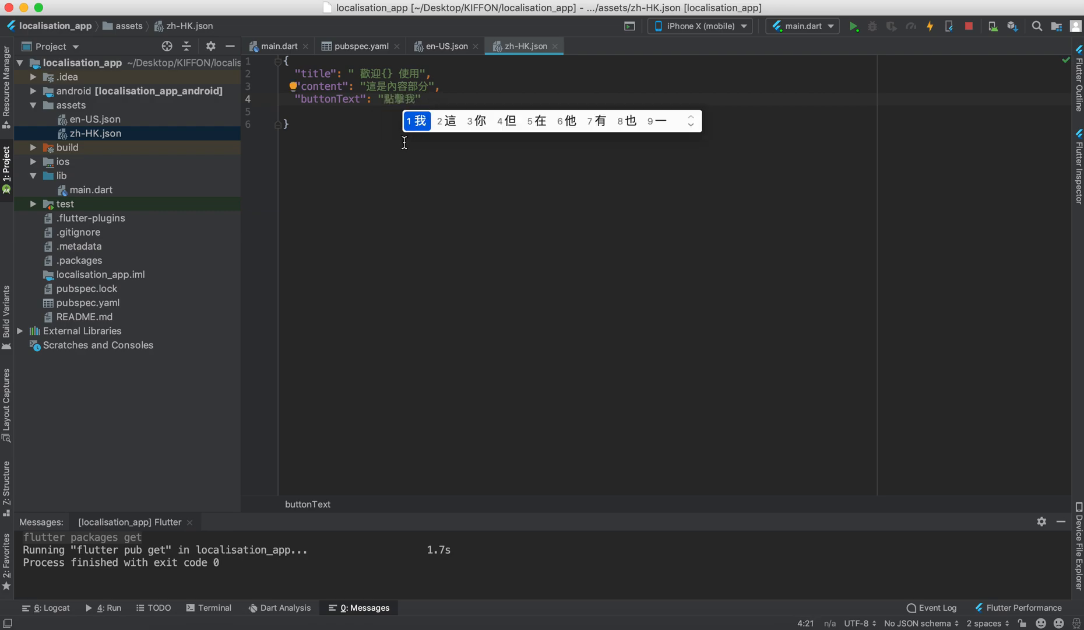
pyautogui.click(95, 119)
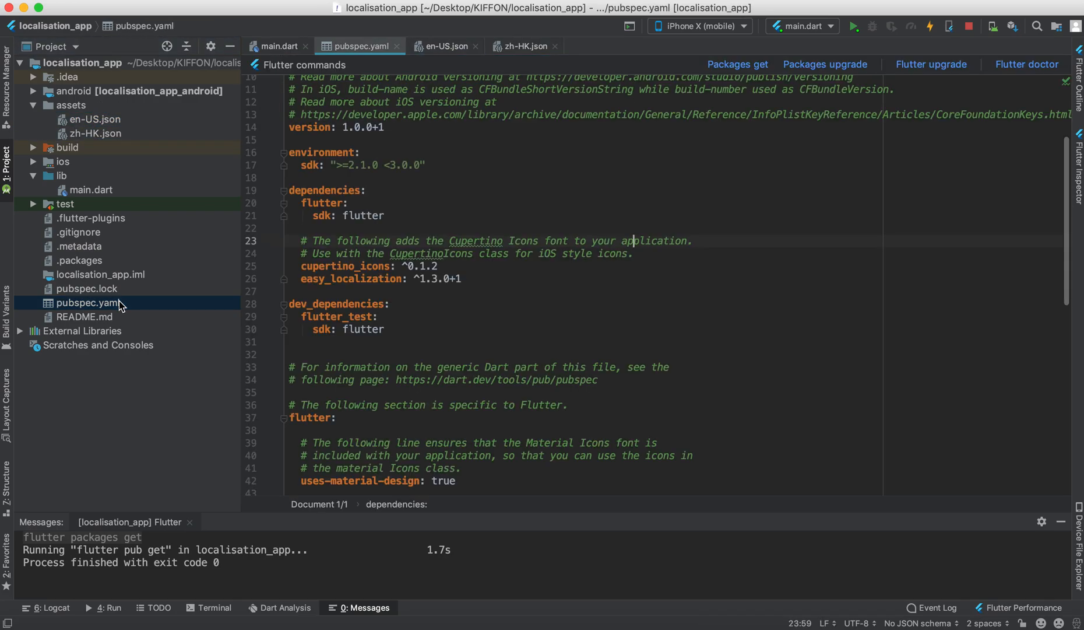
# - Scroll pubspec.yaml to the flutter section's assets: line
pyautogui.scroll(-3)
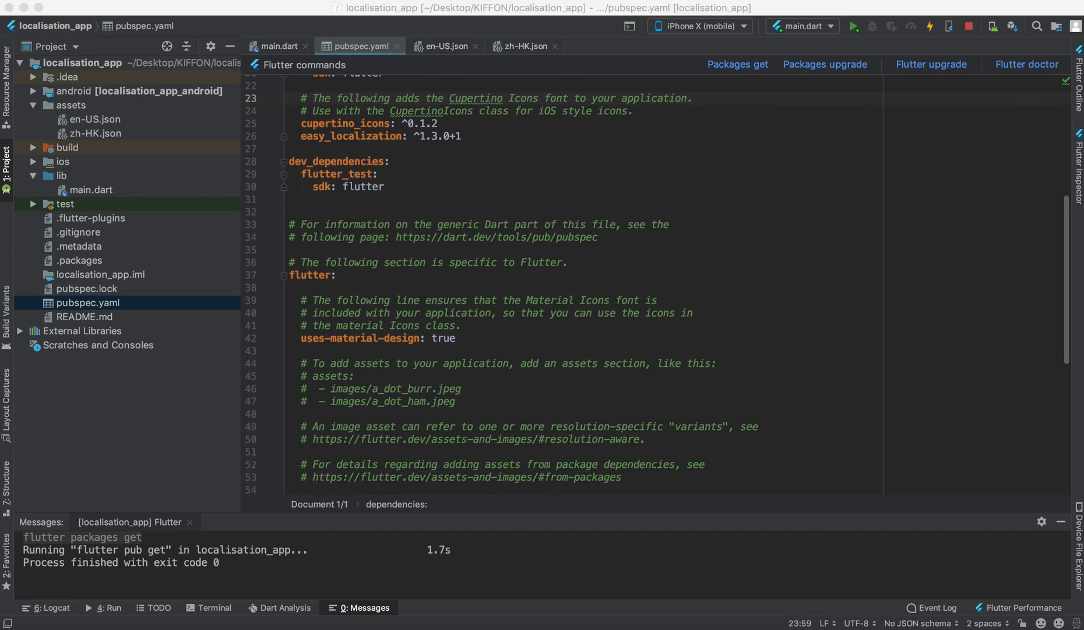
pyautogui.scroll(-3)
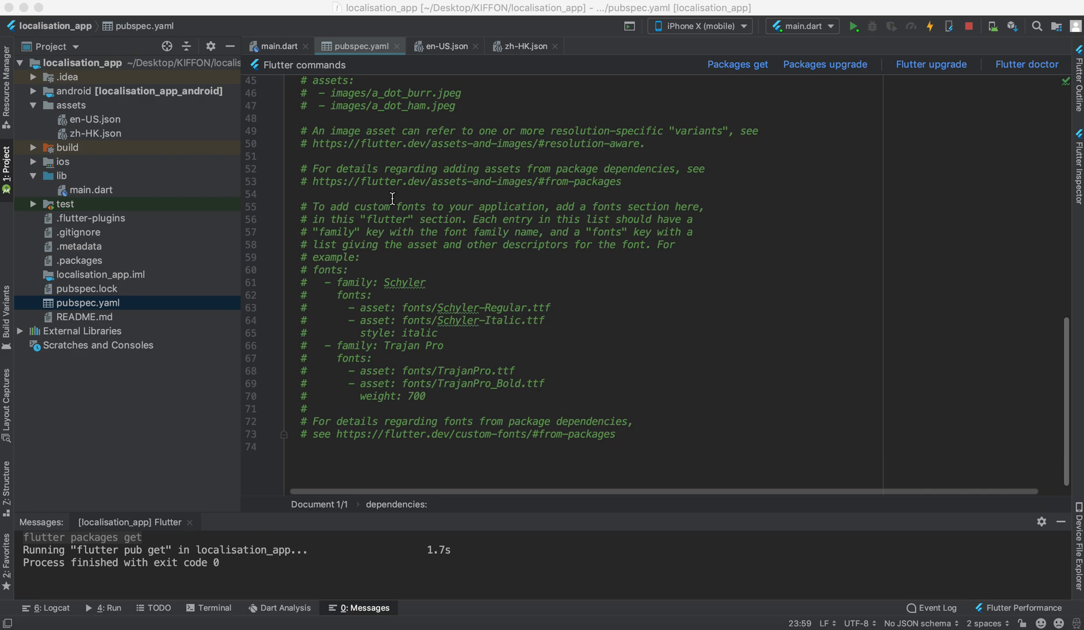
pyautogui.scroll(3)
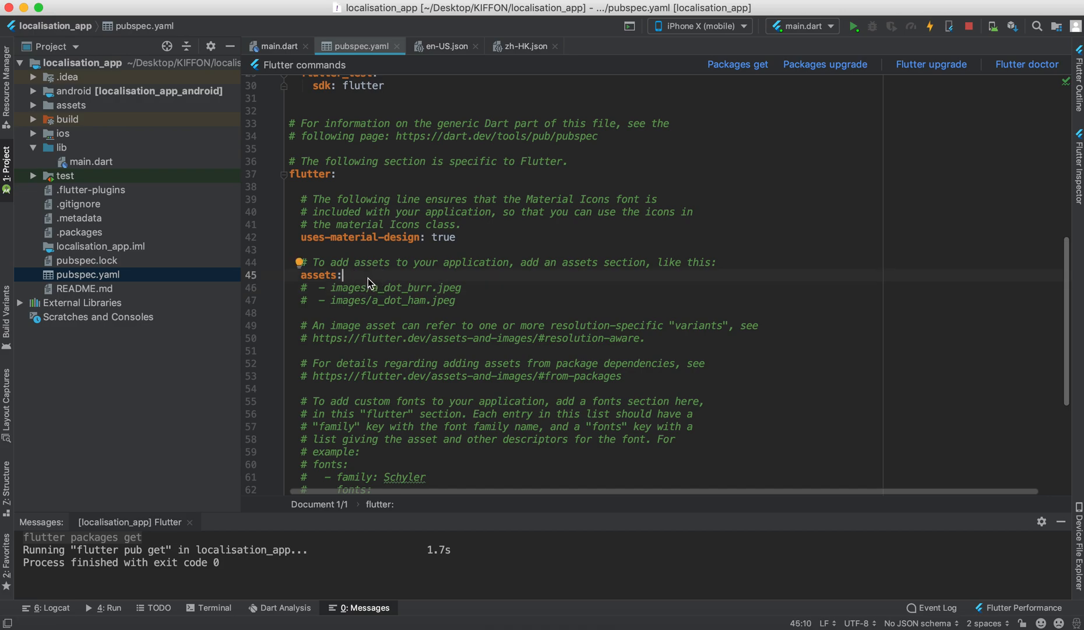
# - List assets/en-US.json and assets/zh-HK.json under assets, then rerun Packages get
pyautogui.press('enter')
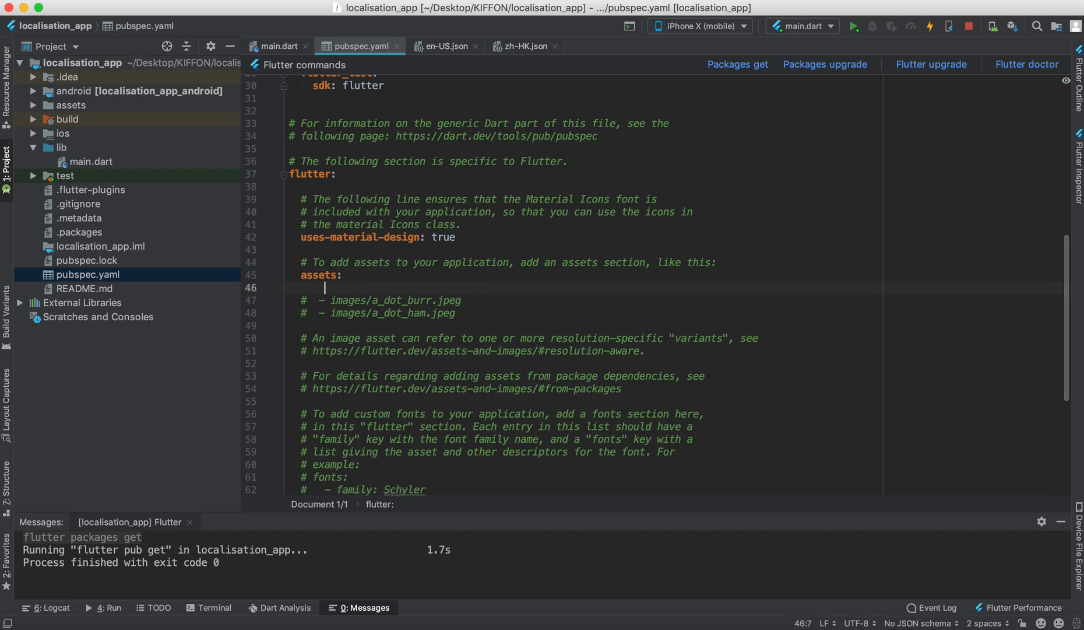
pyautogui.write('-assets/')
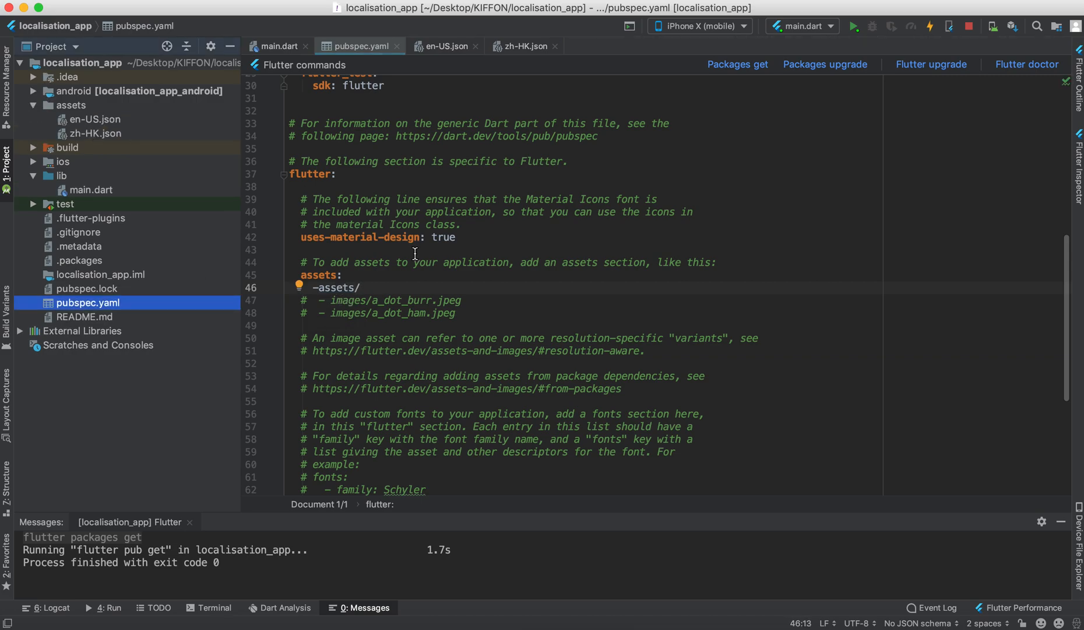
pyautogui.write('en-U')
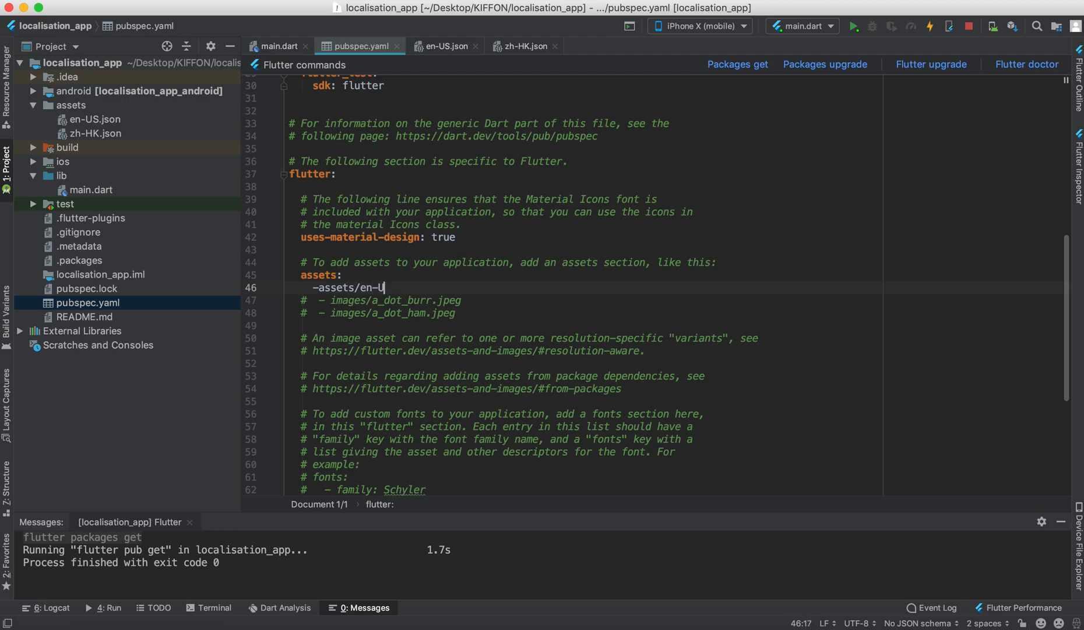
pyautogui.write('S')
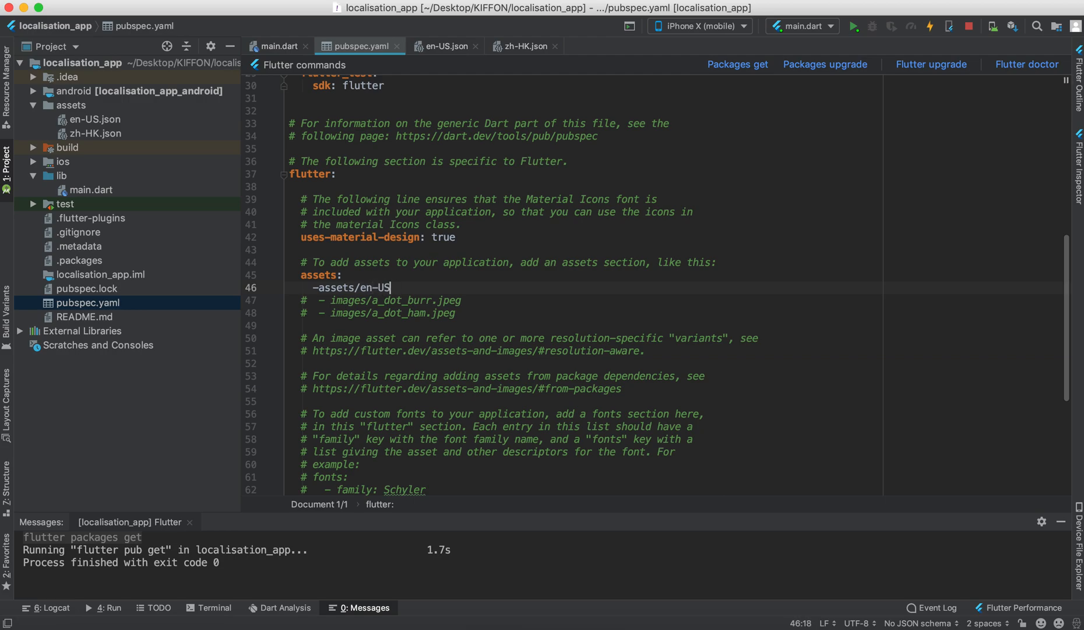
pyautogui.write('.')
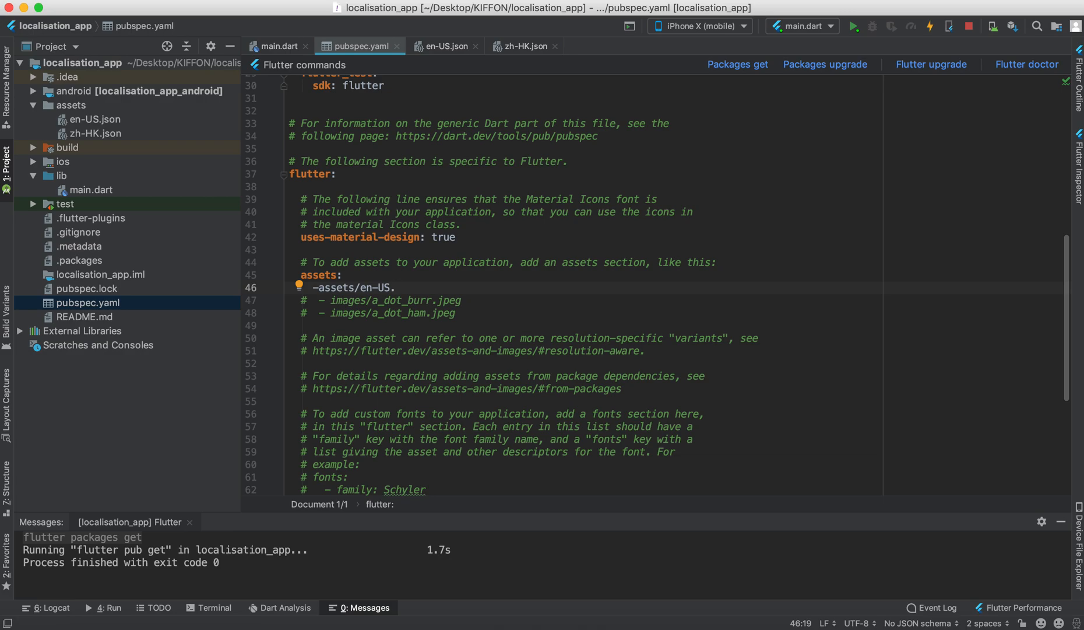
pyautogui.write('json')
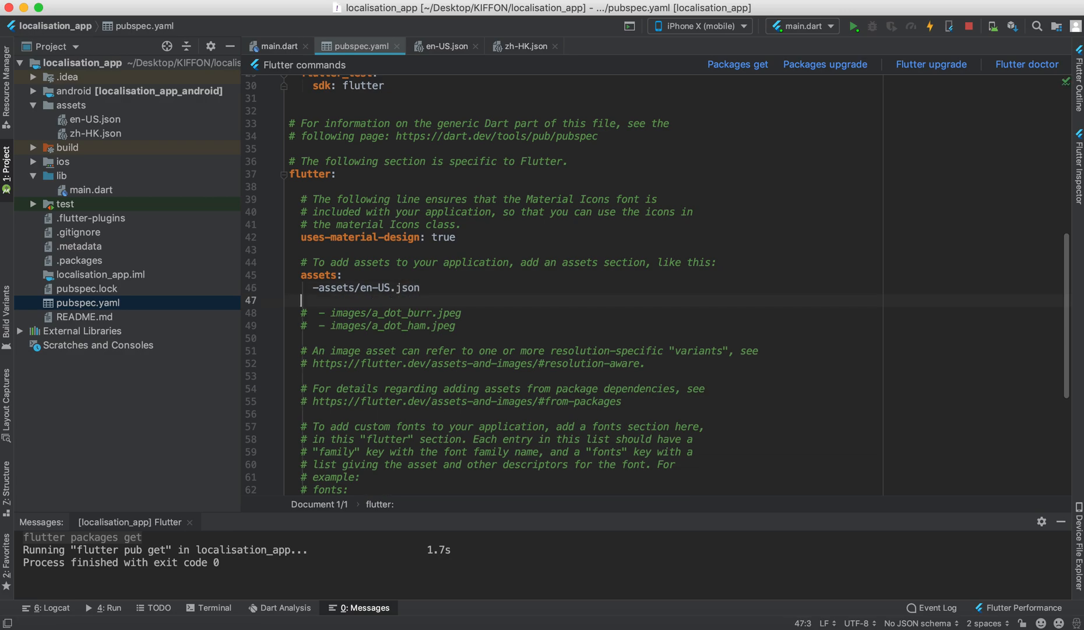
pyautogui.write('-ass')
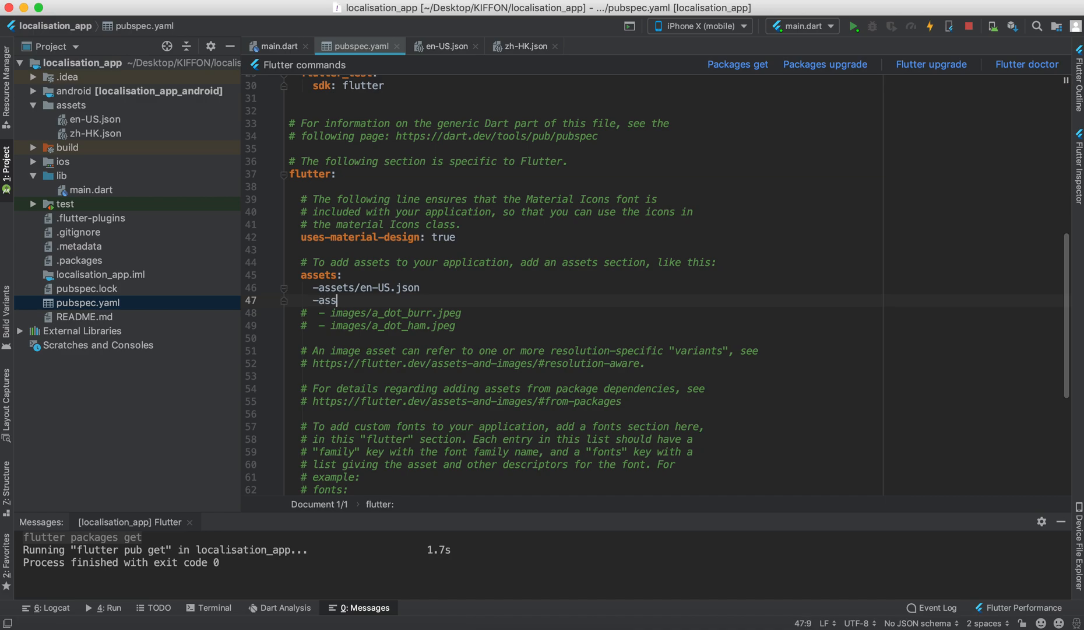
pyautogui.write('ets/')
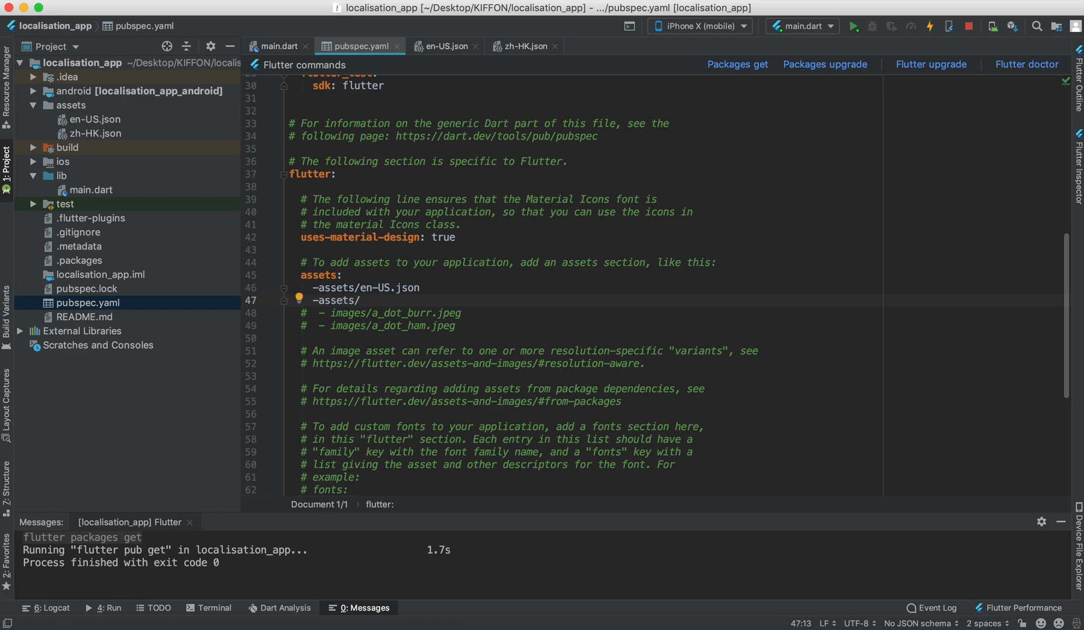
pyautogui.write('zh-HK.')
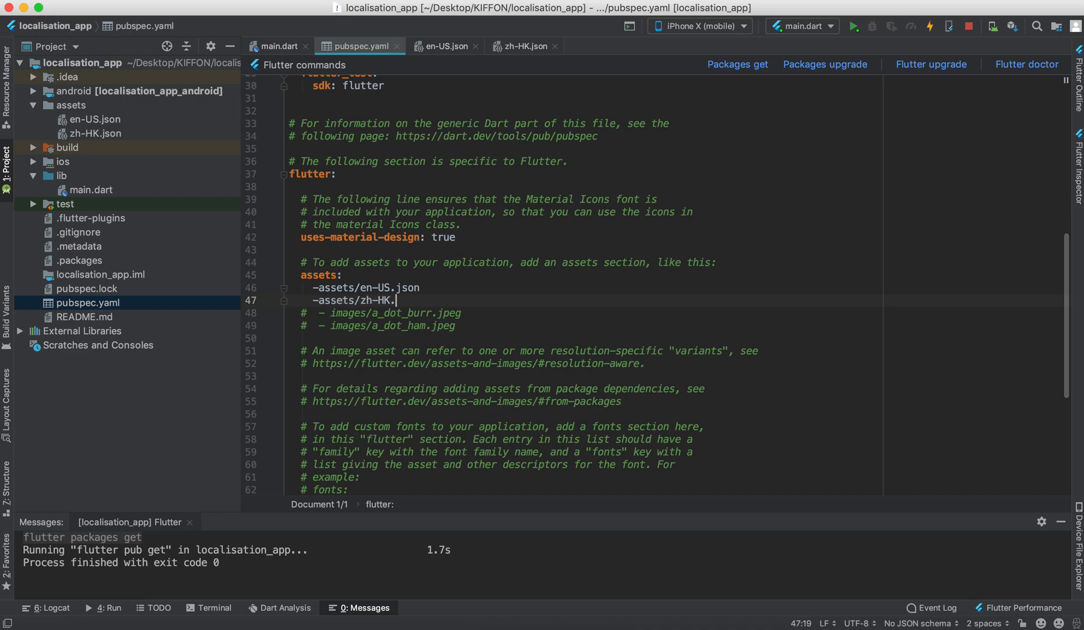
pyautogui.write('json')
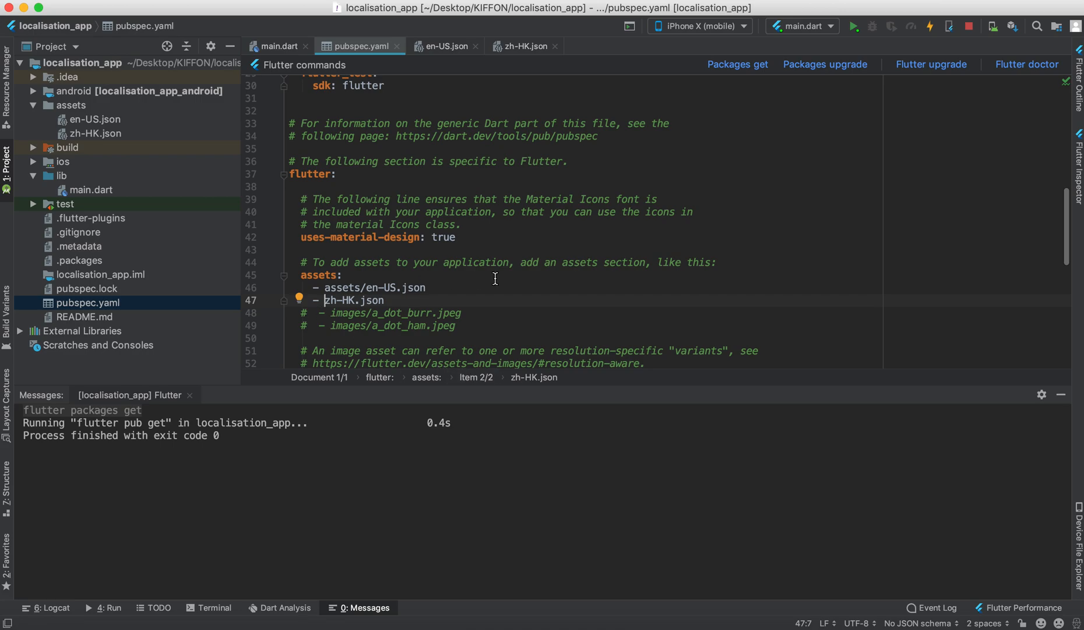
pyautogui.moveTo(355, 123)
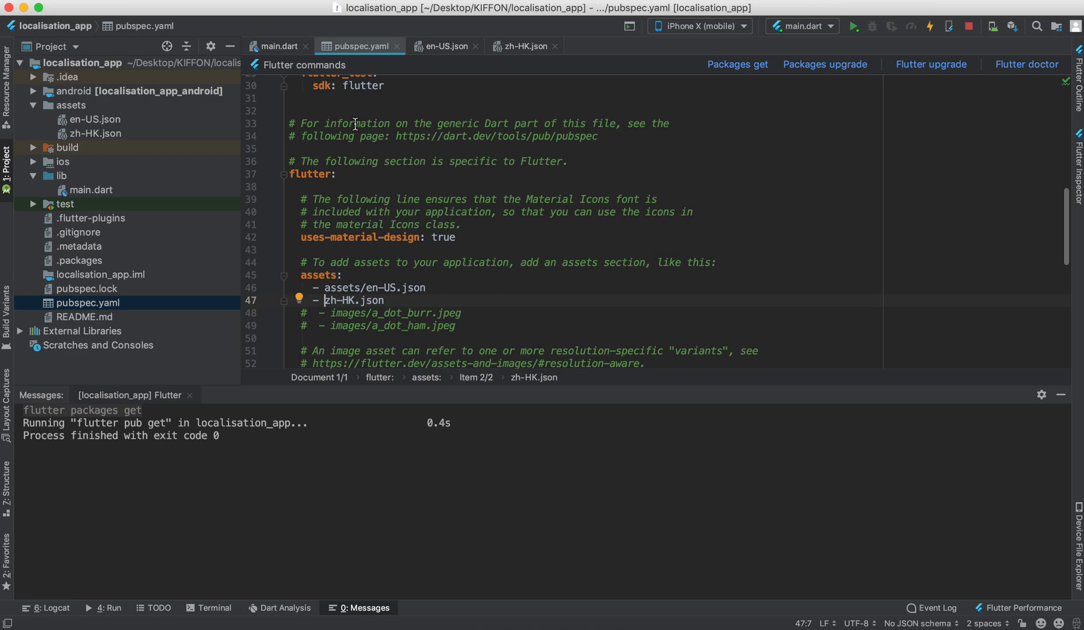
pyautogui.click(280, 46)
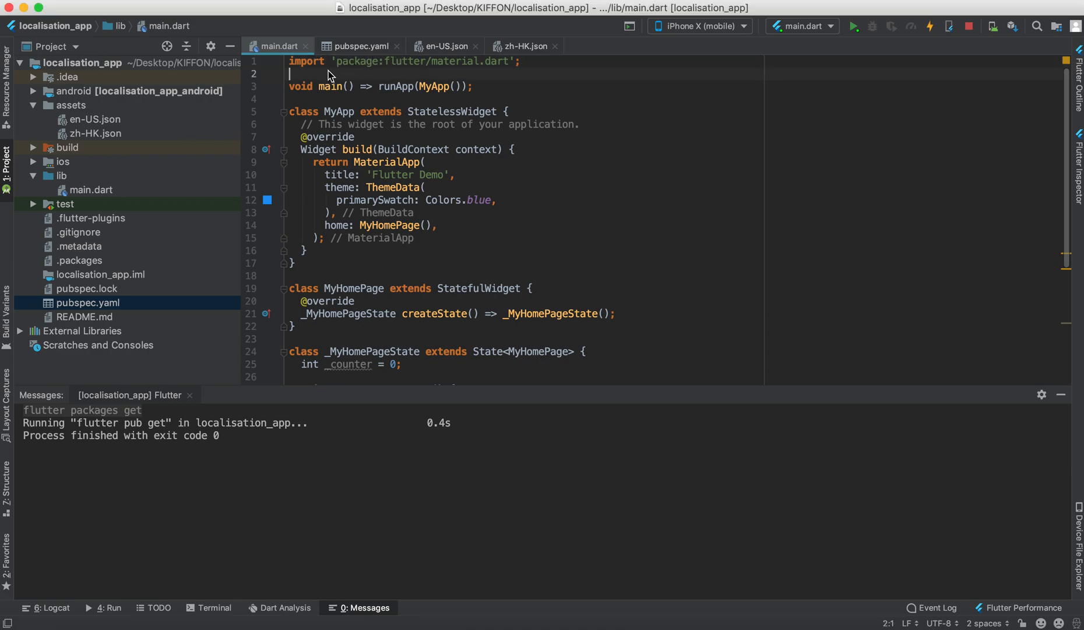
# - Import flutter_localizations and easy_localization packages at the top of main.dart
pyautogui.write("import '';")
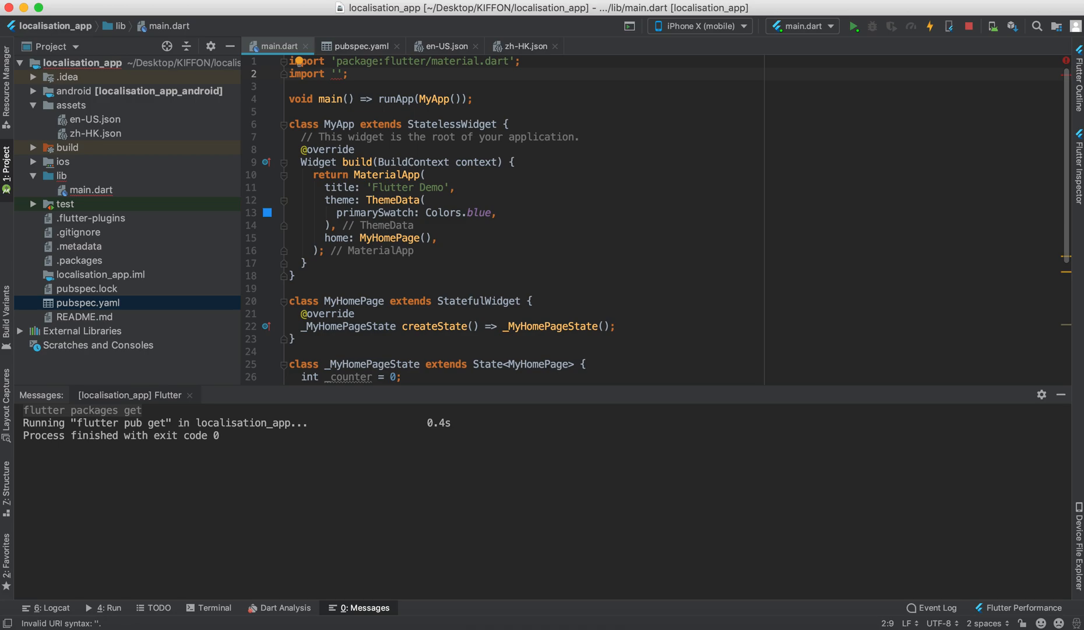
pyautogui.write('flu')
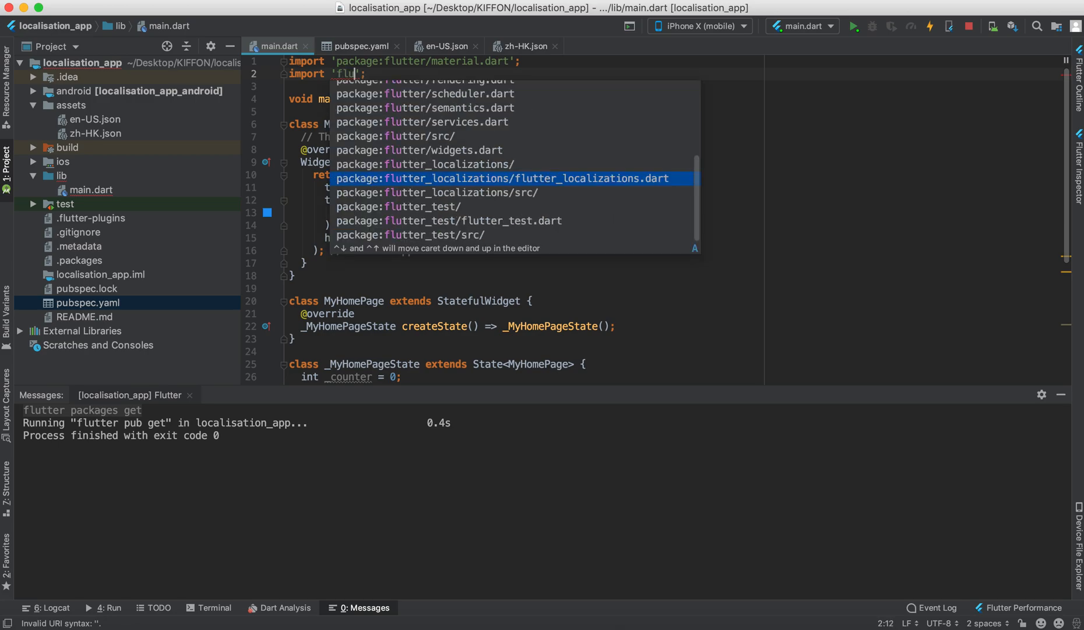
pyautogui.press('Enter')
pyautogui.write("import 'flu';")
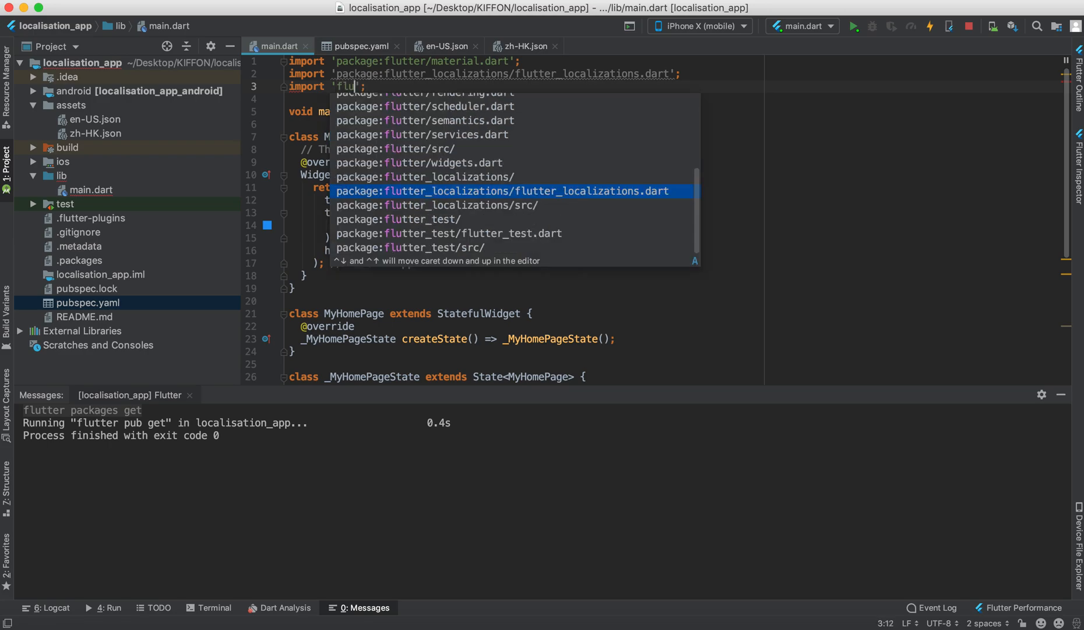
pyautogui.write('eas')
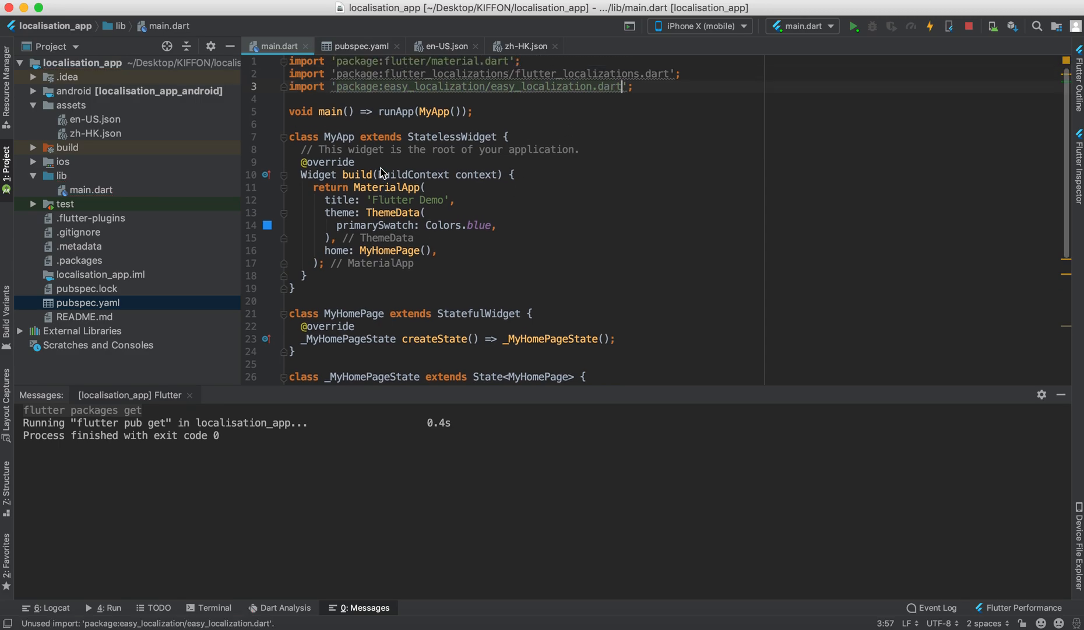
pyautogui.moveTo(521, 156)
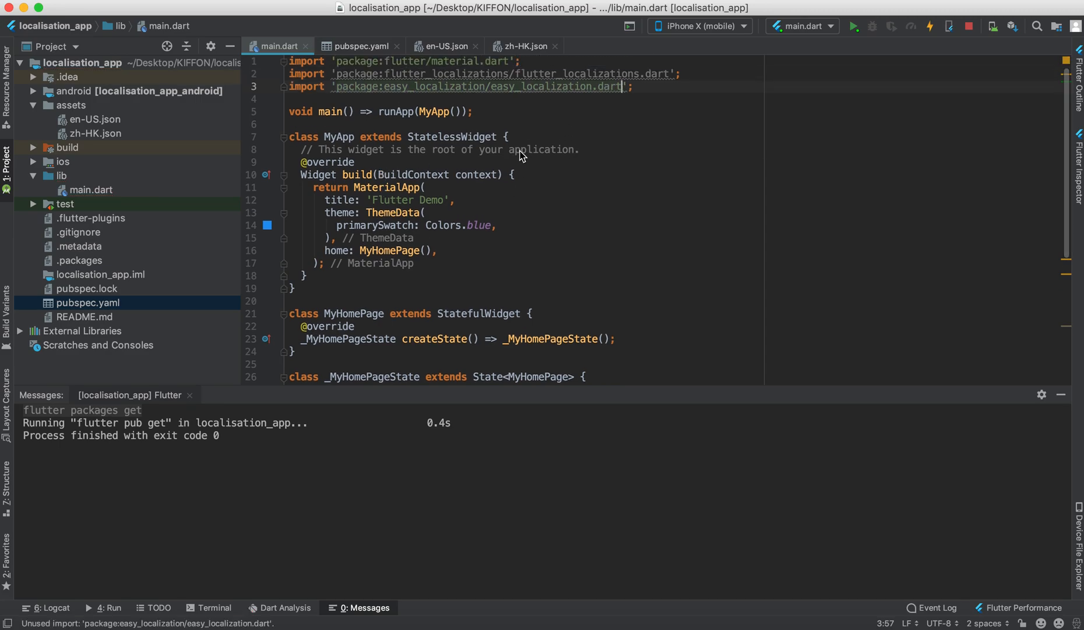
# - Add var data = EasyLocalizationProvider.of(context).data and wrap MaterialApp in EasyLocalizationProvider(data: data)
pyautogui.write('var')
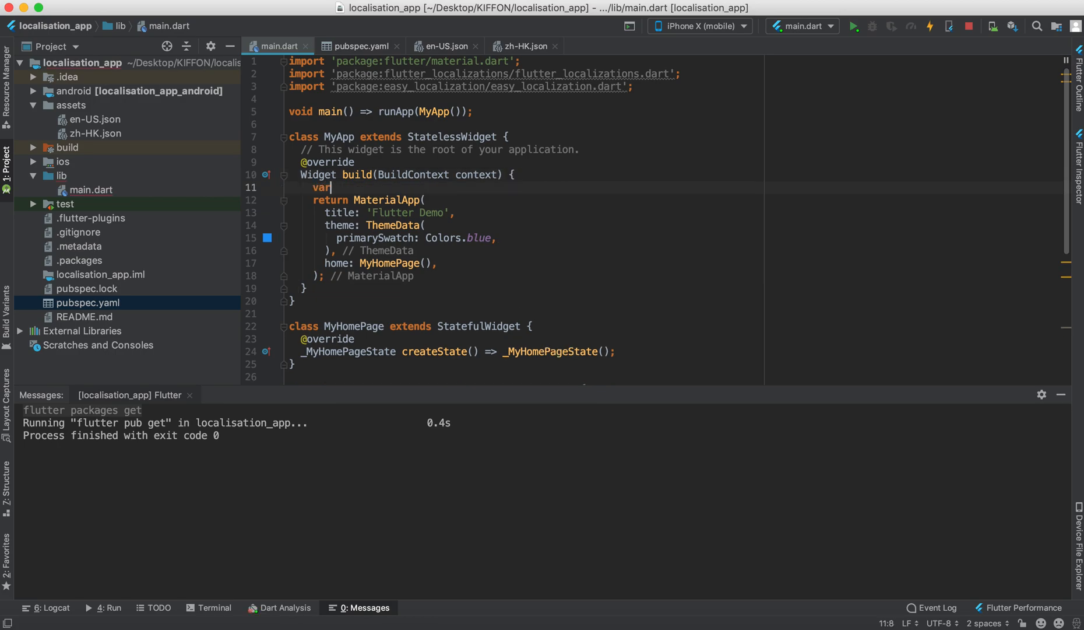
pyautogui.write('data = EasyLocalizationProvider.of(context')
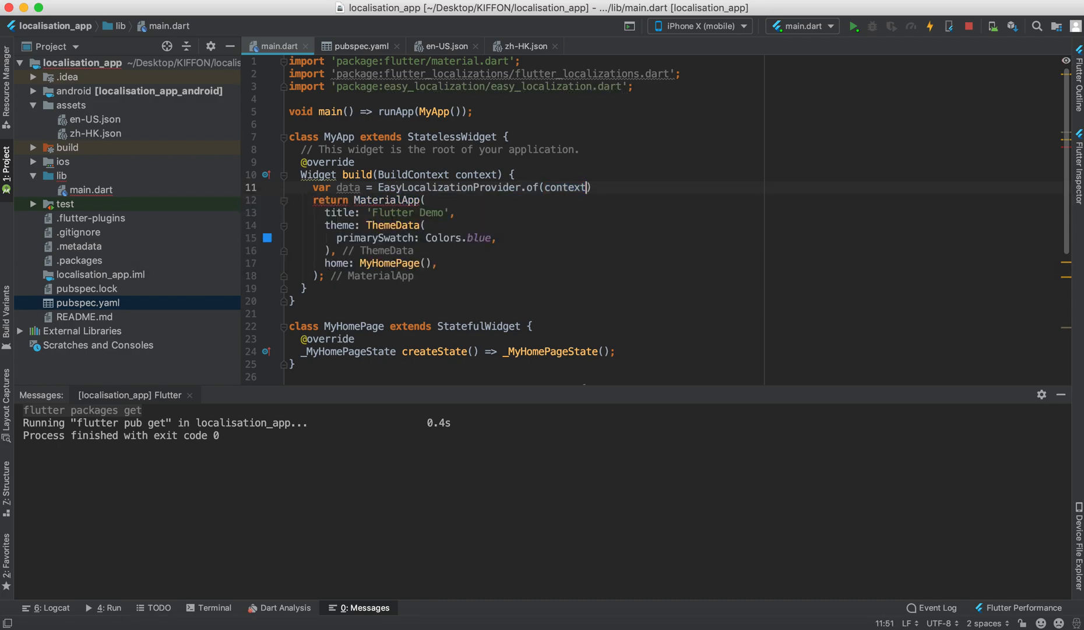
pyautogui.write('.data;')
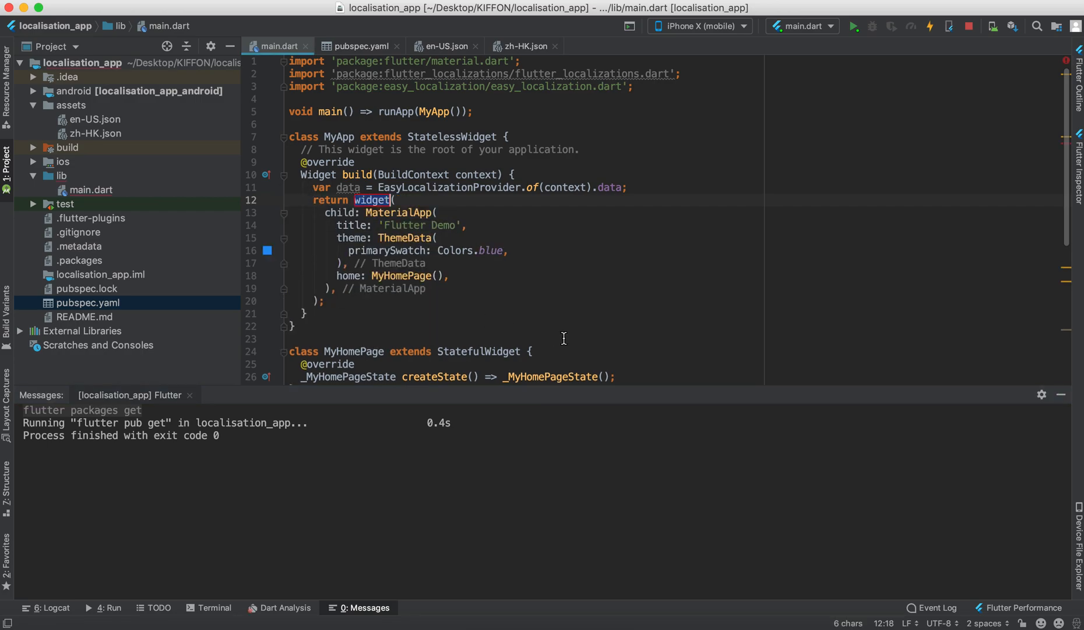
pyautogui.write('Ease')
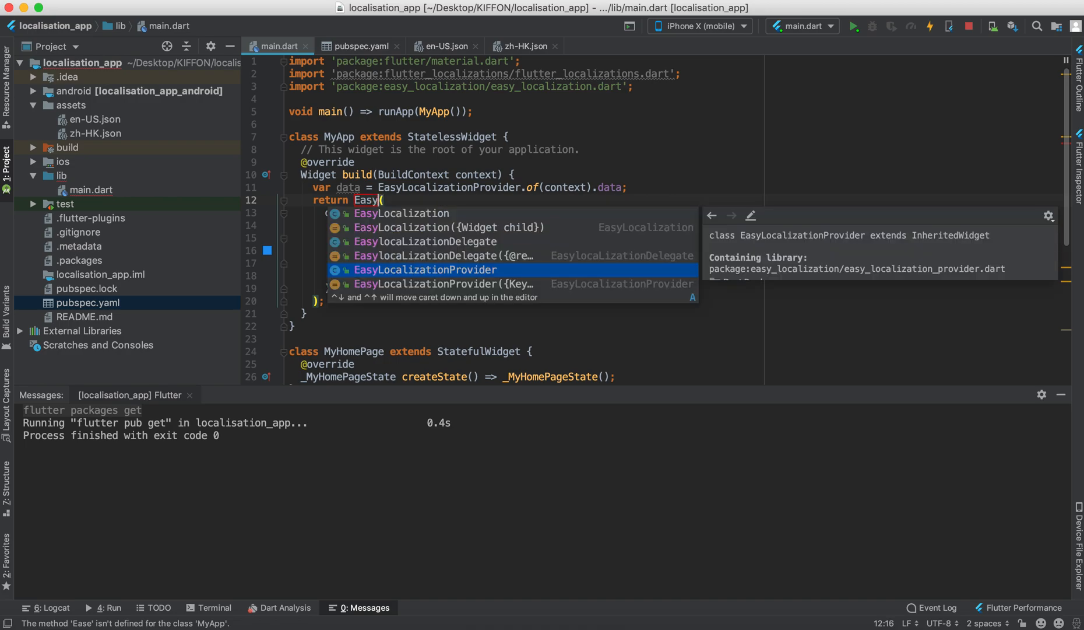
pyautogui.press('Enter')
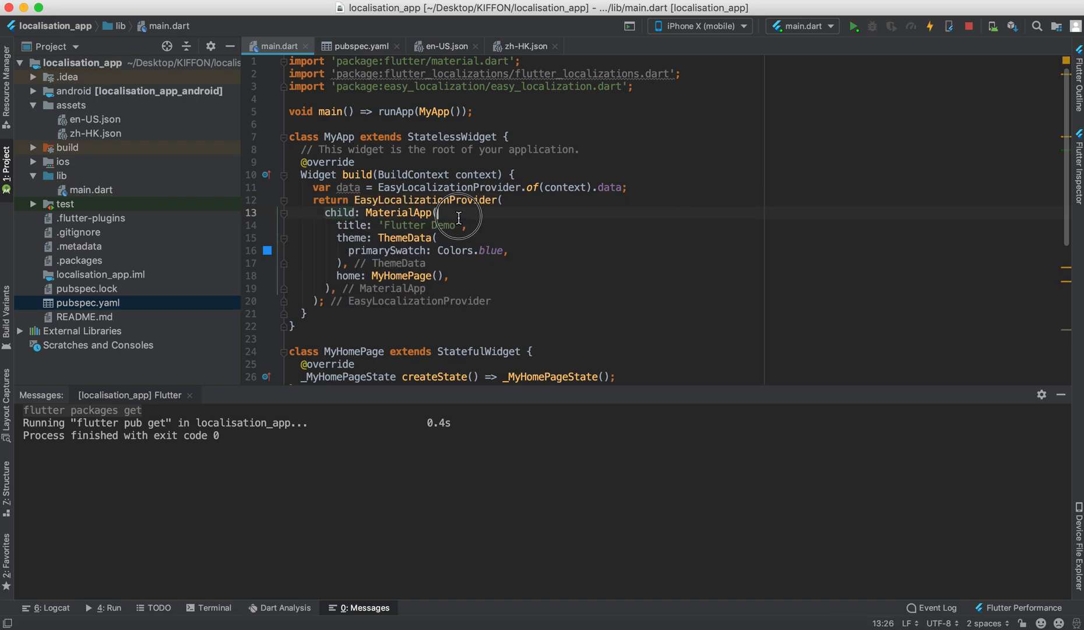
pyautogui.write('data: ,')
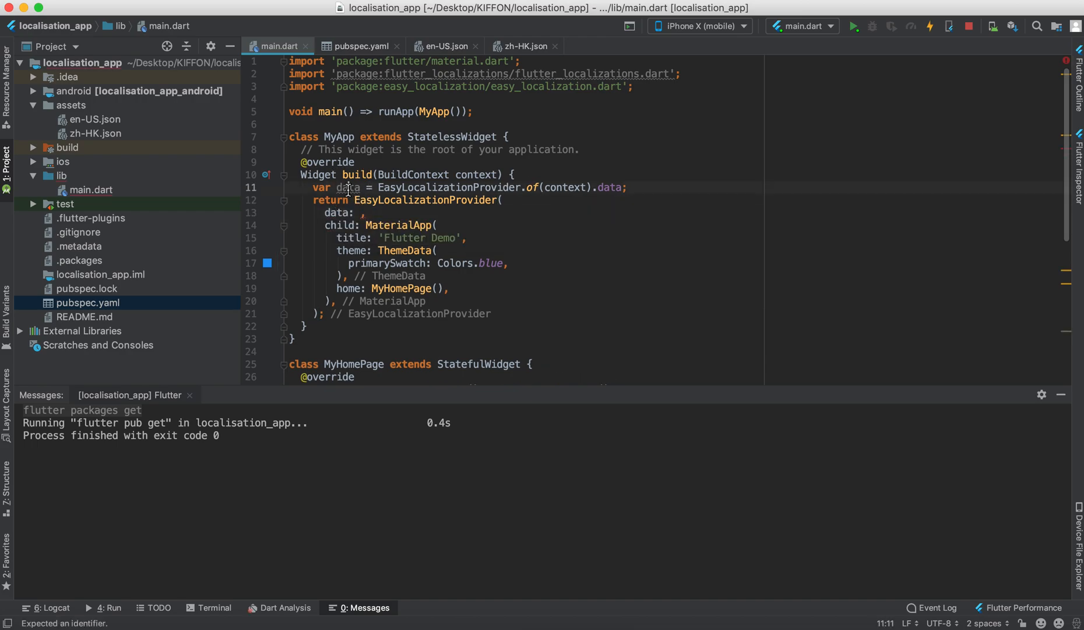
pyautogui.write('data')
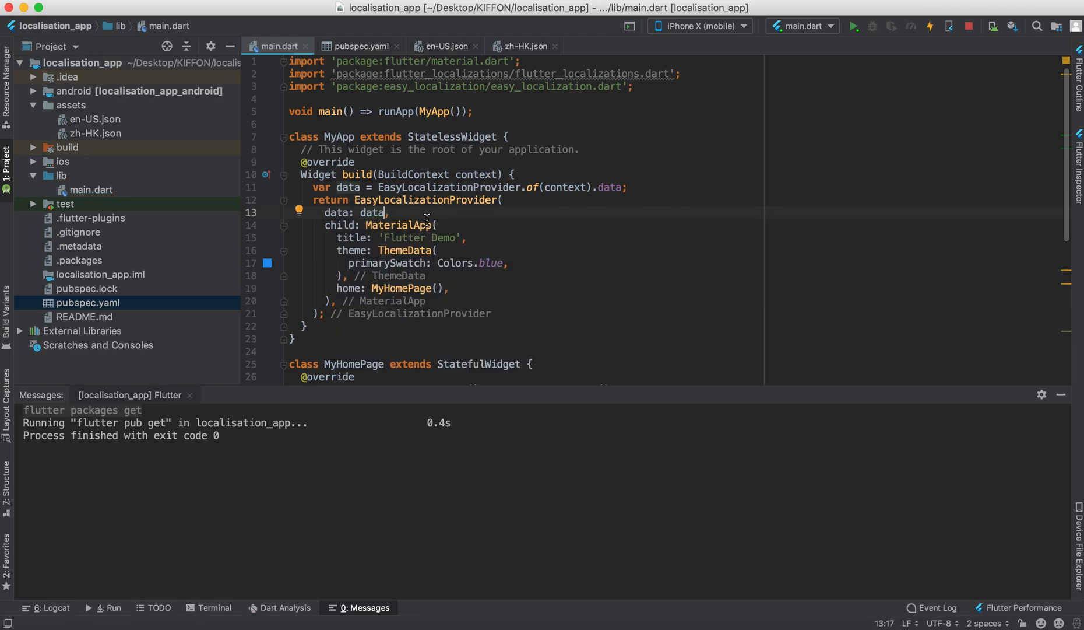
pyautogui.scroll(-3)
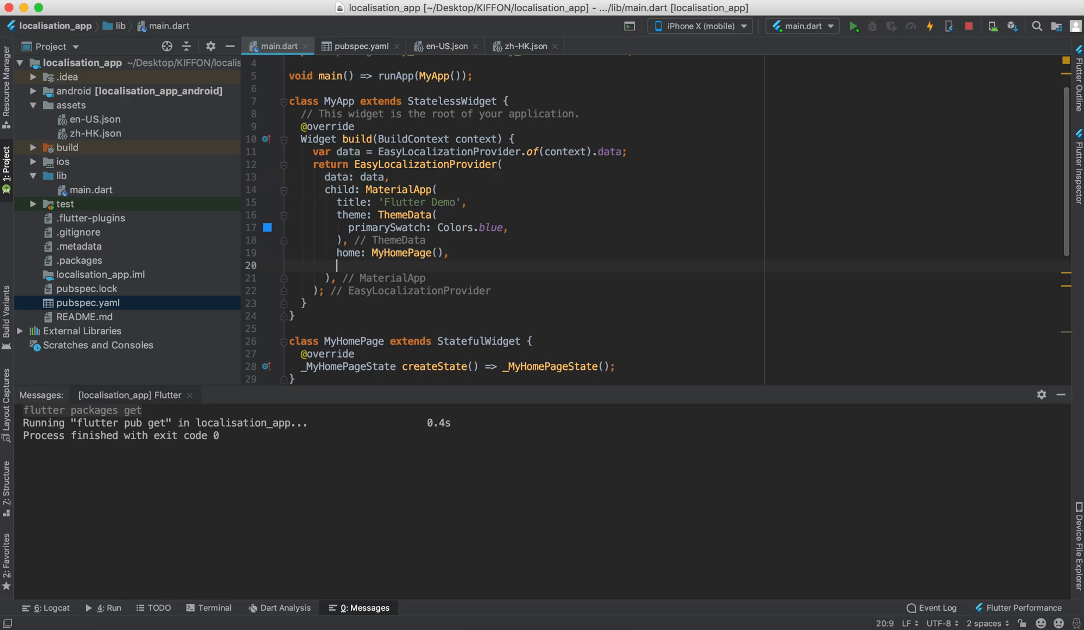
# - Add localizationsDelegates with GlobalMaterialLocalizations and GlobalWidgetsLocalizations delegates to MaterialApp
pyautogui.write('loa')
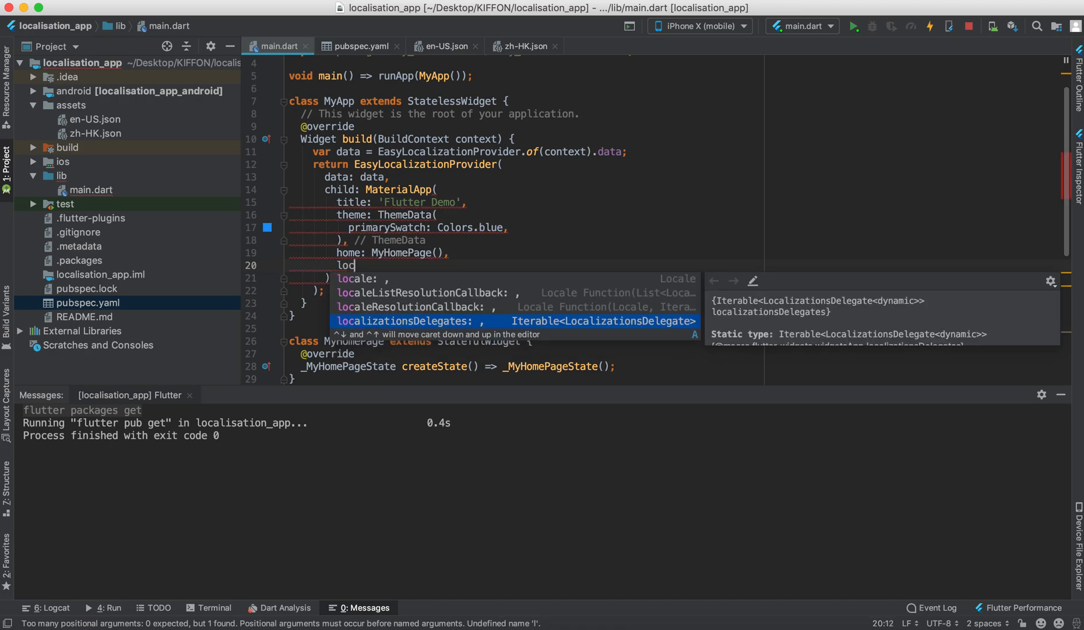
pyautogui.press('Enter')
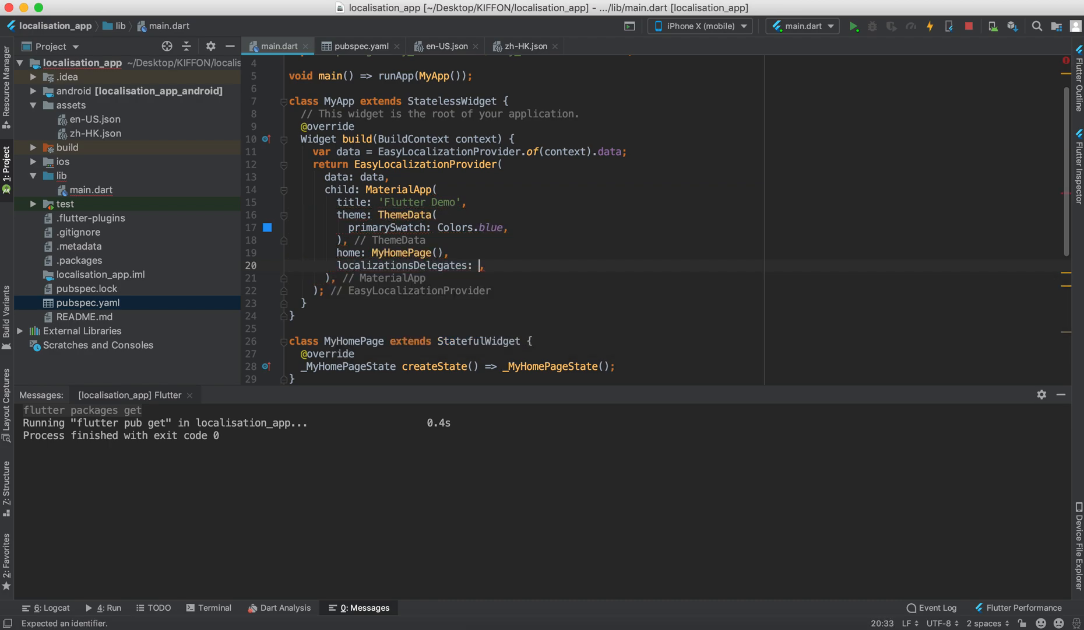
pyautogui.write('[]')
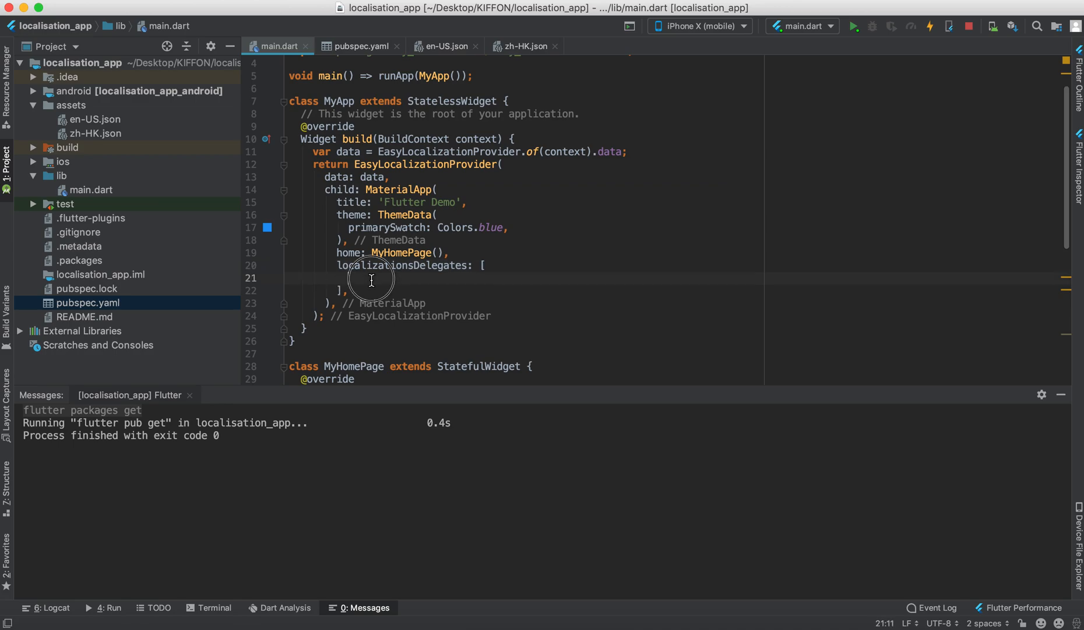
pyautogui.write('GlobalM')
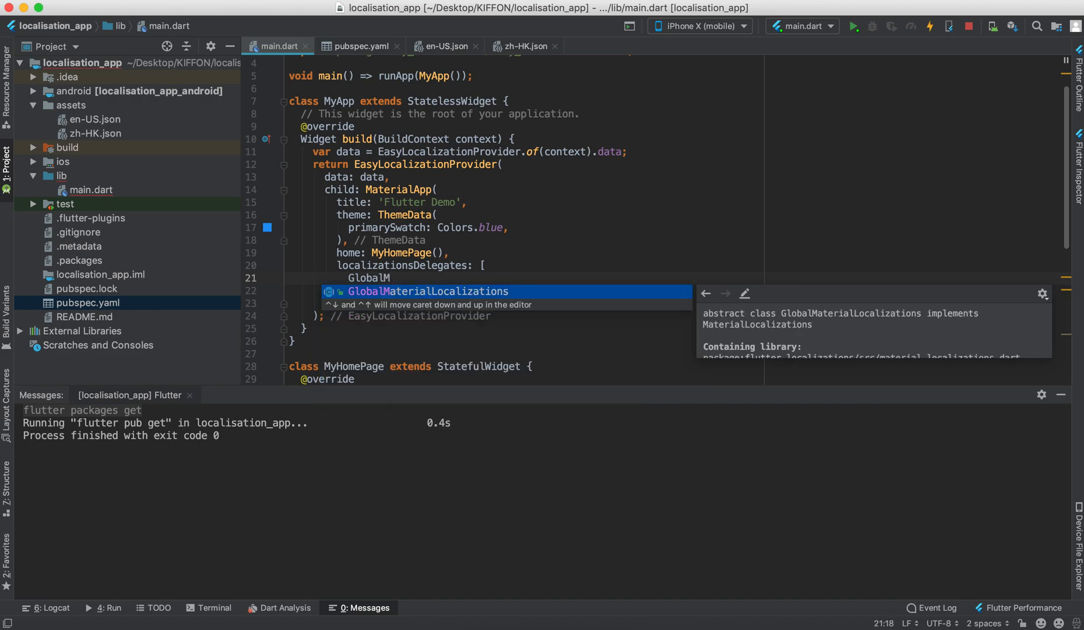
pyautogui.press('Enter')
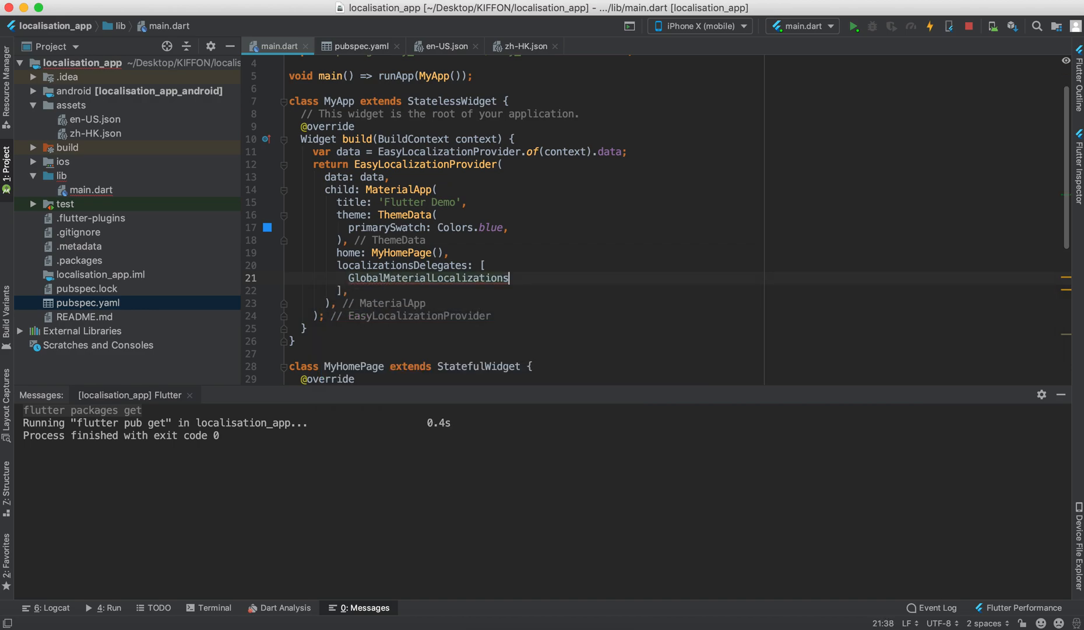
pyautogui.write('.delegate,')
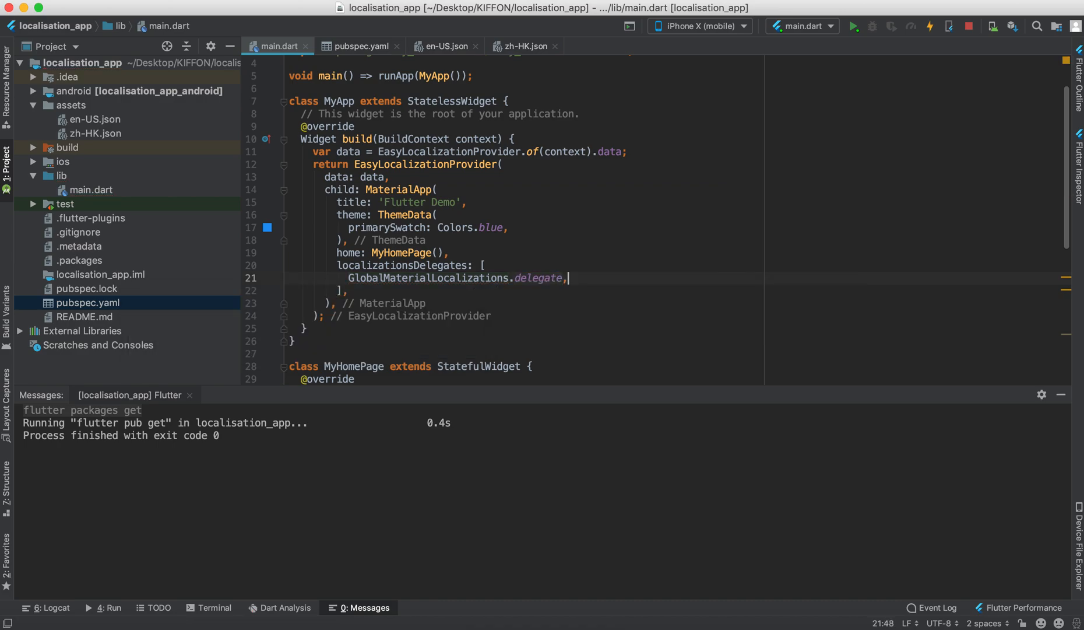
pyautogui.write('Glob')
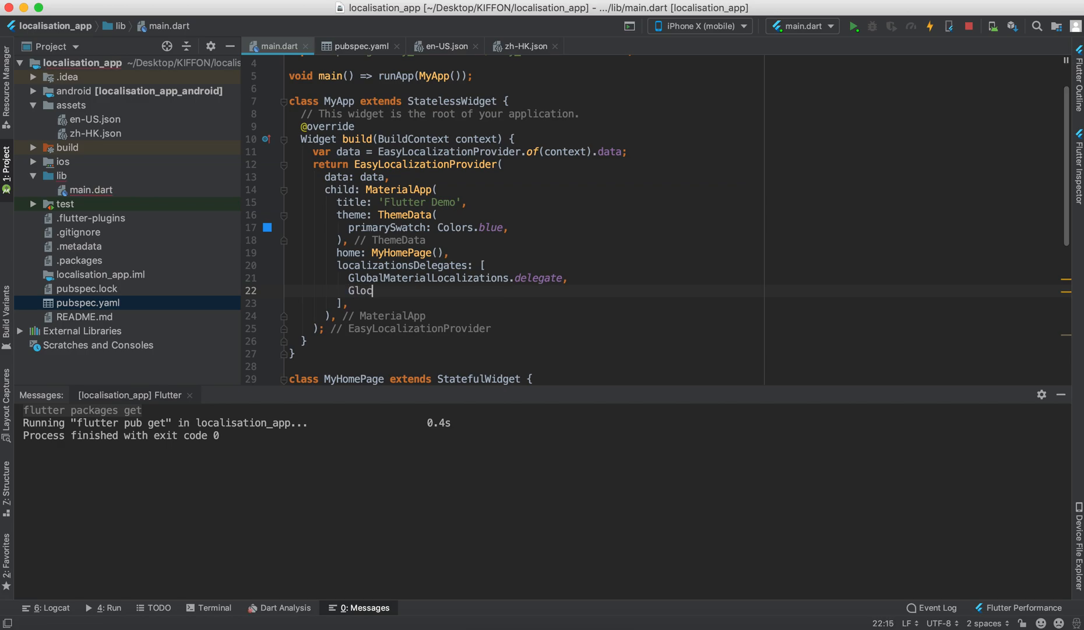
pyautogui.write('al')
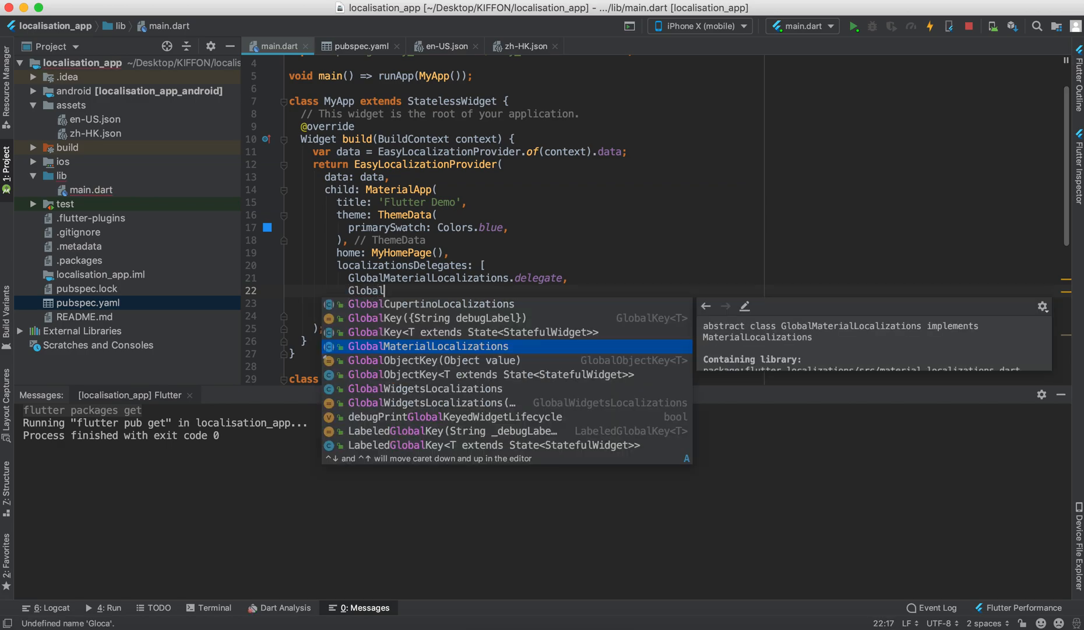
pyautogui.write('WidgetsLocalizations.delegate,')
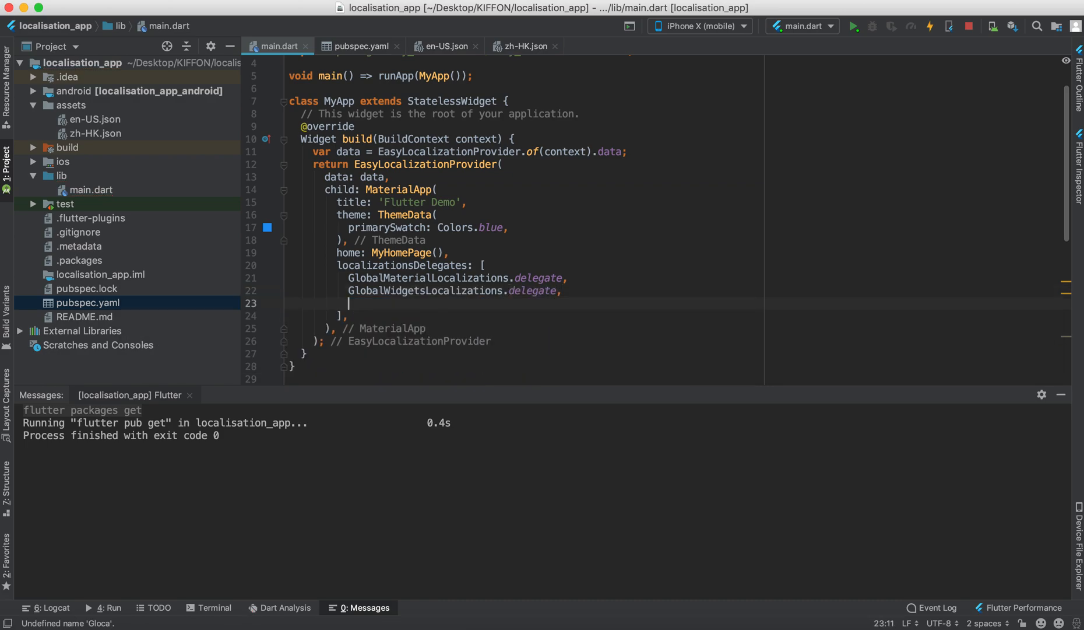
pyautogui.write('日')
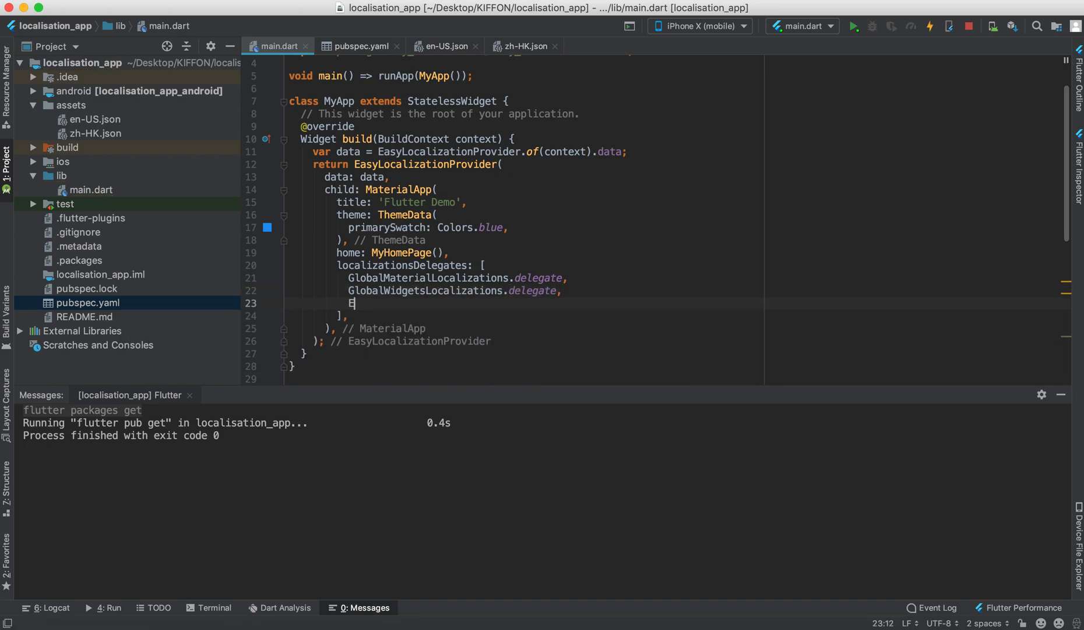
# - Append an EasyLocalizationDelegate with locale: data.locale and path: 'assets'
pyautogui.write('EasyLocalizationDelegate(')
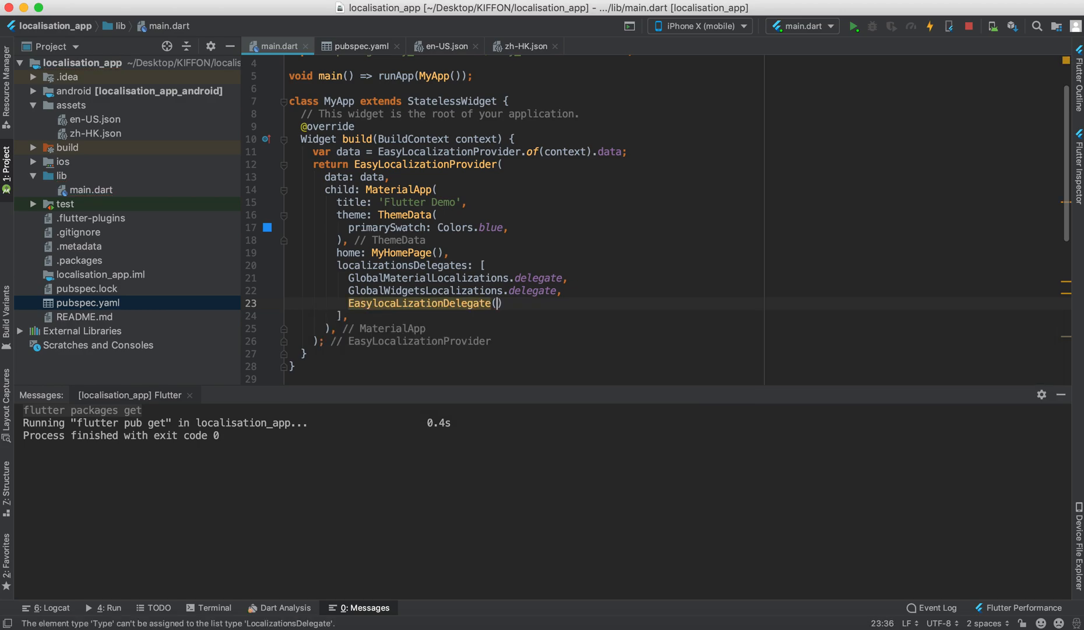
pyautogui.press('enter')
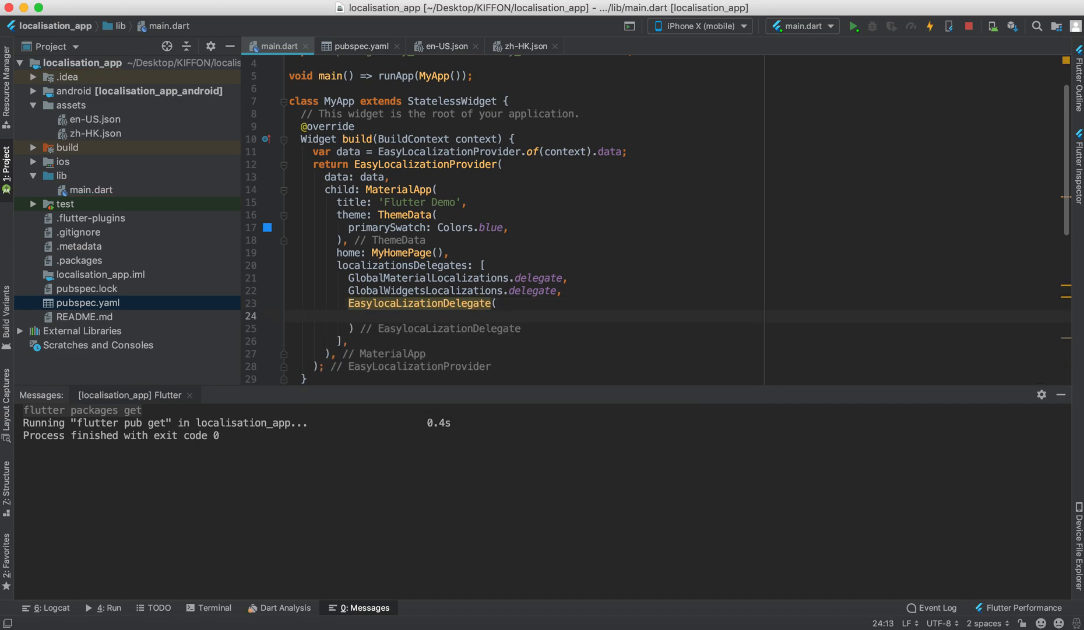
pyautogui.write('locale:')
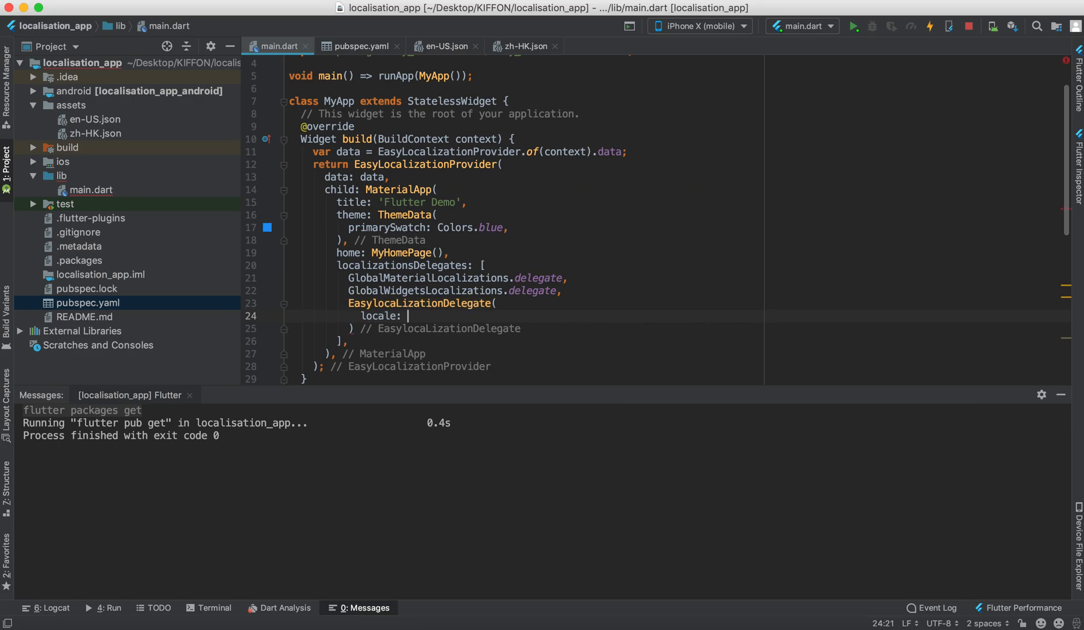
pyautogui.write('data')
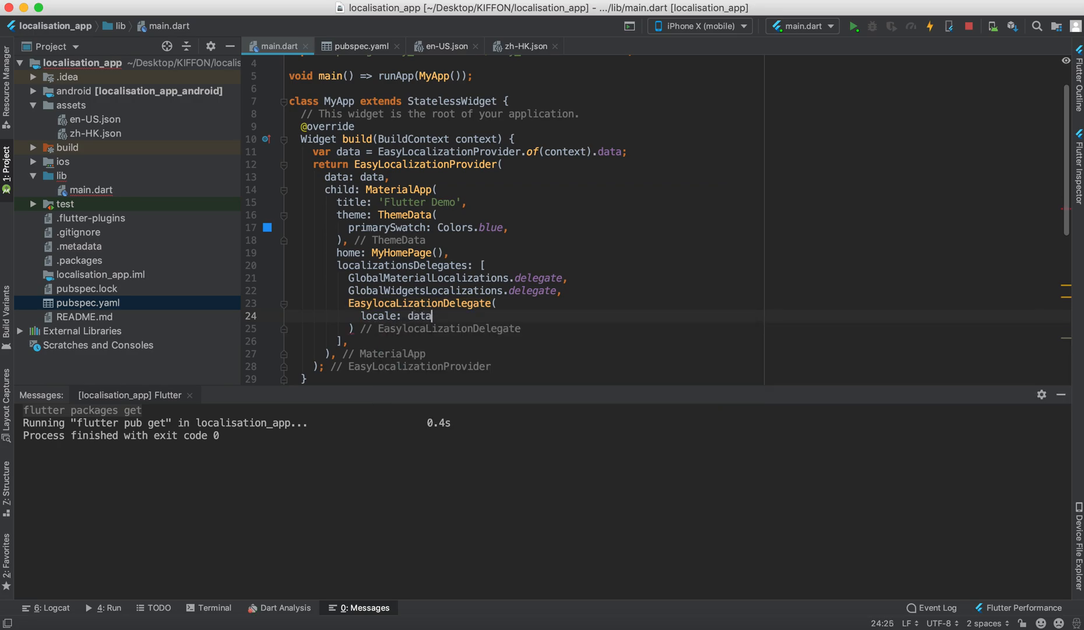
pyautogui.write('.locale,')
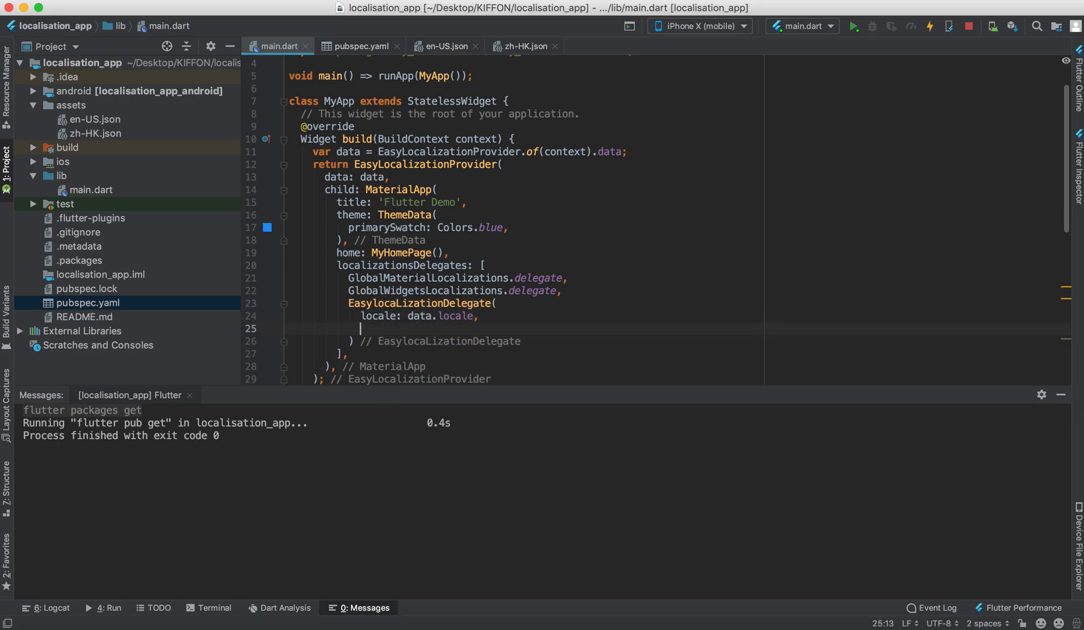
pyautogui.write("path: ''")
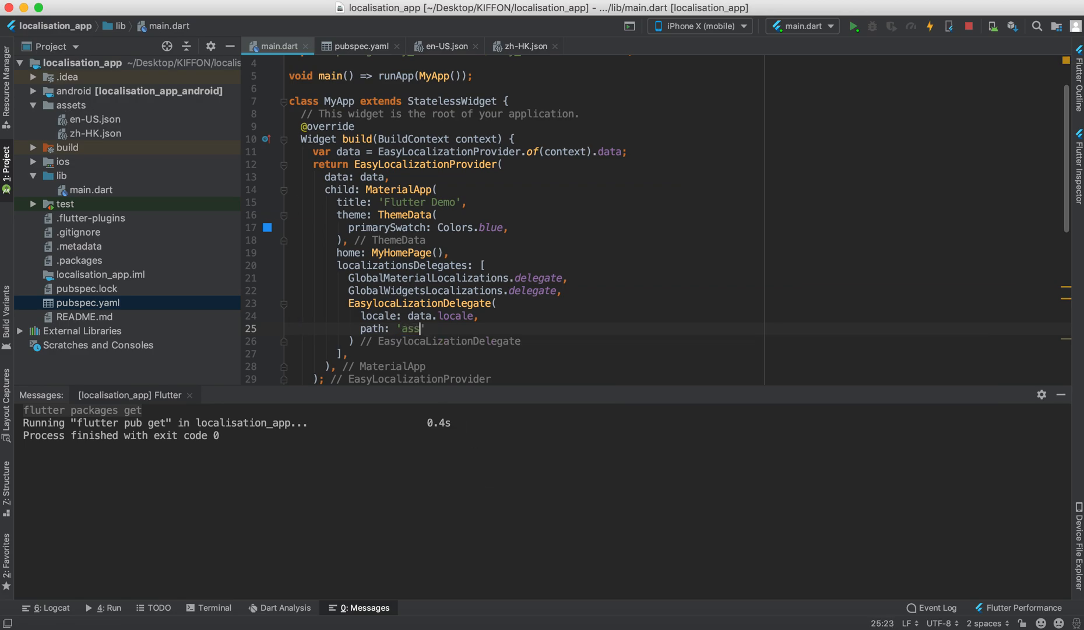
pyautogui.write("ets',")
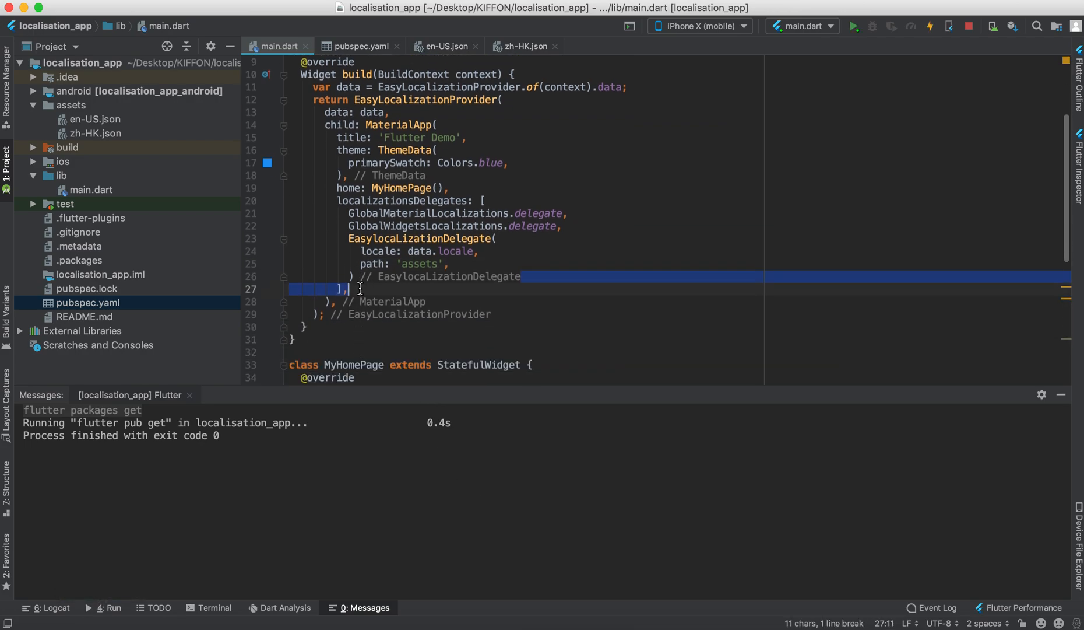
# - Fill MaterialApp supportedLocales with Locale('en','US') and Locale('zh','HK')
pyautogui.write('supportedLocales: ,')
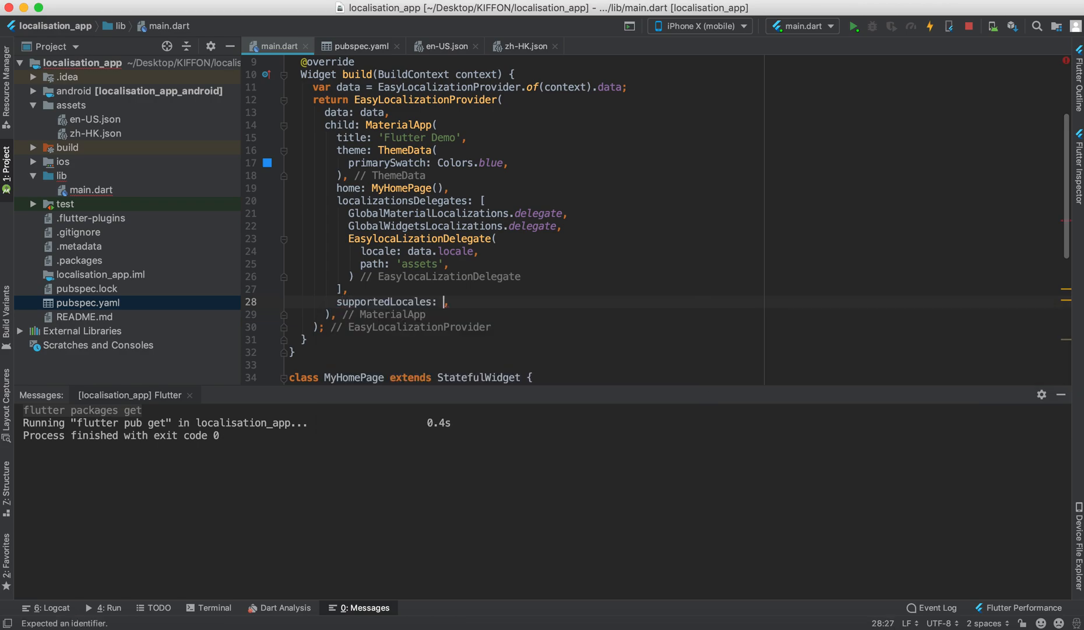
pyautogui.write('[')
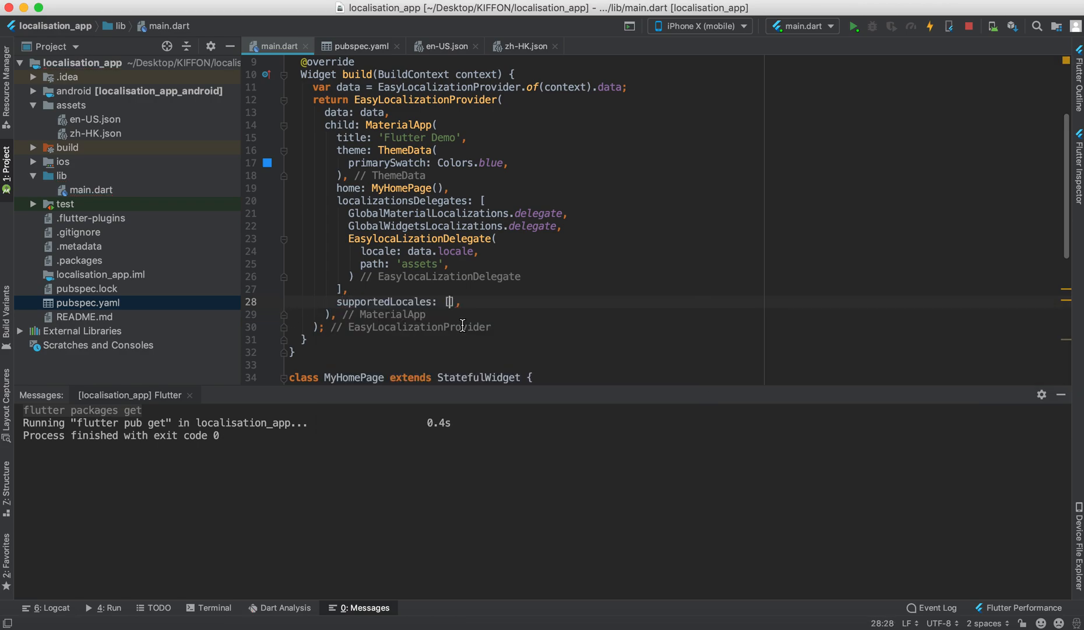
pyautogui.write('Locale(')
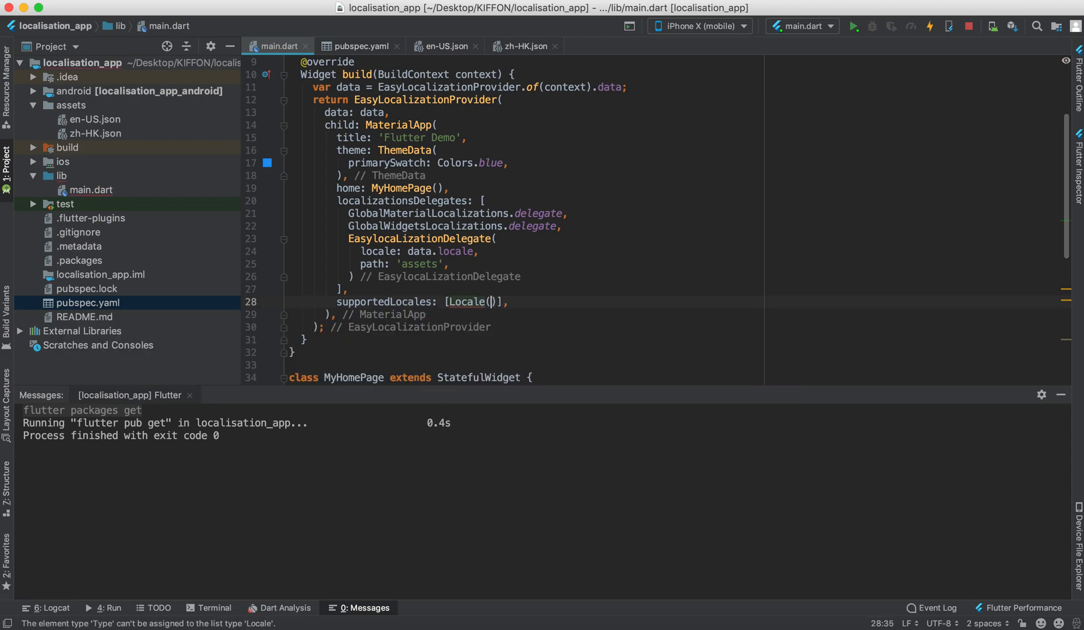
pyautogui.write("''")
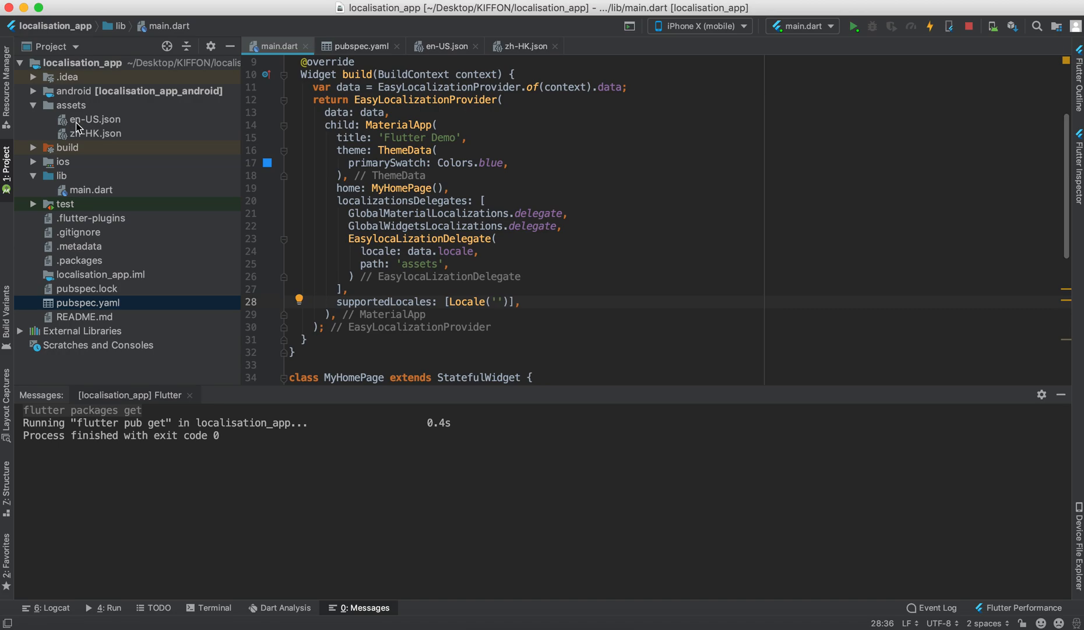
pyautogui.write("en','")
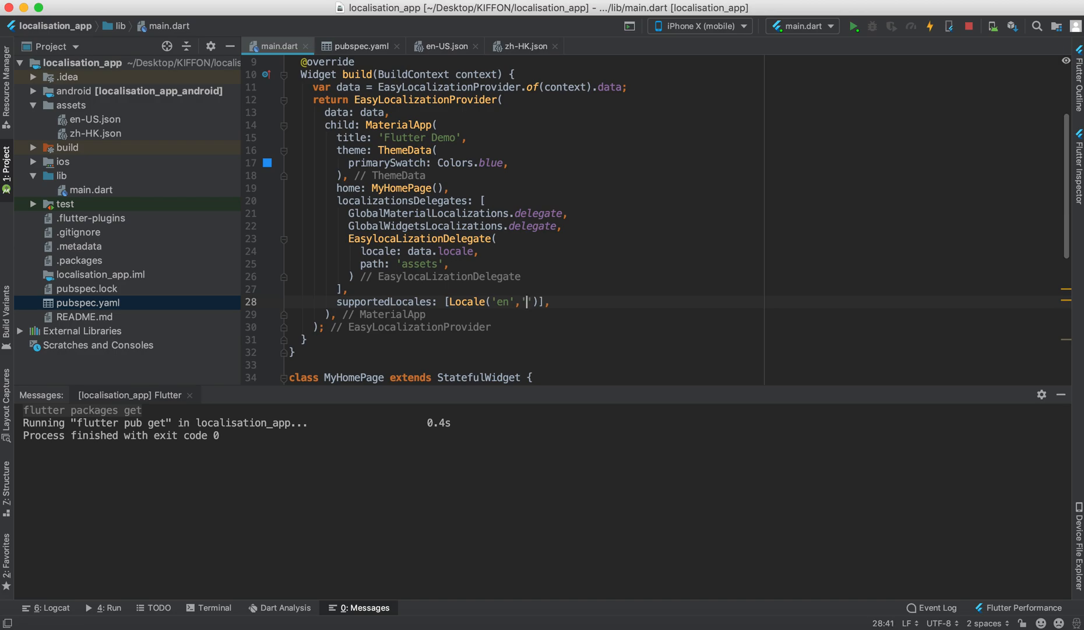
pyautogui.write('Us')
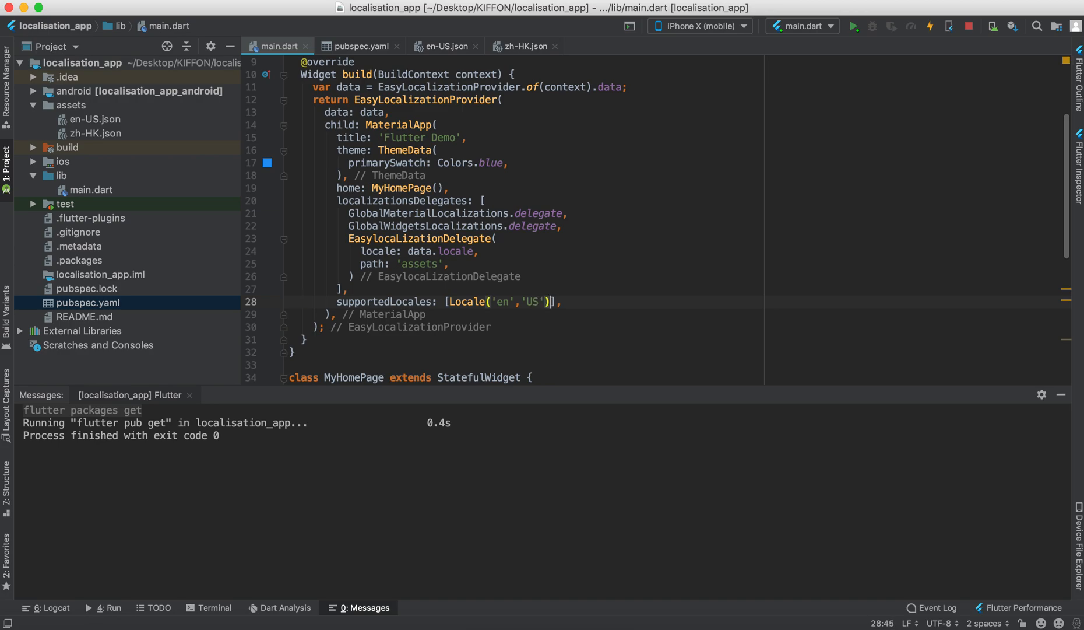
pyautogui.write(",Locale(''")
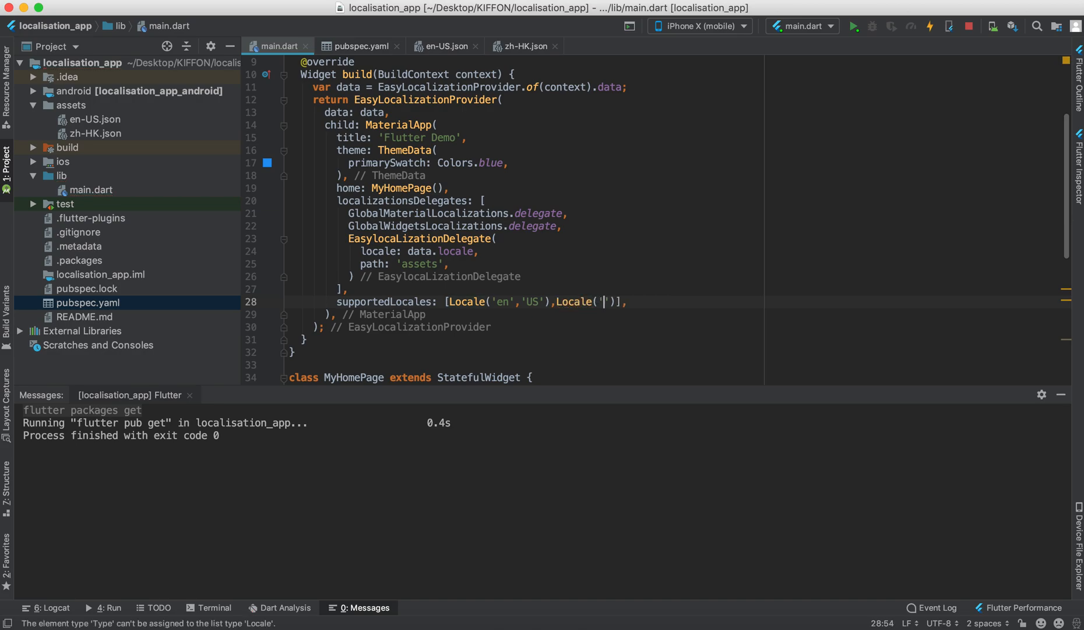
pyautogui.write("zh','")
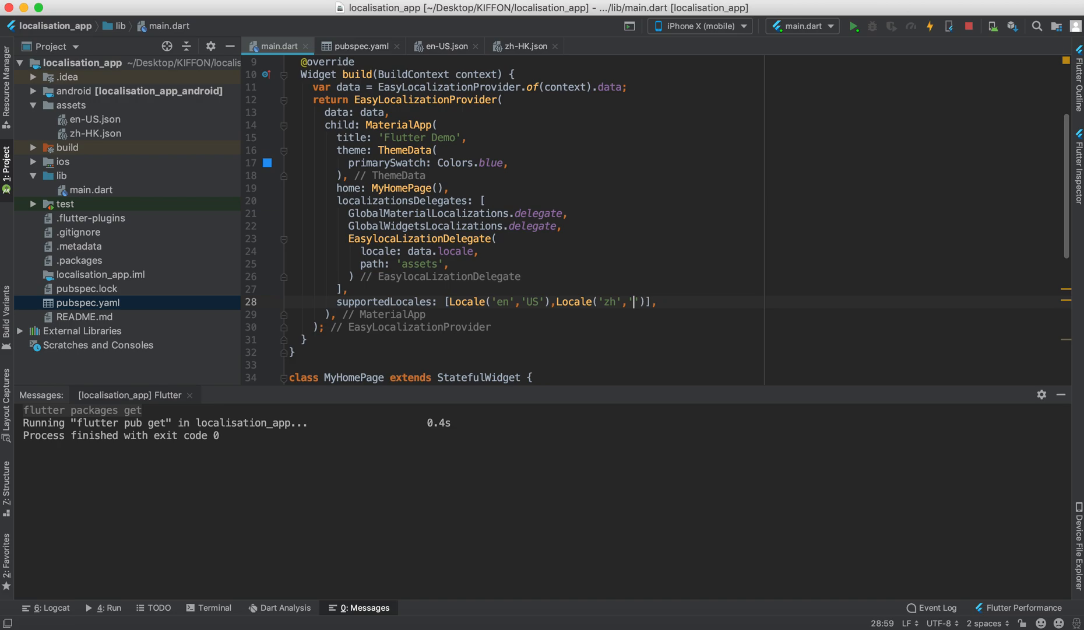
pyautogui.write('HK')
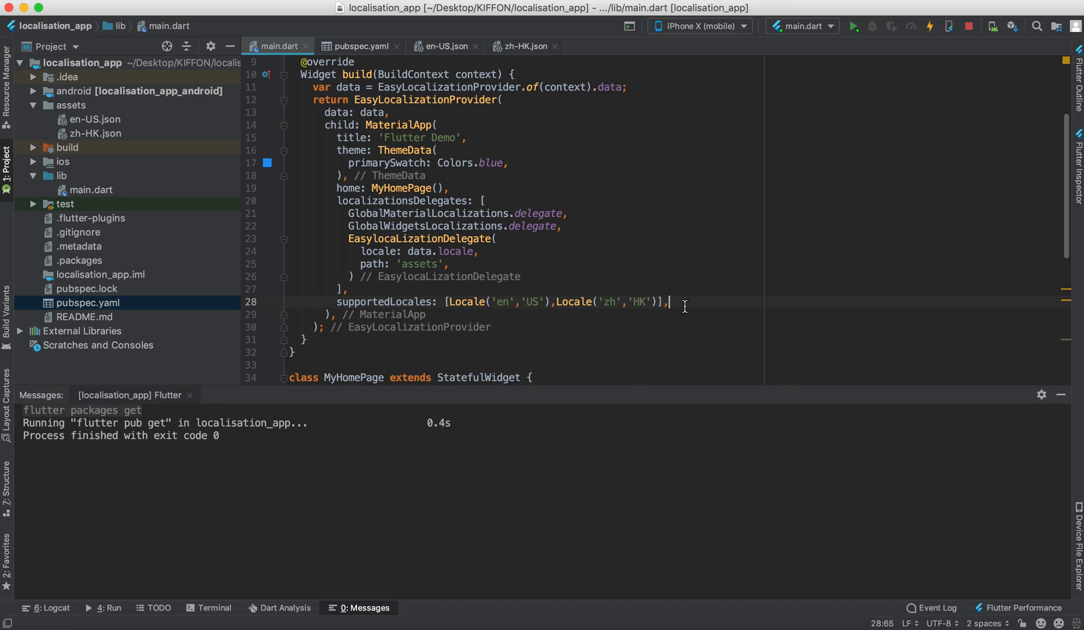
# - Add locale: data.savedLocale to MaterialApp via autocomplete
pyautogui.write('locale: data.s,')
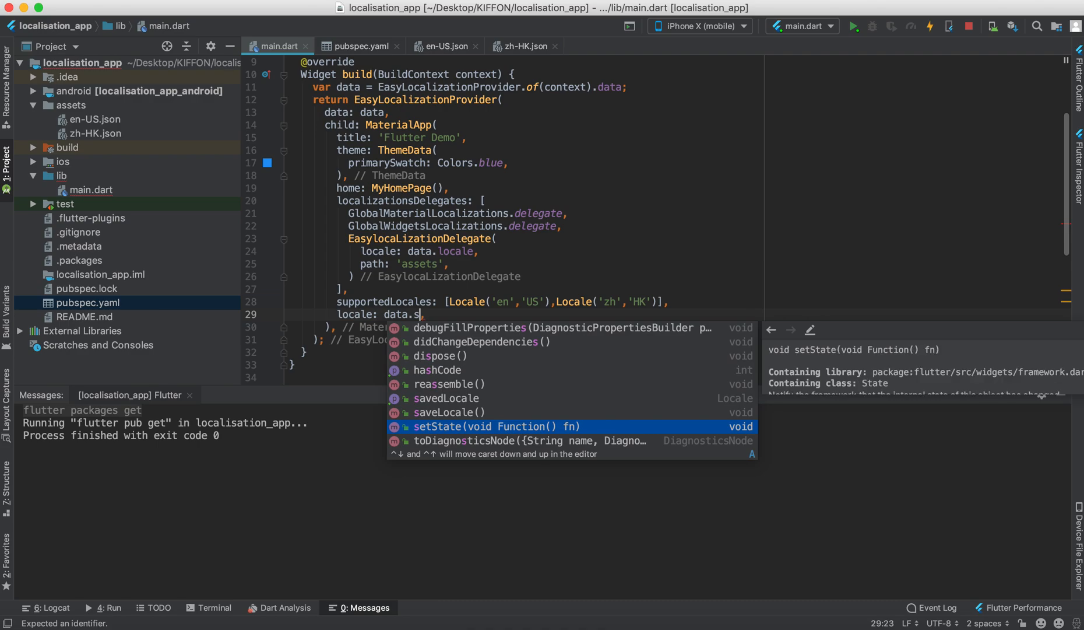
pyautogui.write('avedLocale')
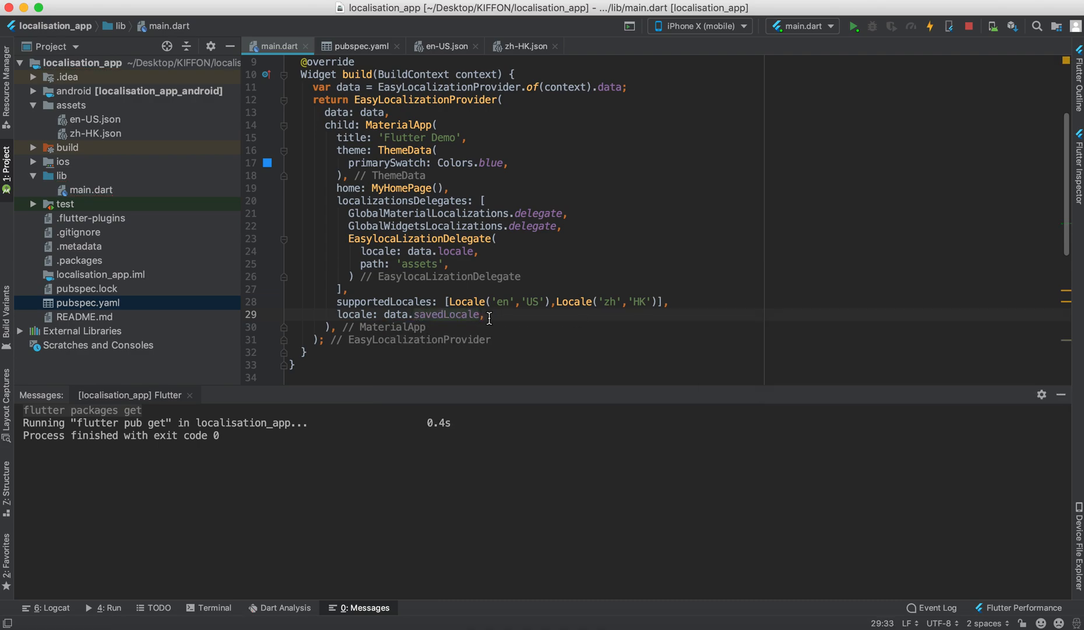
pyautogui.scroll(-3)
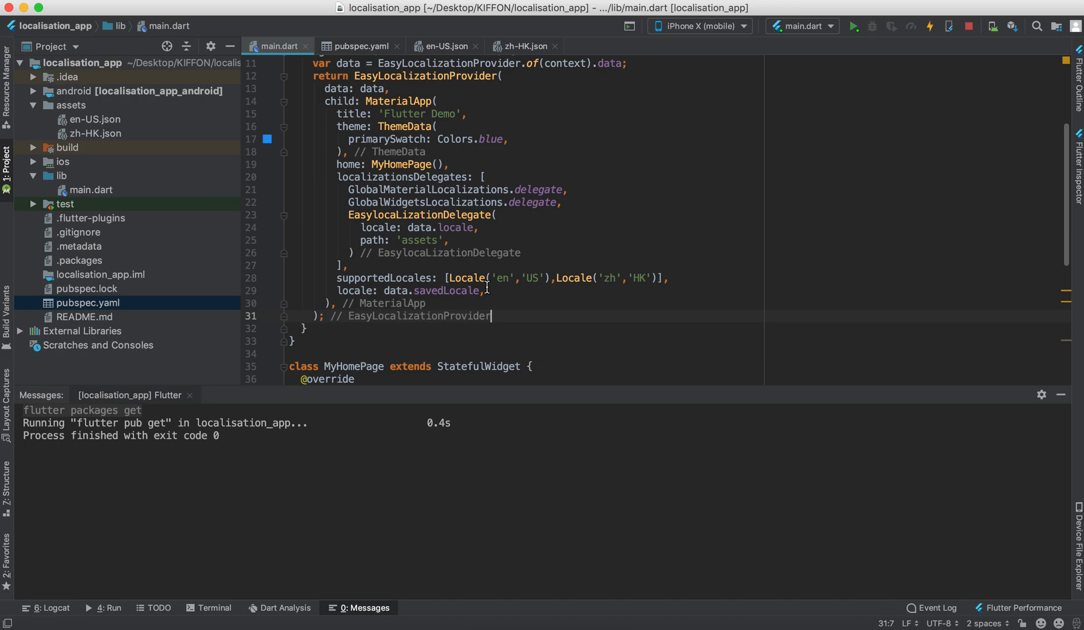
# - In _MyHomePageState.build, declare data from EasyLocalizationProvider.of(context) and return EasyLocalizationProvider(data: data)
pyautogui.scroll(-3)
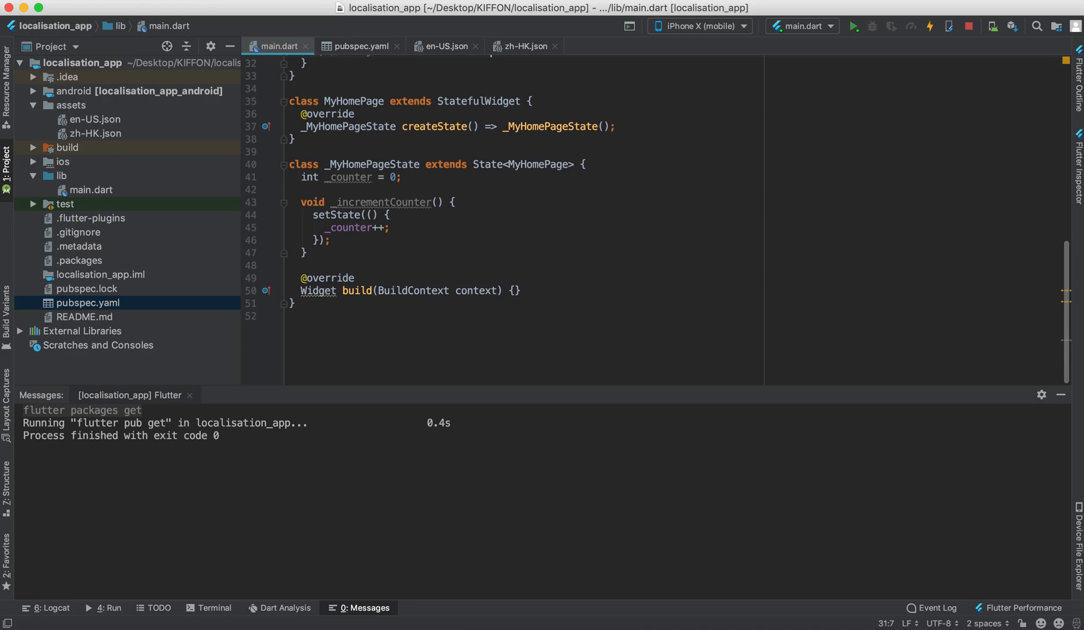
pyautogui.click(515, 290)
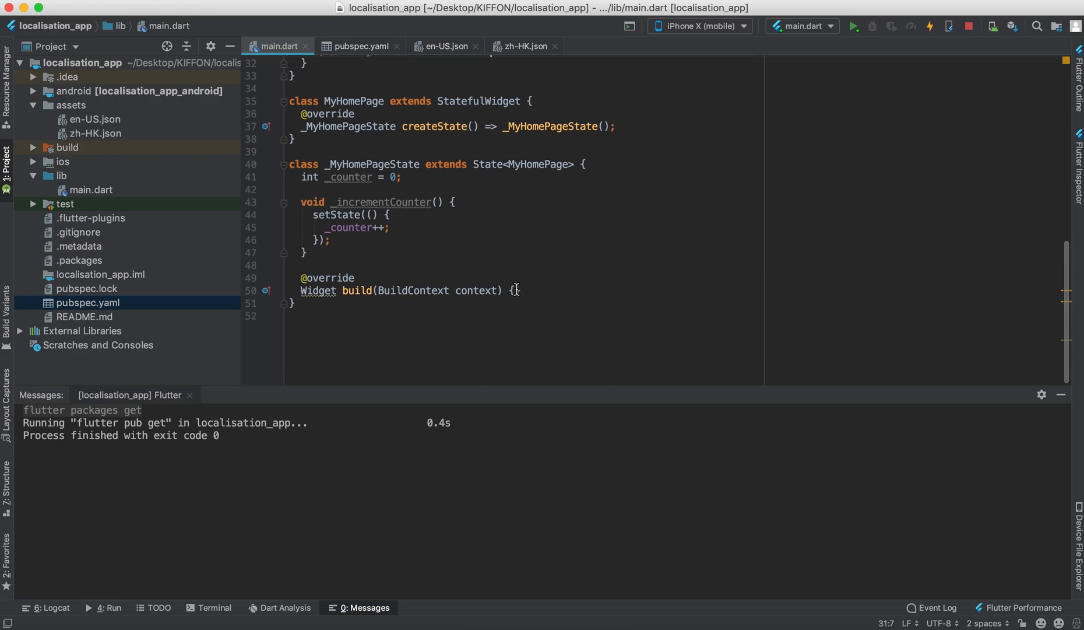
pyautogui.press('enter')
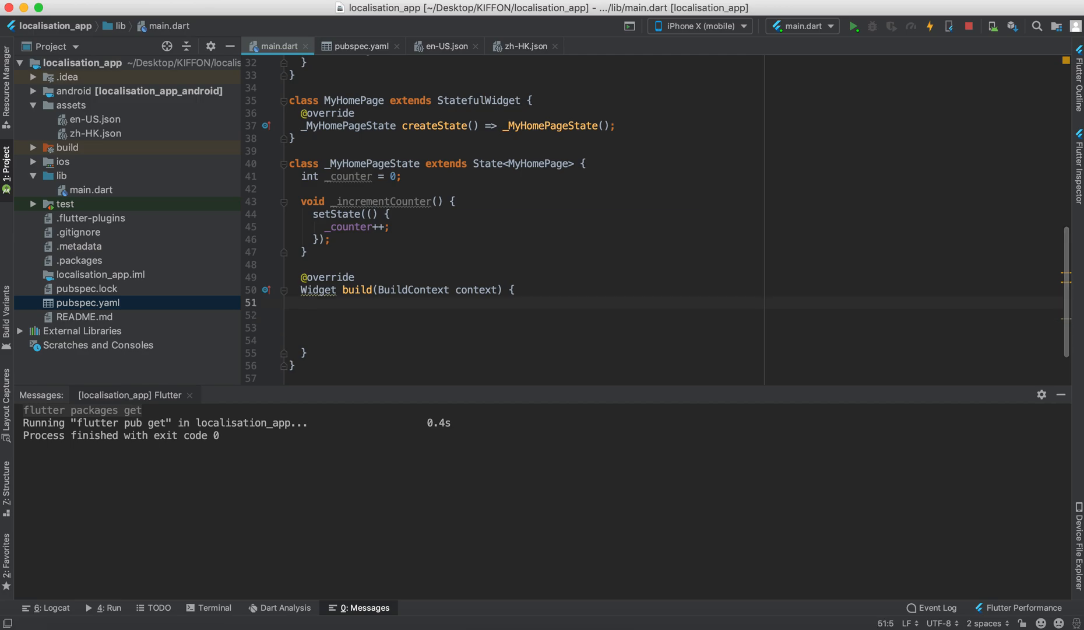
pyautogui.write('var')
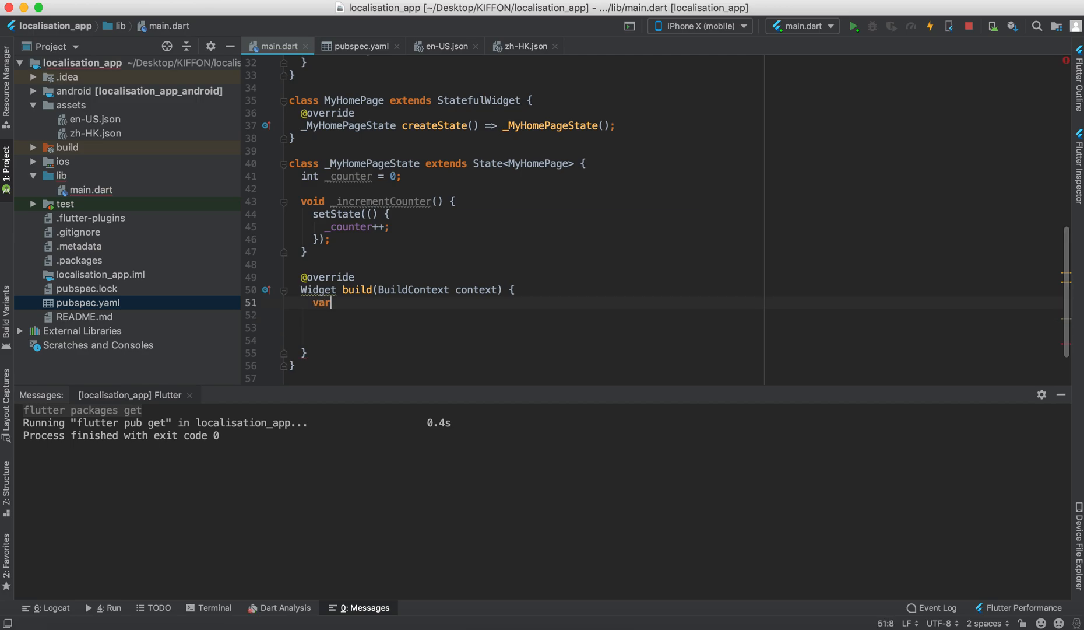
pyautogui.write('data')
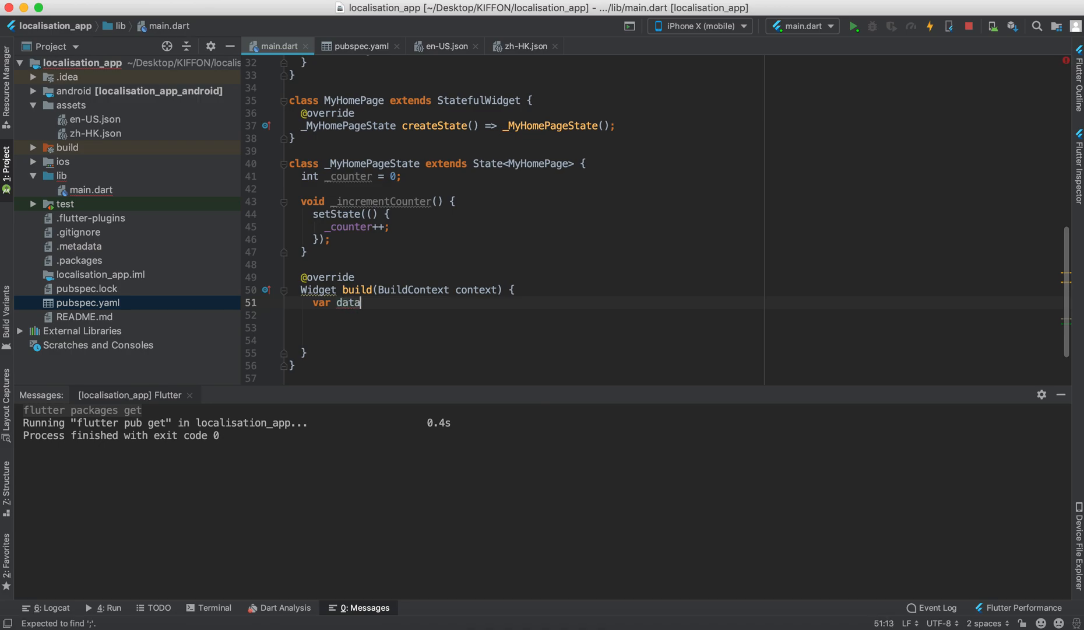
pyautogui.write('= EasyLocalizationProvider(')
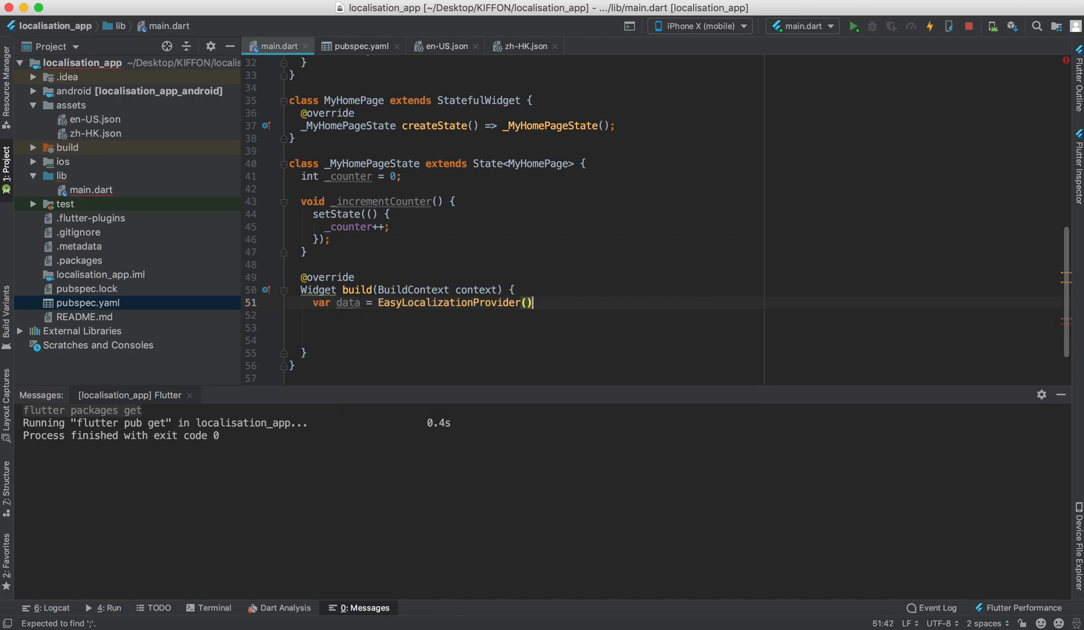
pyautogui.write('.o')
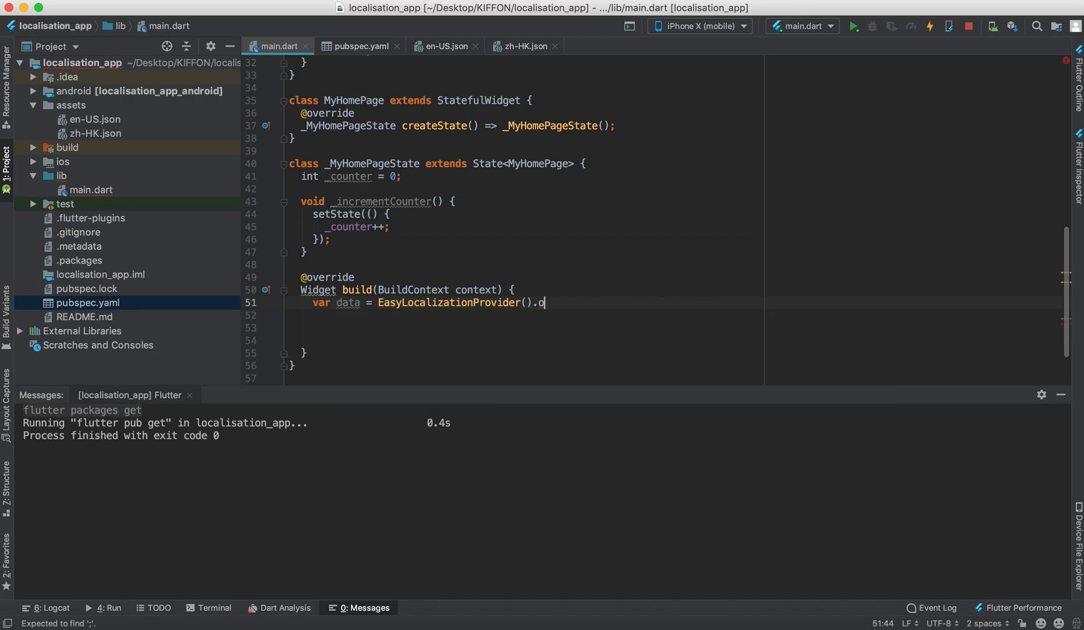
pyautogui.write('f(context')
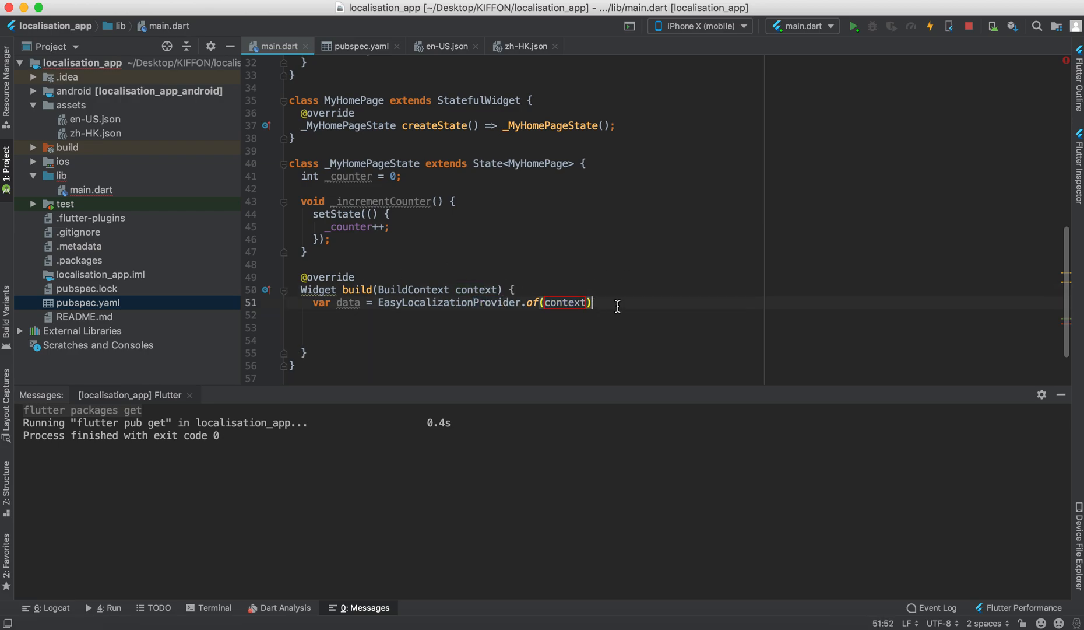
pyautogui.write('.data;')
pyautogui.click(525, 315)
pyautogui.write('return')
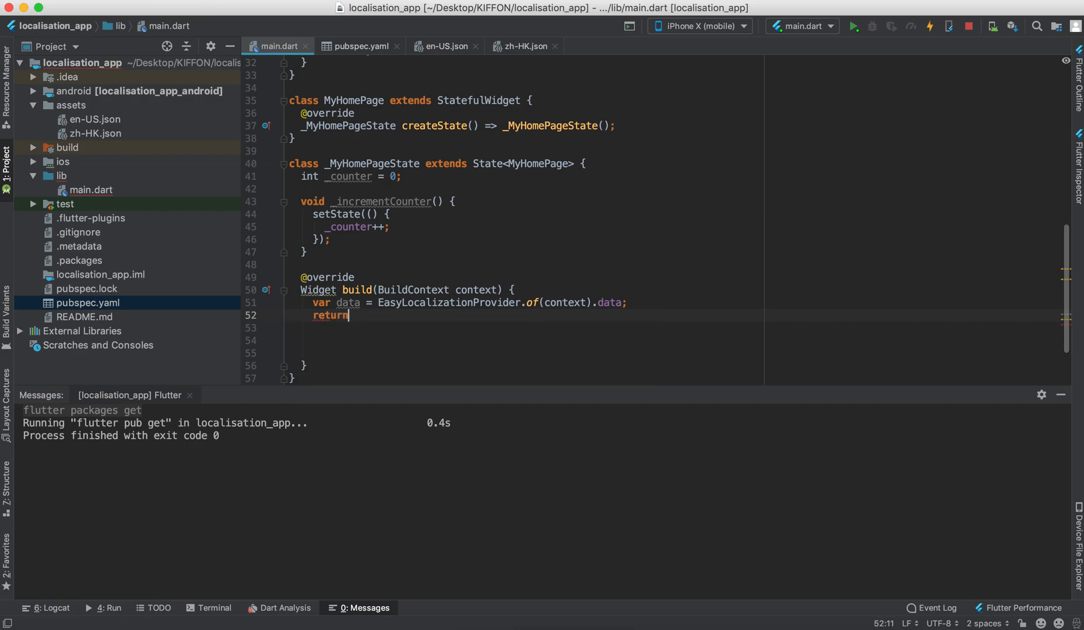
pyautogui.write('EasyLocalizationProvider')
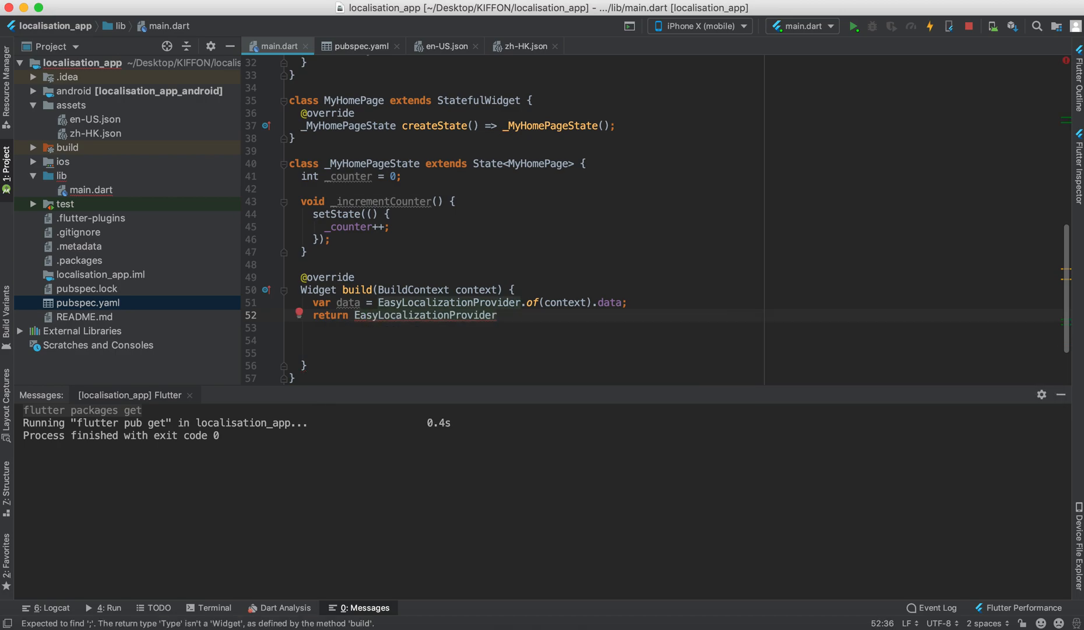
pyautogui.write('data: data,')
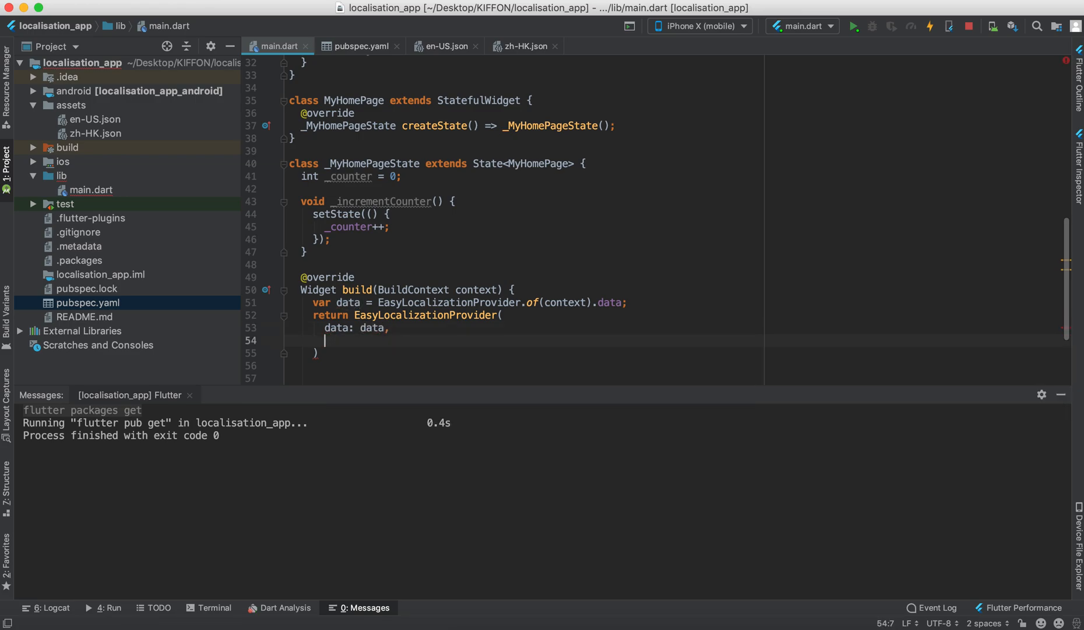
# - Give the provider a child Scaffold with an AppBar and a Text title
pyautogui.write('child: ,')
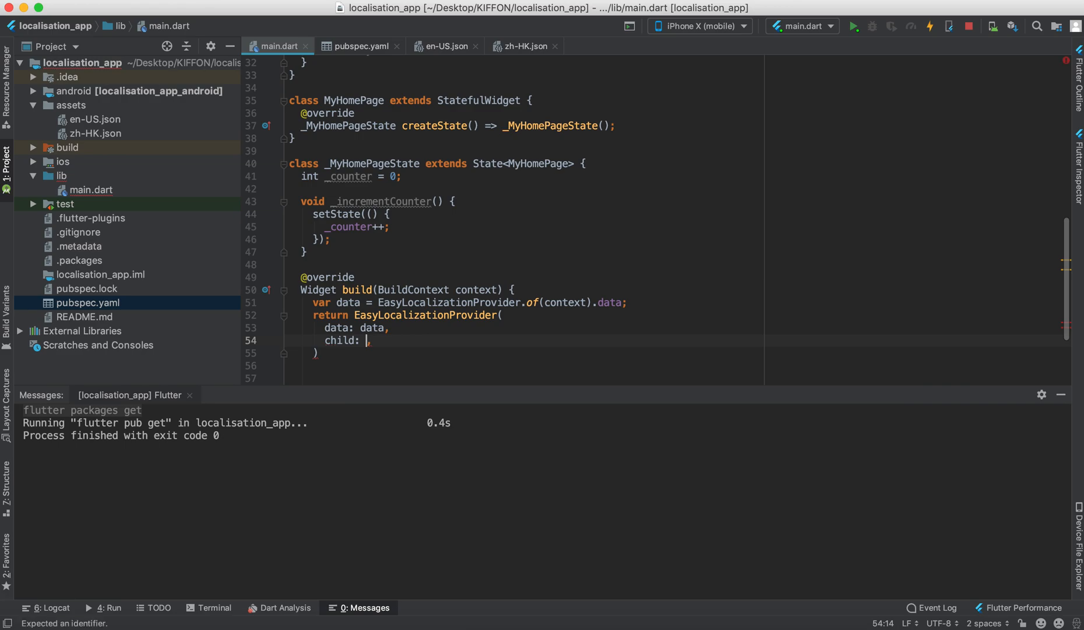
pyautogui.write('S')
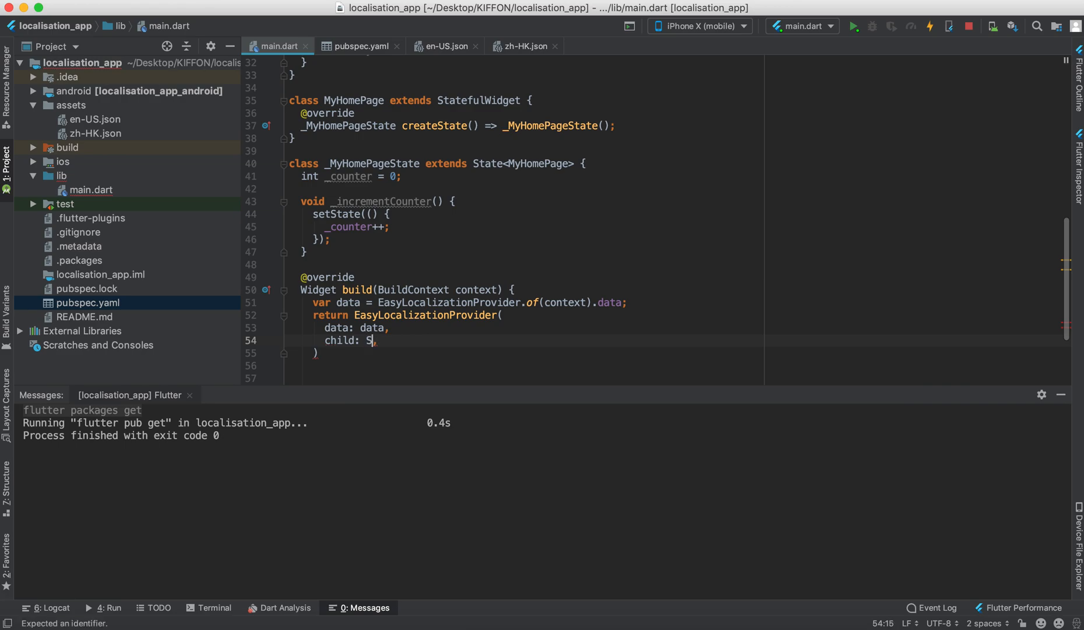
pyautogui.write('caffold(')
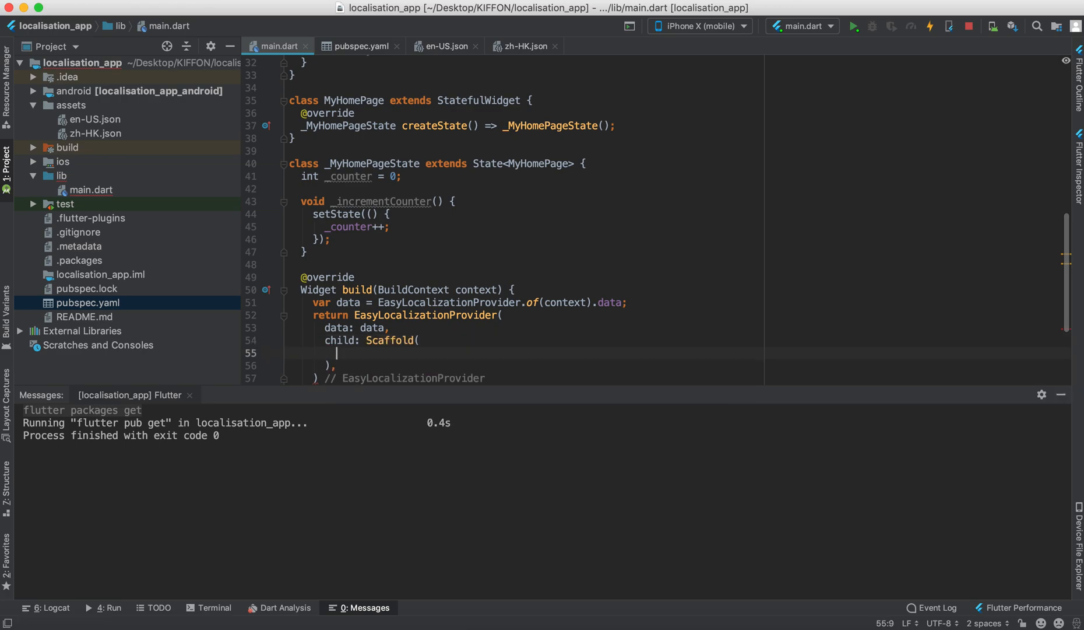
pyautogui.write('appBar: App,')
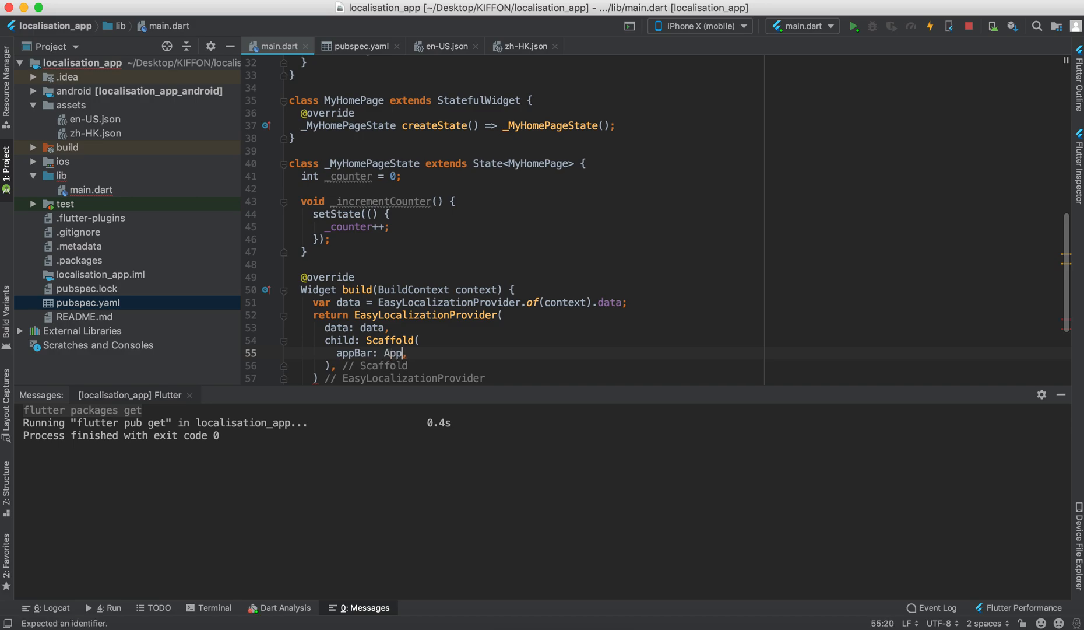
pyautogui.write('Bar()')
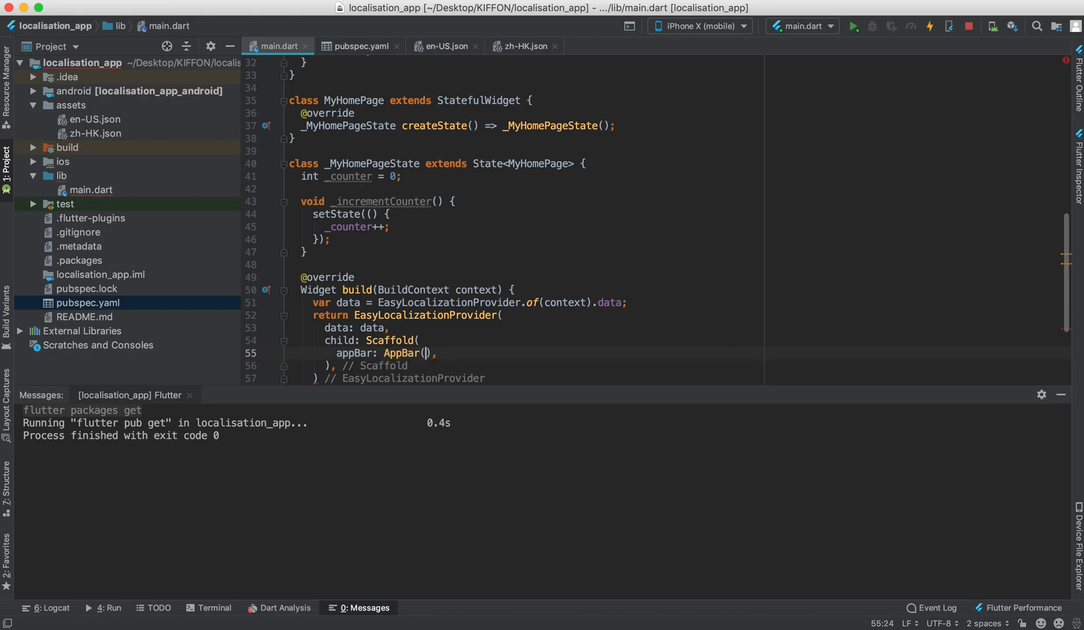
pyautogui.write('title: T,')
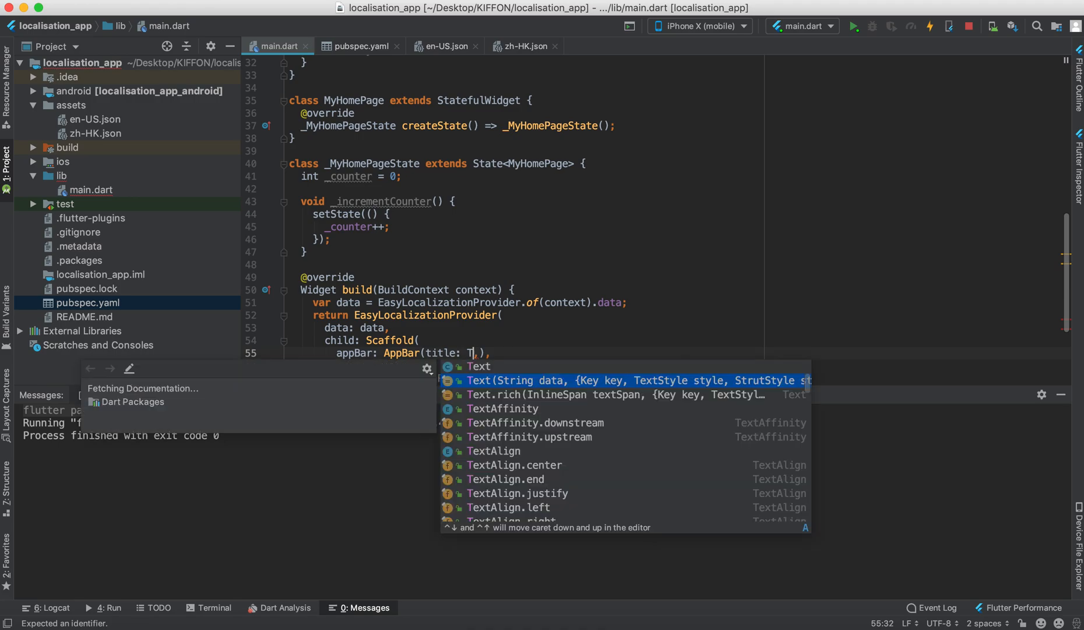
# - Check the title key in en-US.json and set the title to AppLocalizations.of(context).tr
pyautogui.click(445, 45)
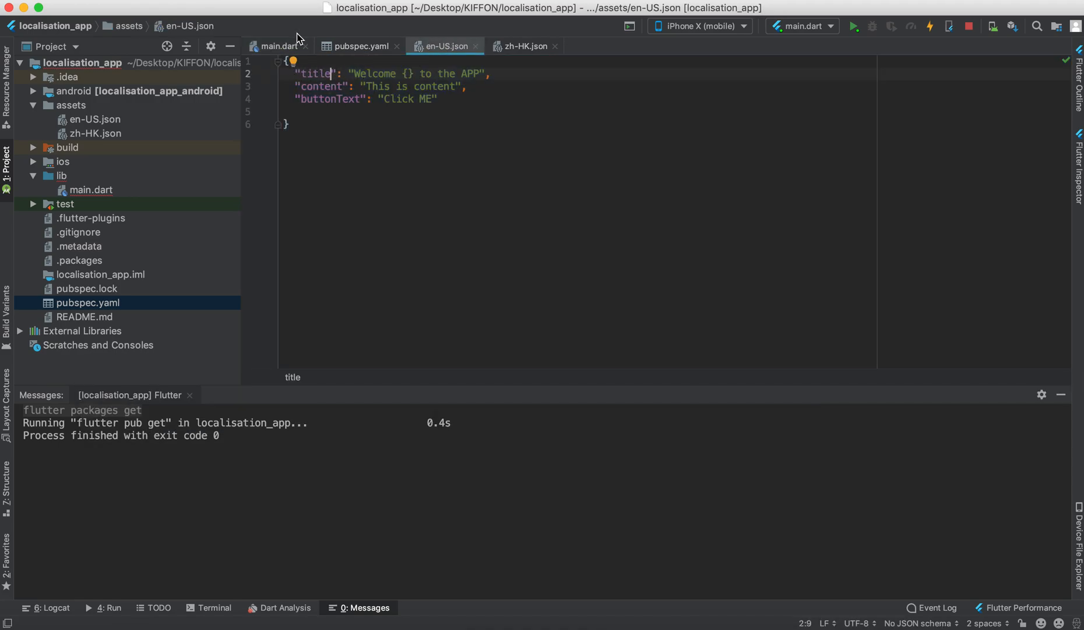
pyautogui.click(276, 46)
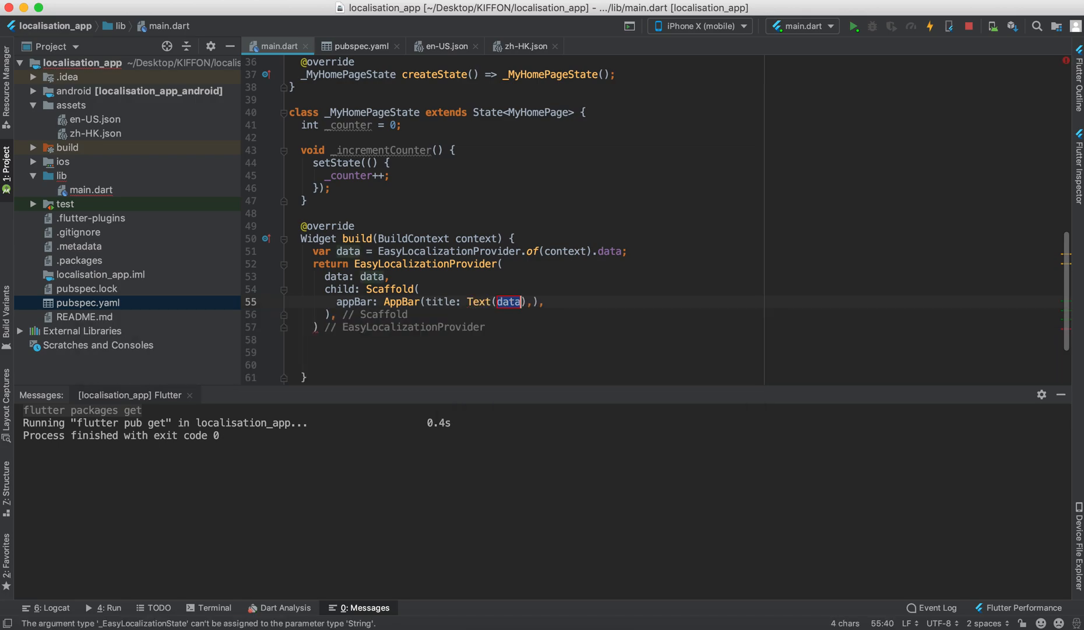
pyautogui.write('AppLocalizations')
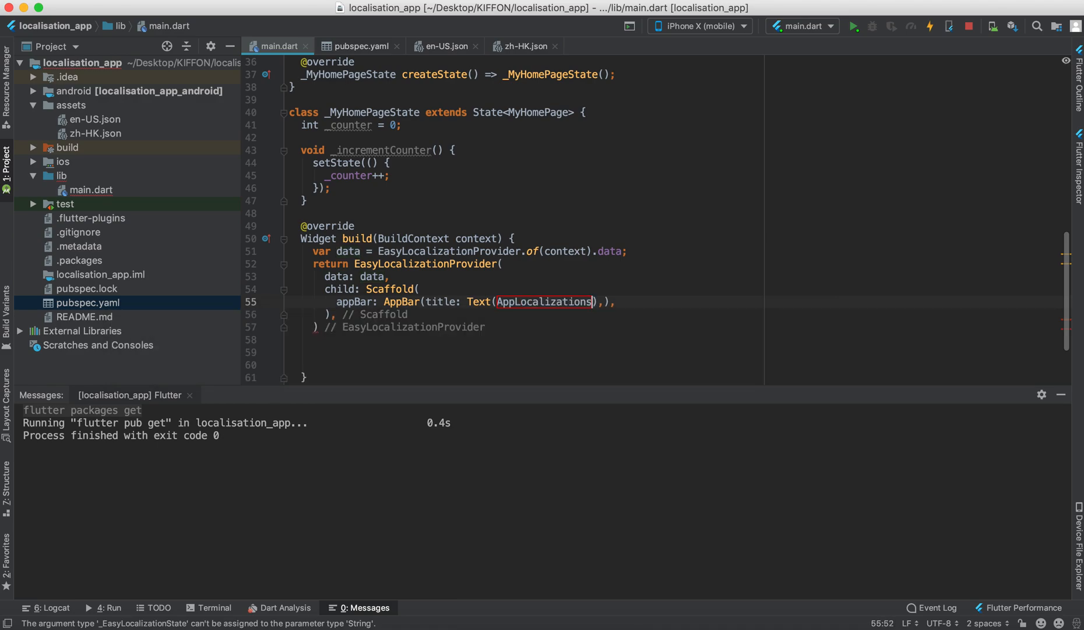
pyautogui.write('.of(context)')
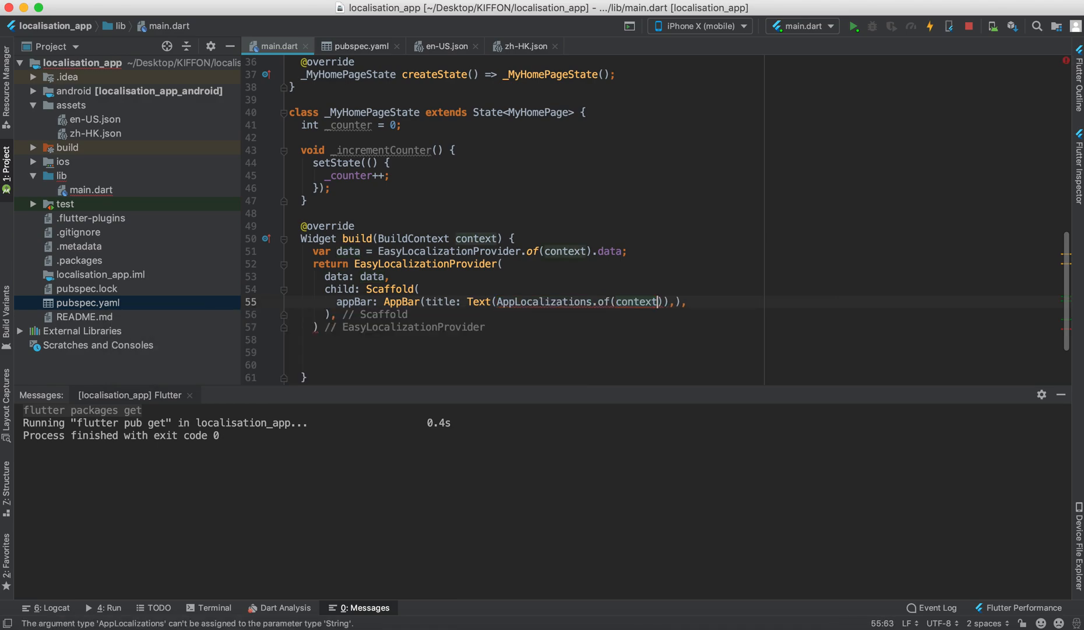
pyautogui.write('.tr(key')
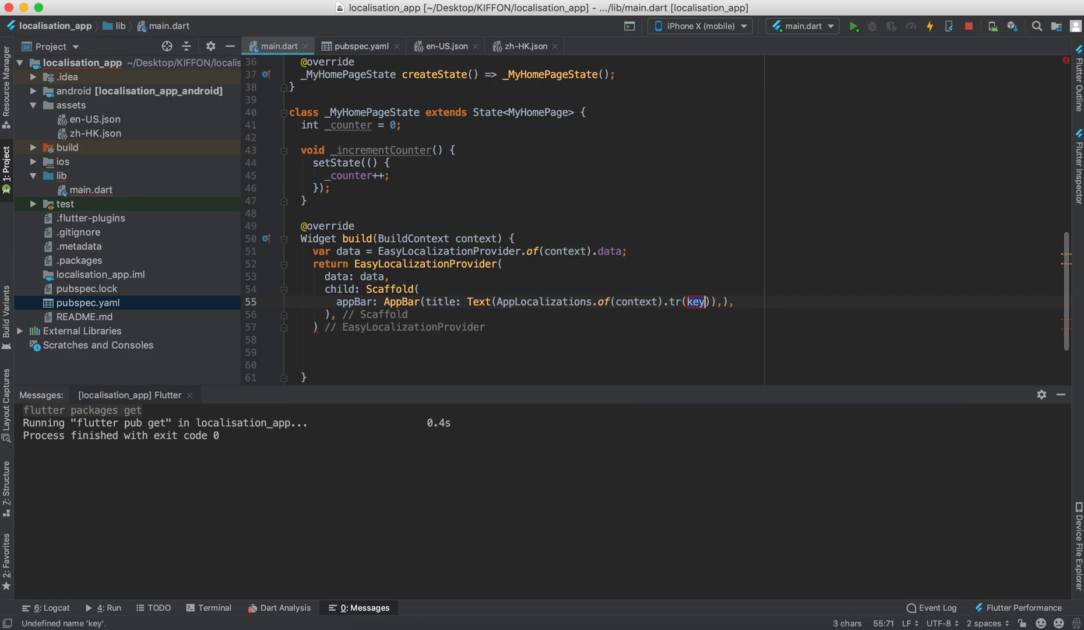
pyautogui.click(444, 45)
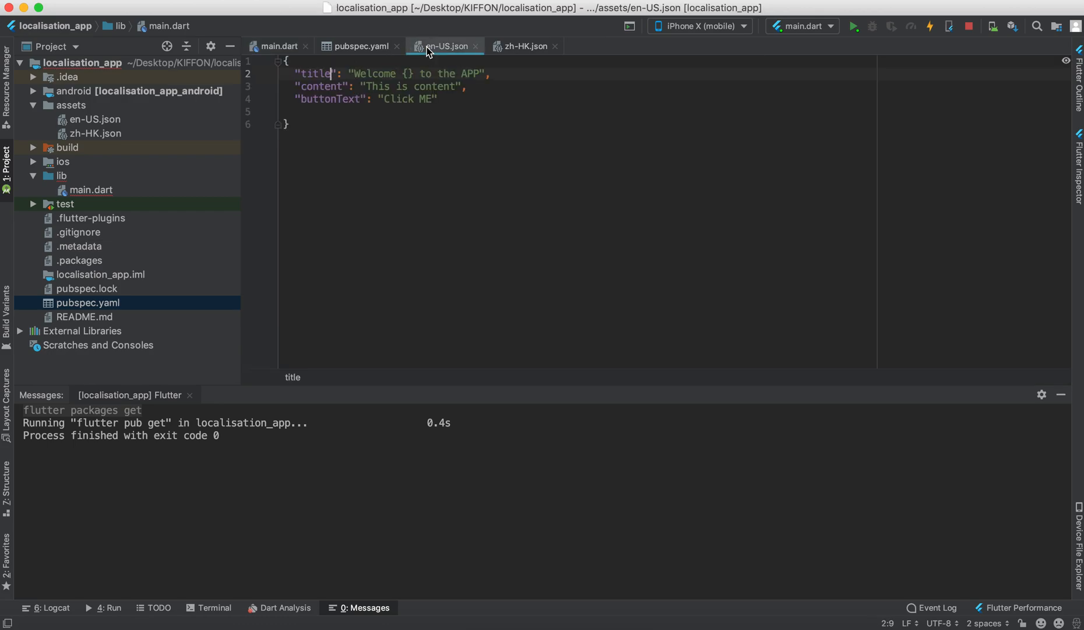
pyautogui.click(278, 45)
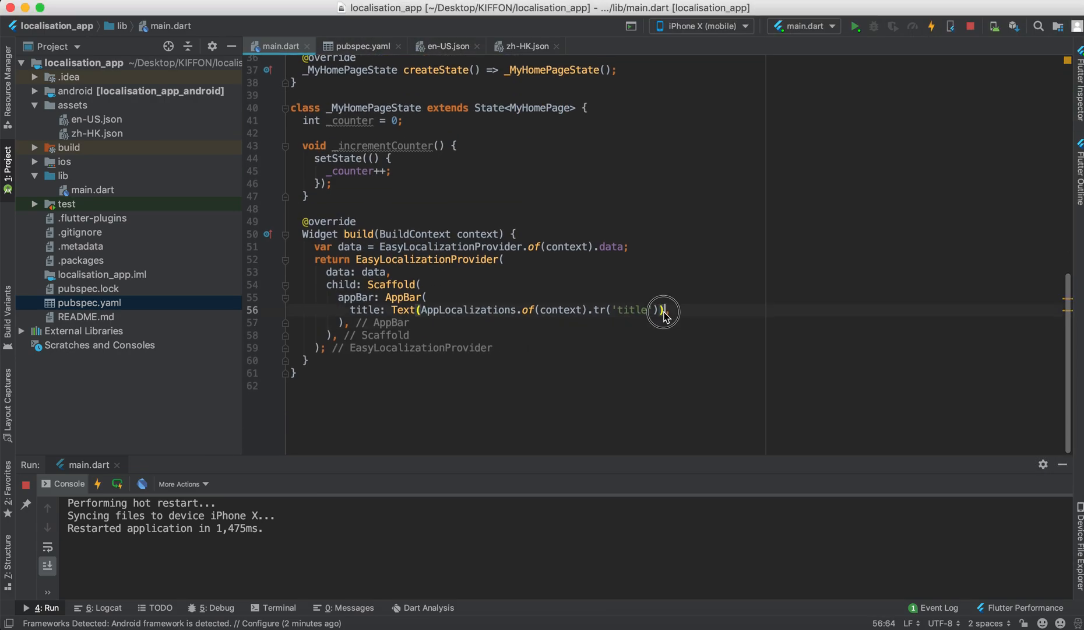
# - Start a new body: line after the AppBar in the Scaffold
pyautogui.press('enter')
pyautogui.write('body: ,')
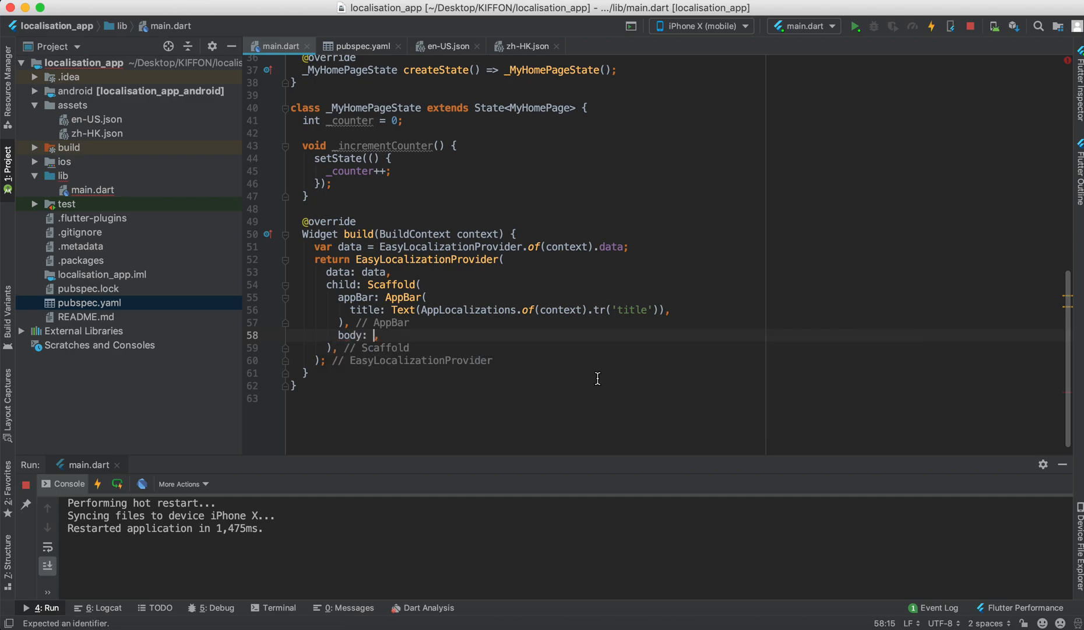
# - Add a SafeArea Column with Text tr('content') and an OutlineButton
pyautogui.write('Col')
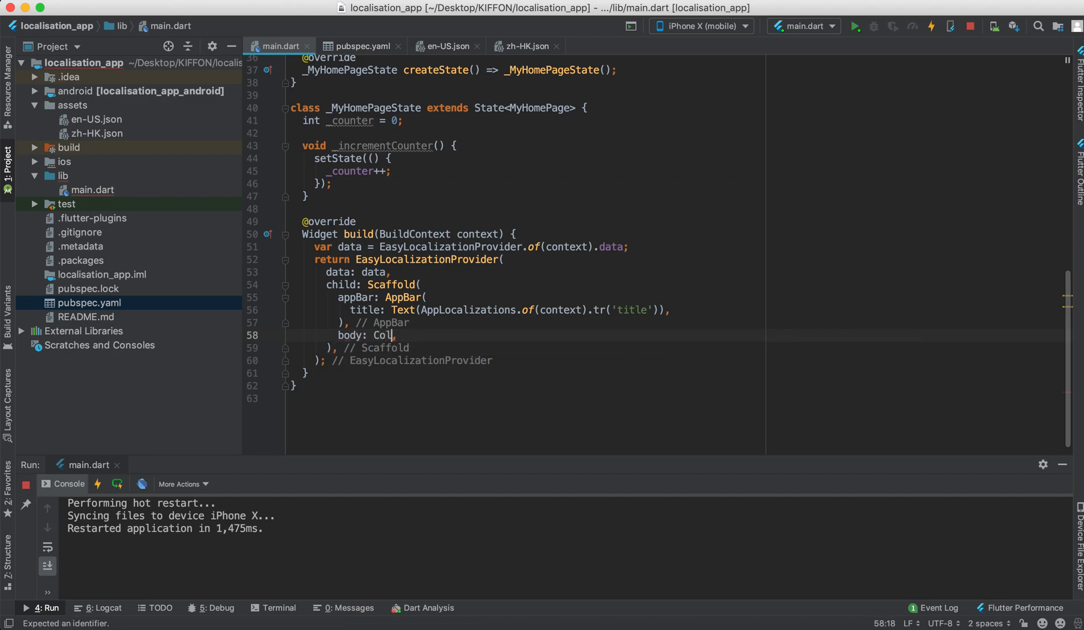
pyautogui.write('SafeArea(child:')
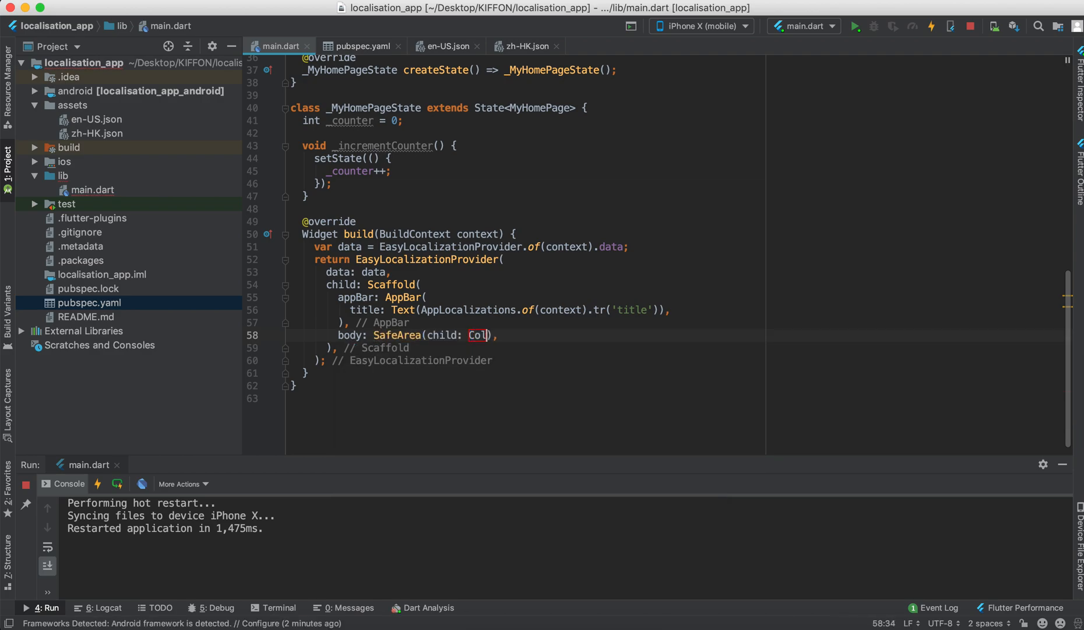
pyautogui.write('umn(children: <Widget>[],')
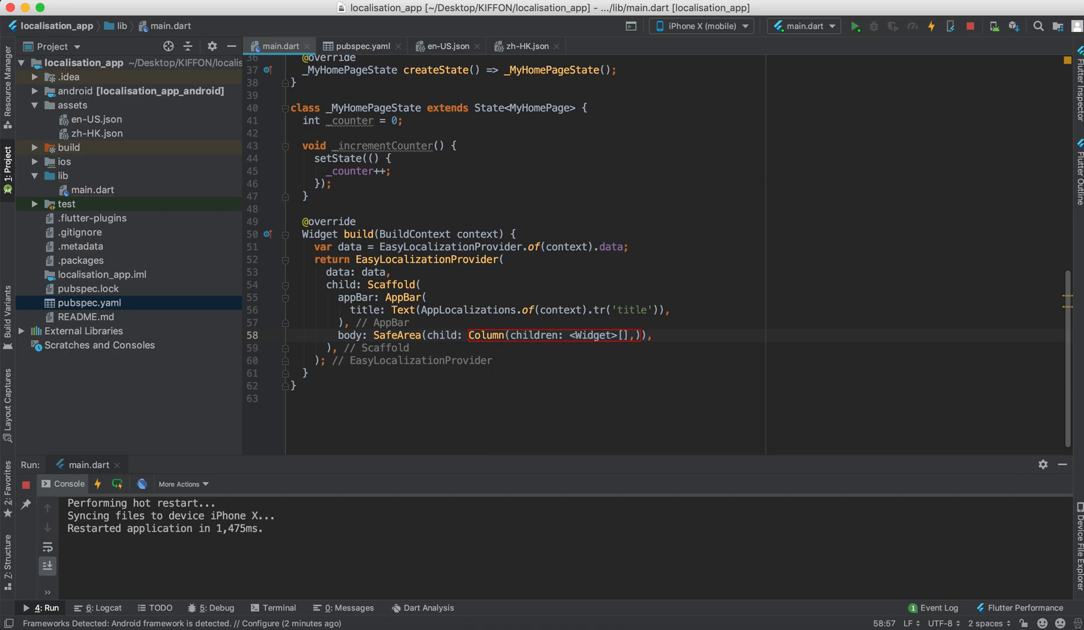
pyautogui.write('Text(data)')
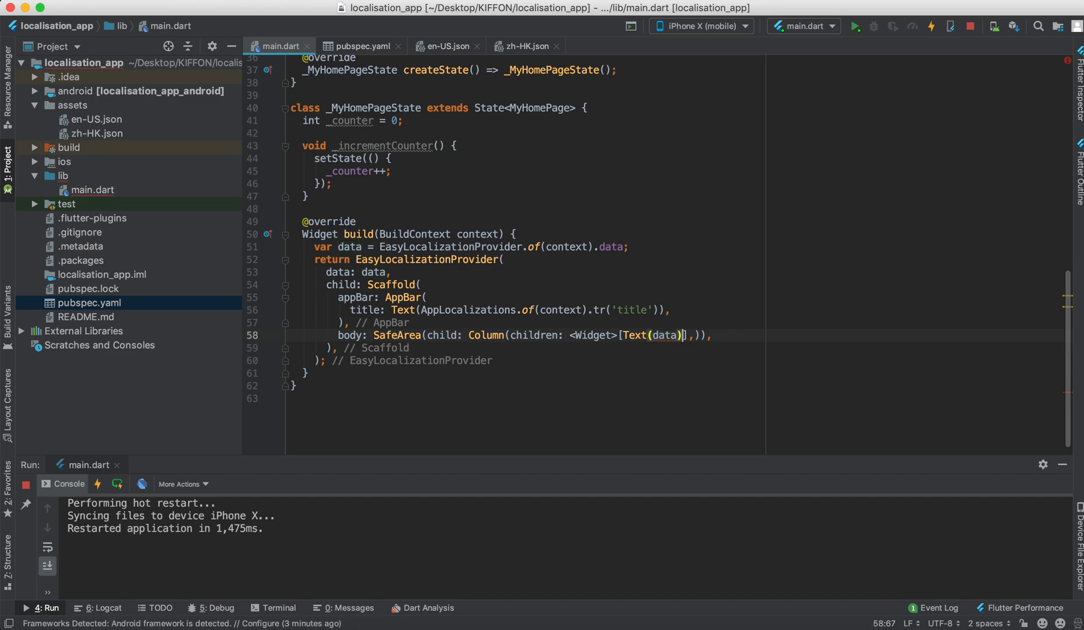
pyautogui.write('OutlineButton(onPressed: null')
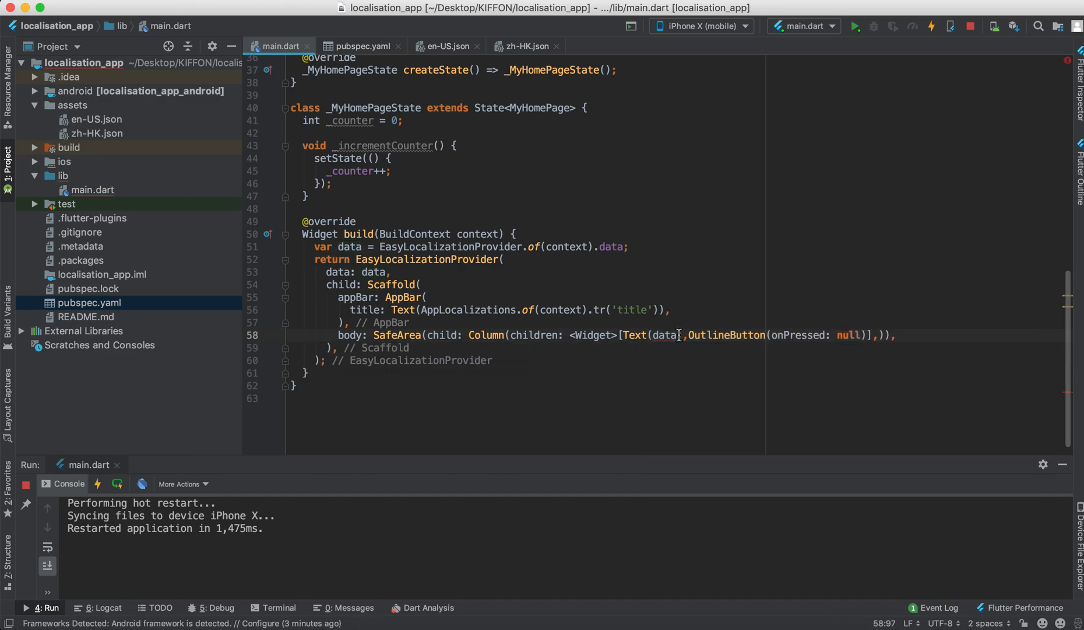
pyautogui.doubleClick(665, 334)
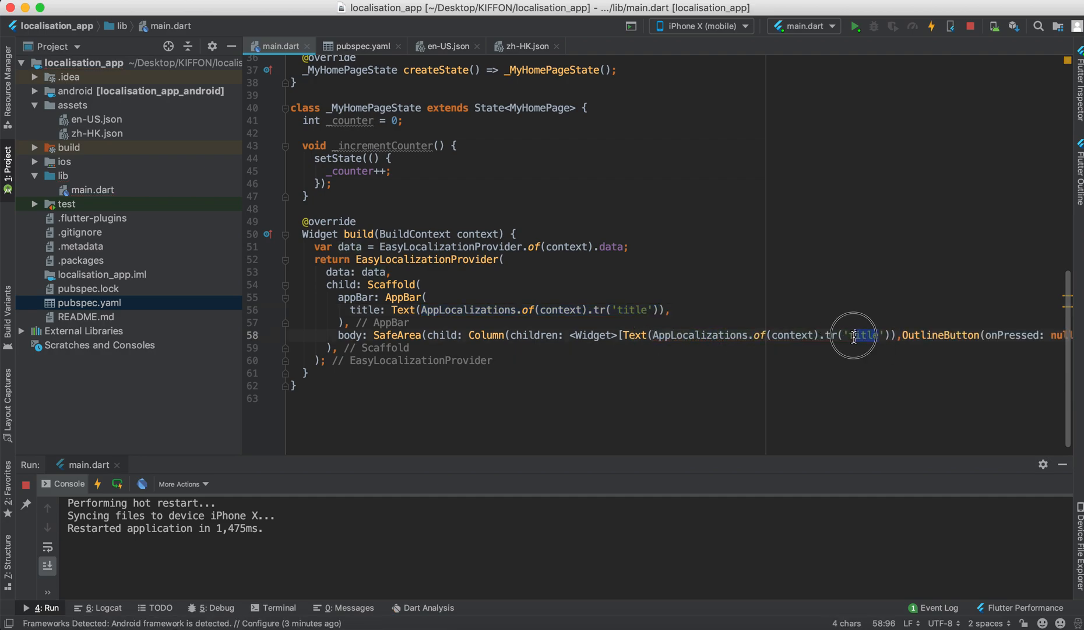
pyautogui.write("content')),")
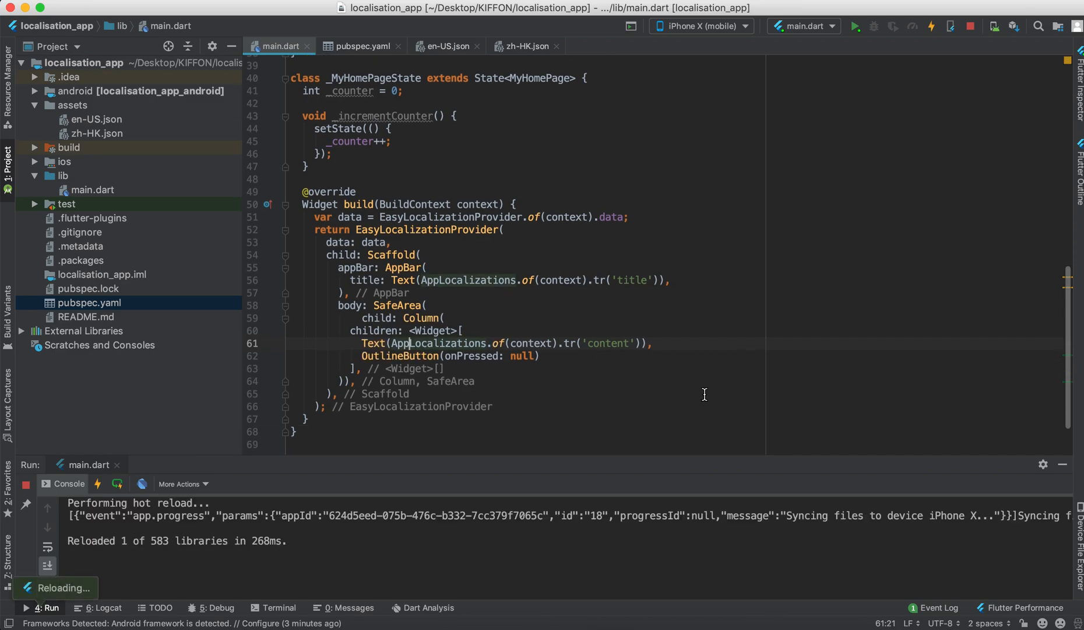
# - Give the OutlineButton onPressed (){} and child Text tr('buttonText'), checking en-US.json
pyautogui.doubleClick(521, 355)
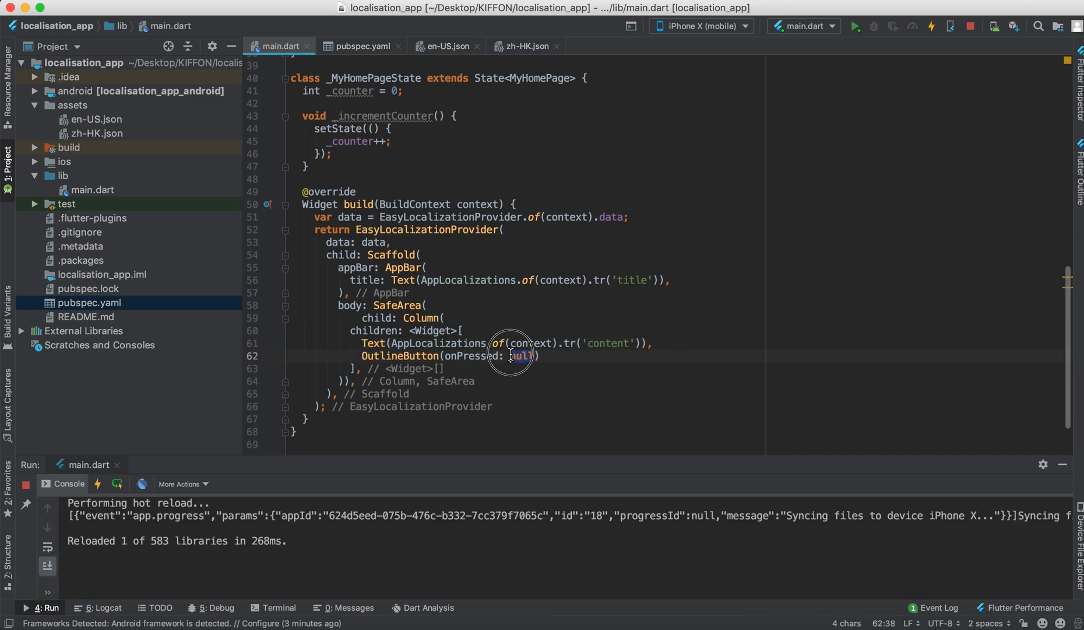
pyautogui.write('(){})')
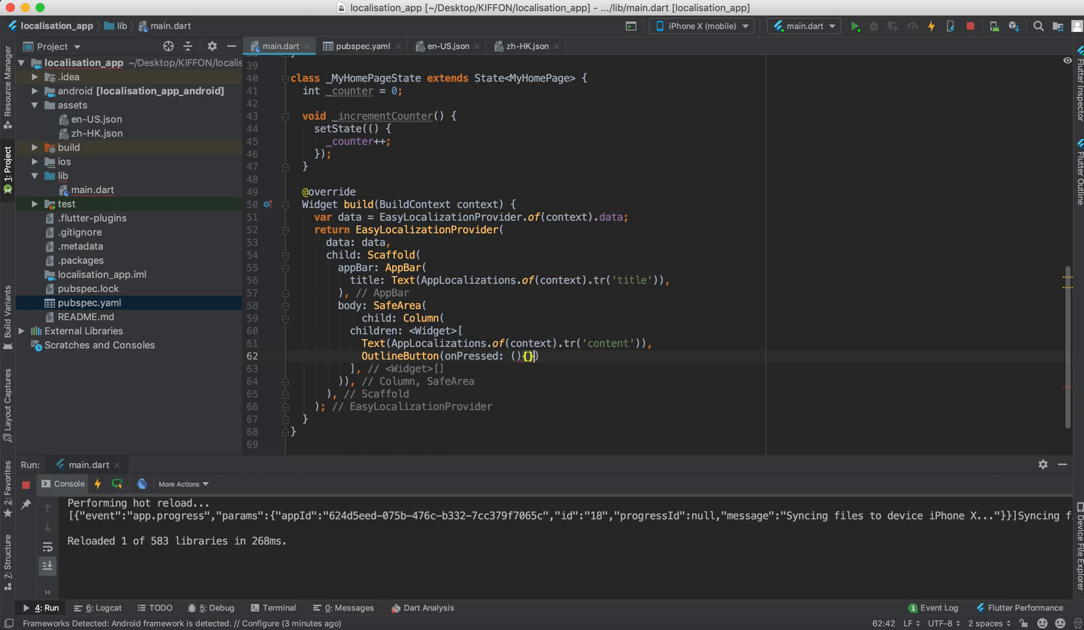
pyautogui.write(",child: Text('")
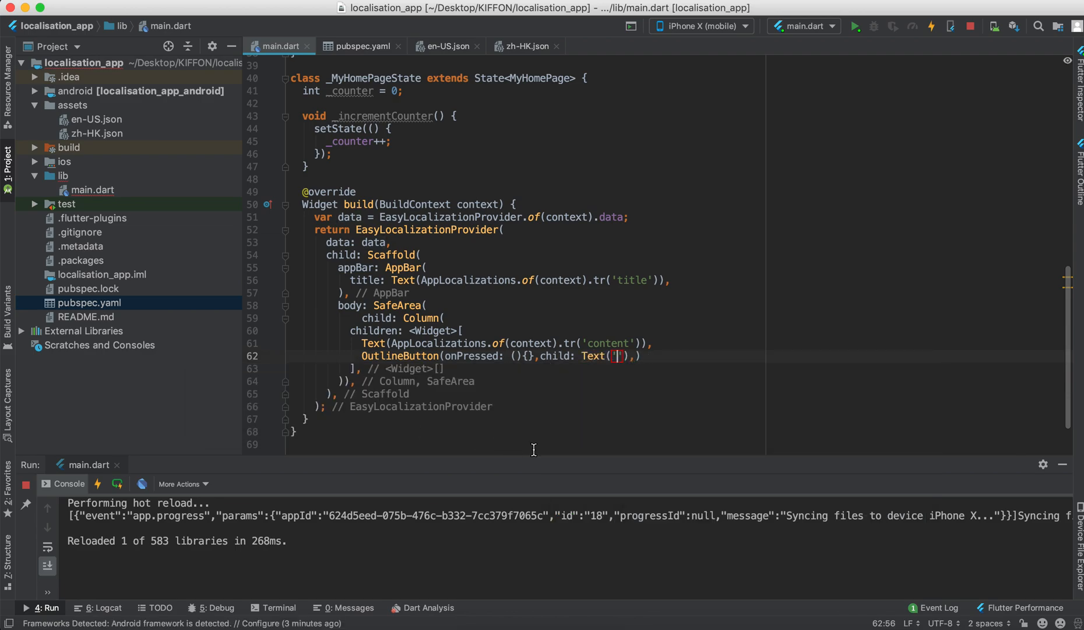
pyautogui.write("AppLocalizations.of(context).tr('title')")
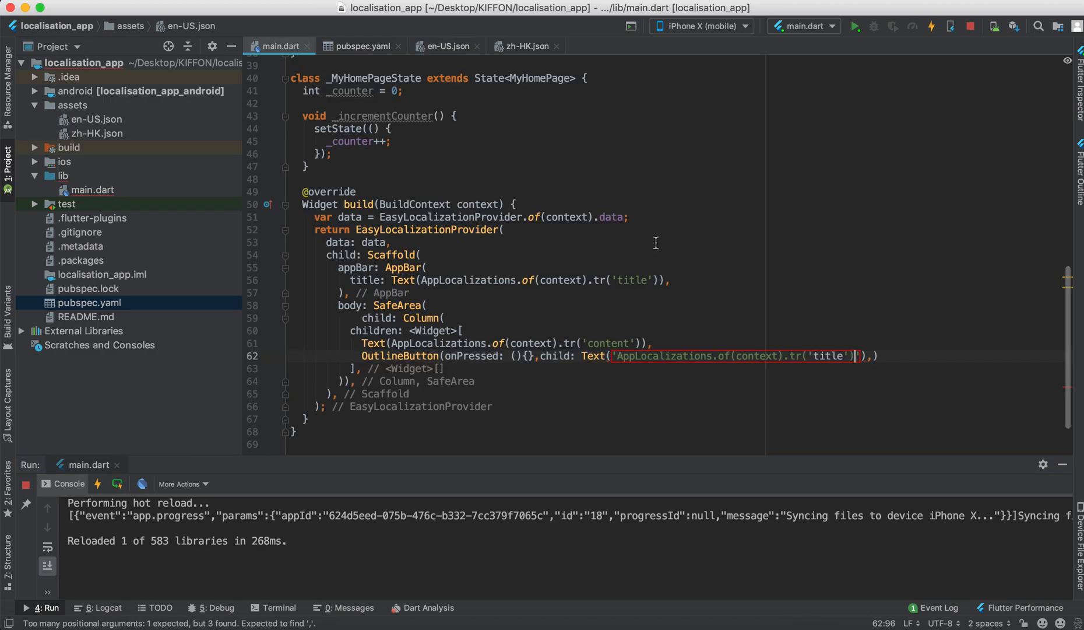
pyautogui.doubleClick(825, 356)
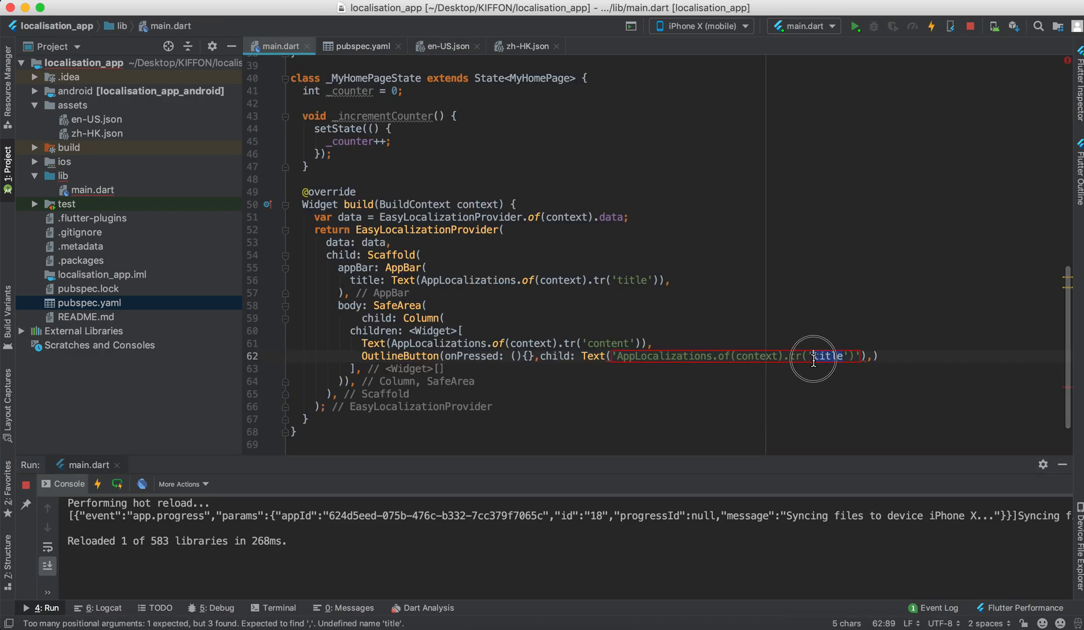
pyautogui.write('buttonText')
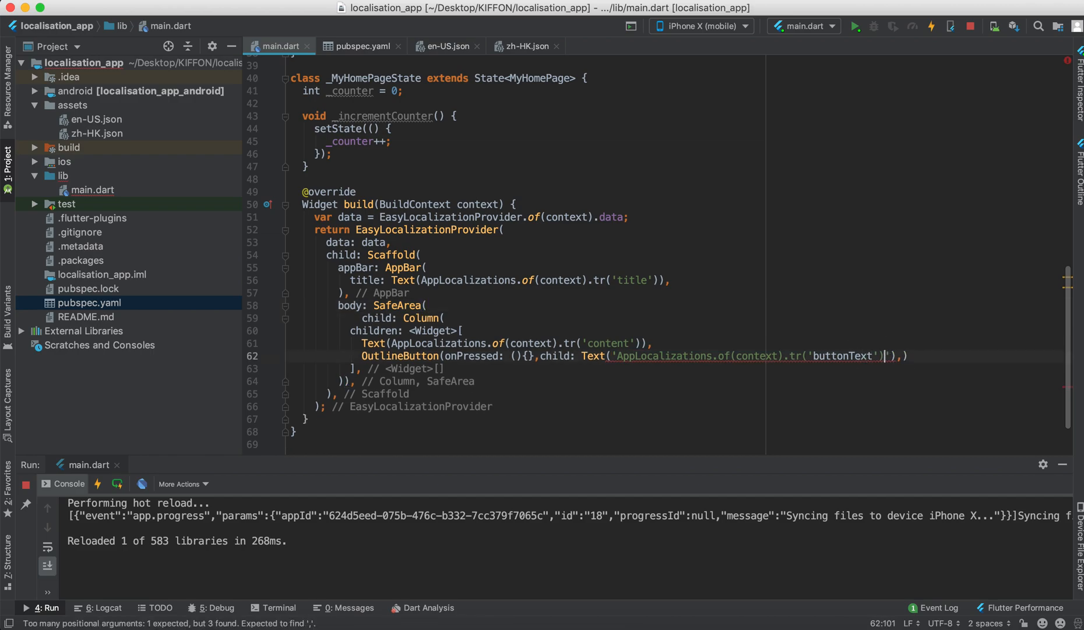
pyautogui.moveTo(644, 356)
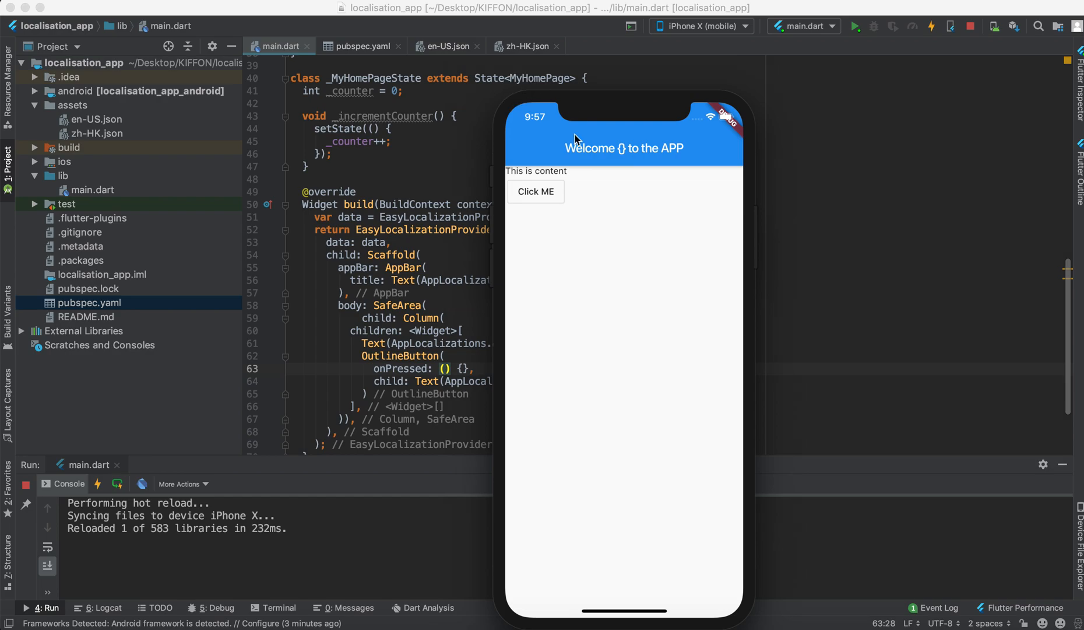
pyautogui.click(445, 45)
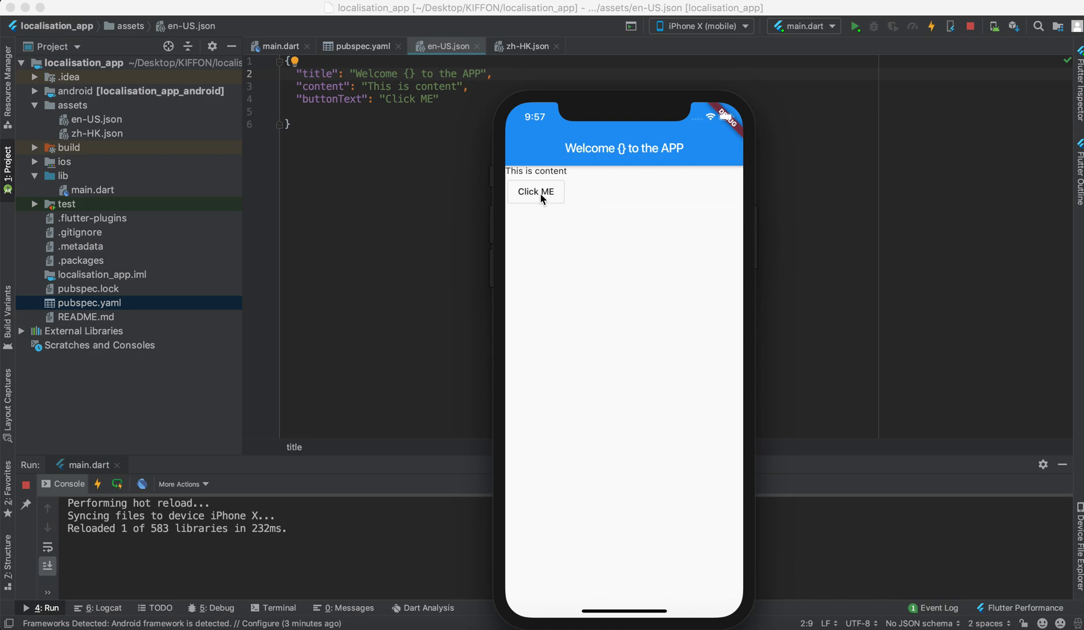
pyautogui.click(279, 46)
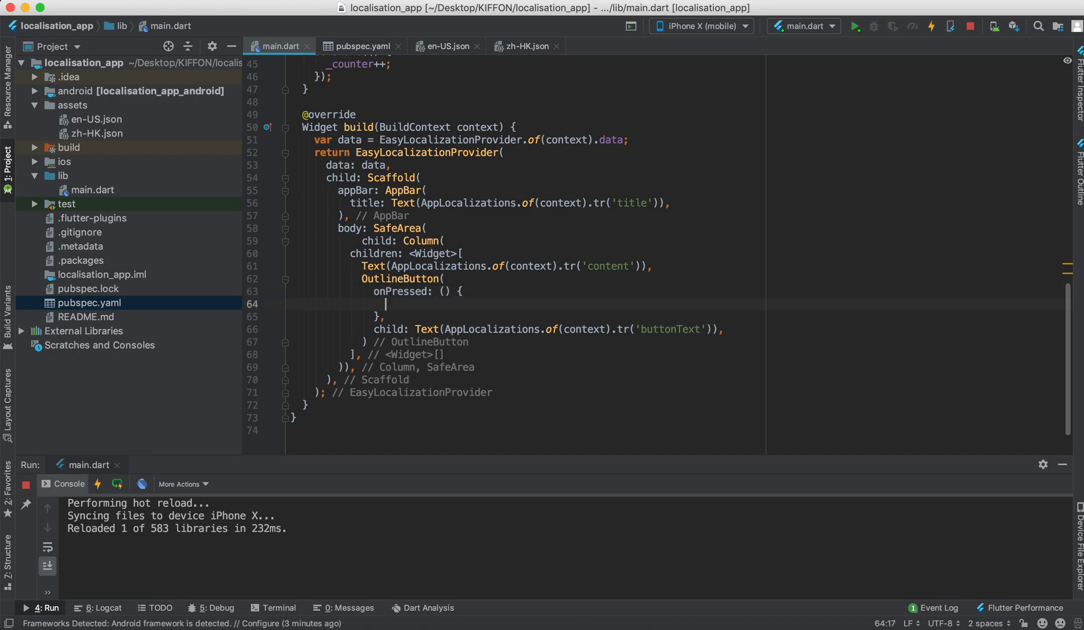
# - Make onPressed call data.changeLocale(Locale('zh', 'HK'))
pyautogui.write('data.changeLocale(value')
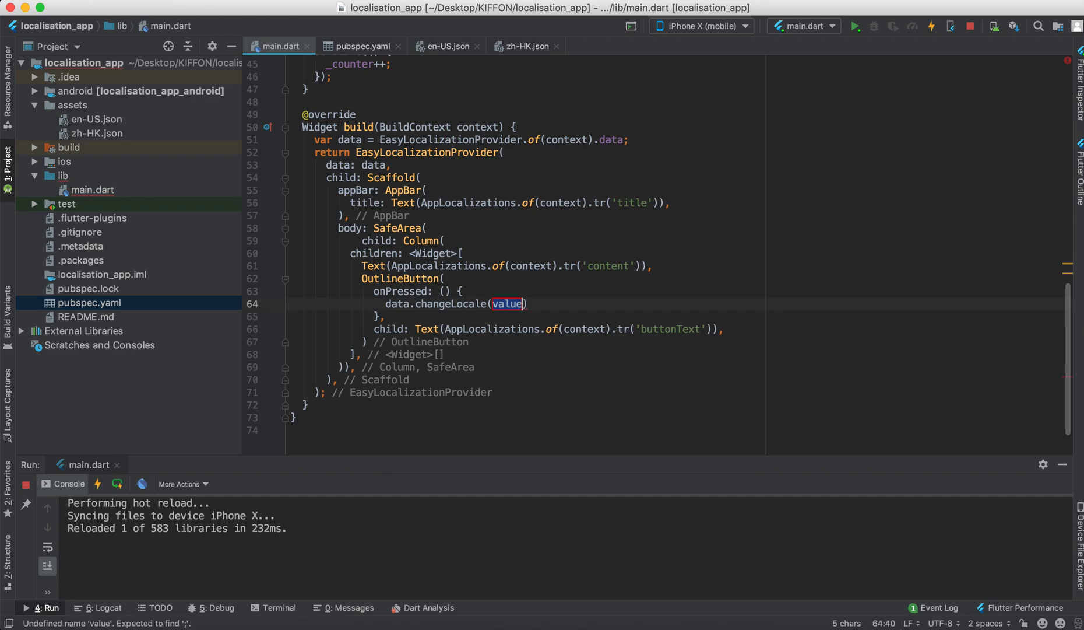
pyautogui.moveTo(571, 323)
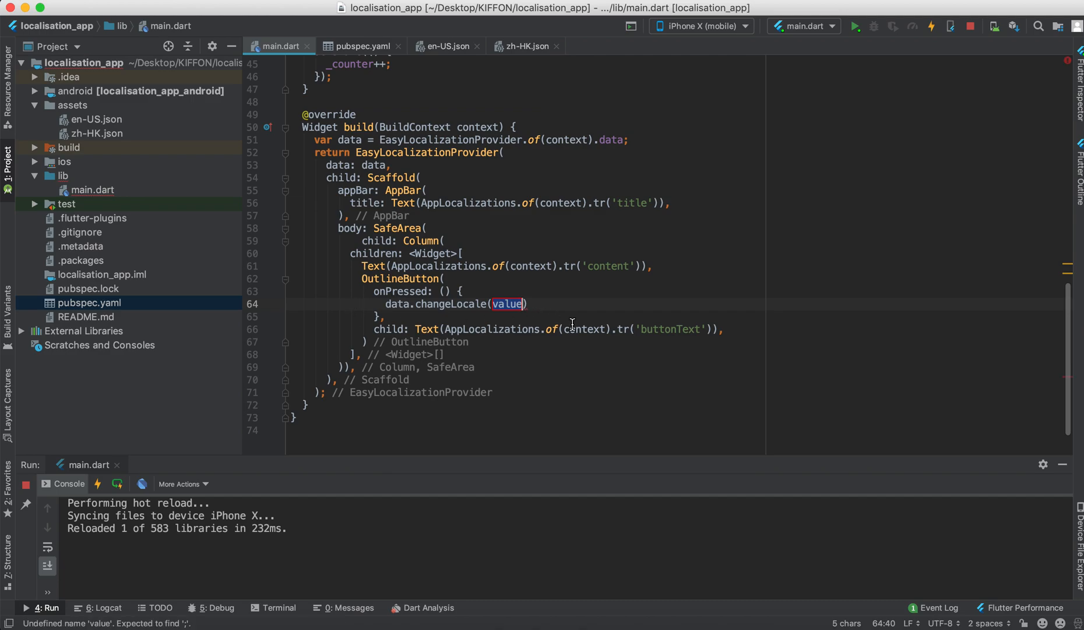
pyautogui.write('Loc')
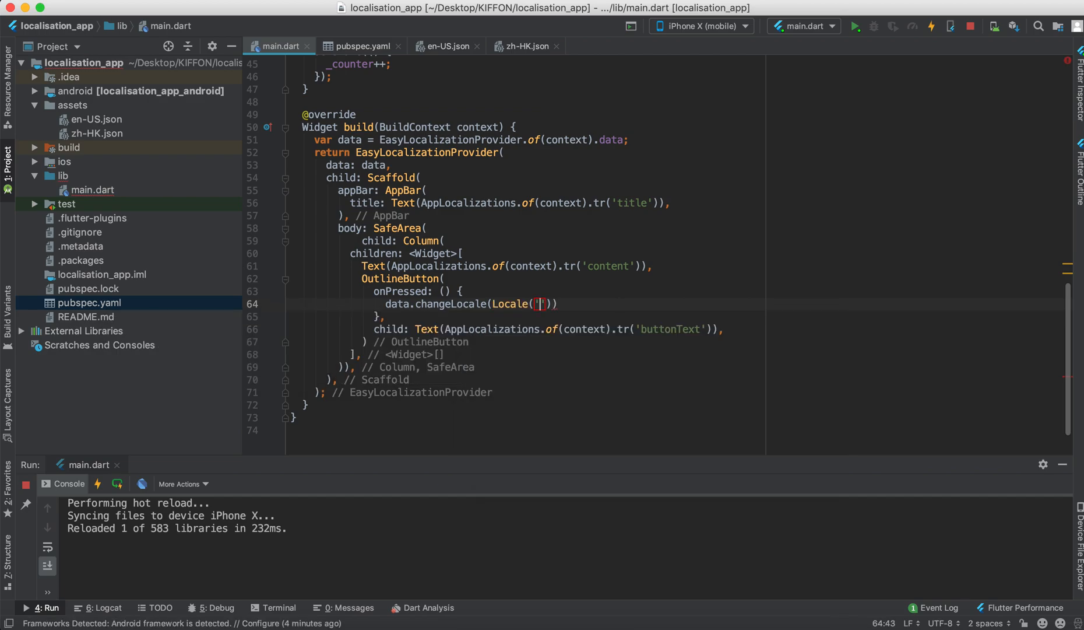
pyautogui.write("zh',")
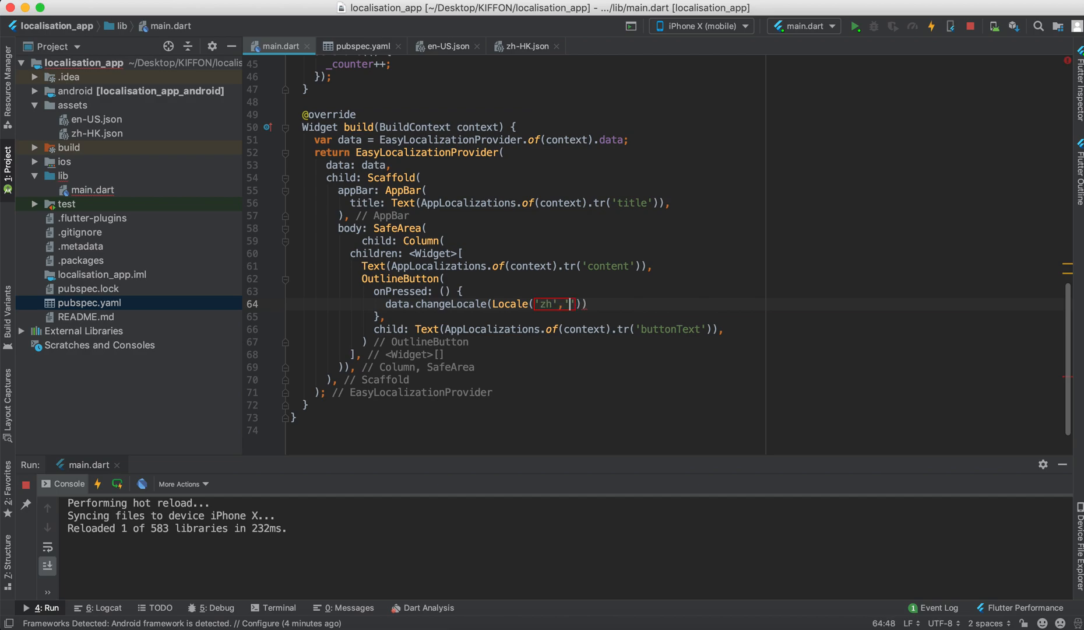
pyautogui.write('HK')
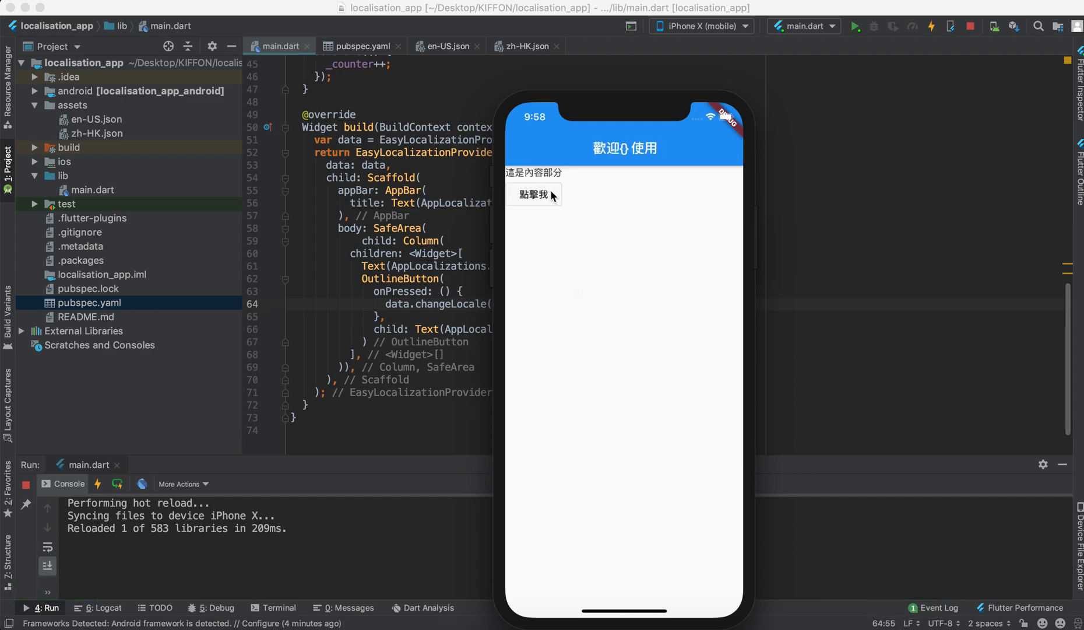
pyautogui.moveTo(775, 211)
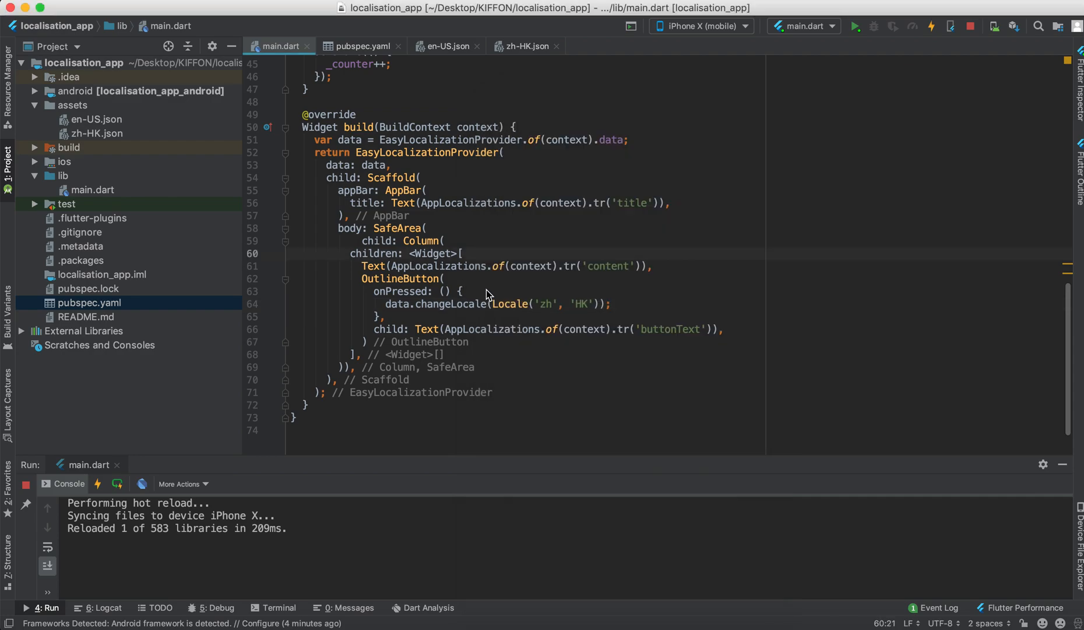
pyautogui.moveTo(535, 253)
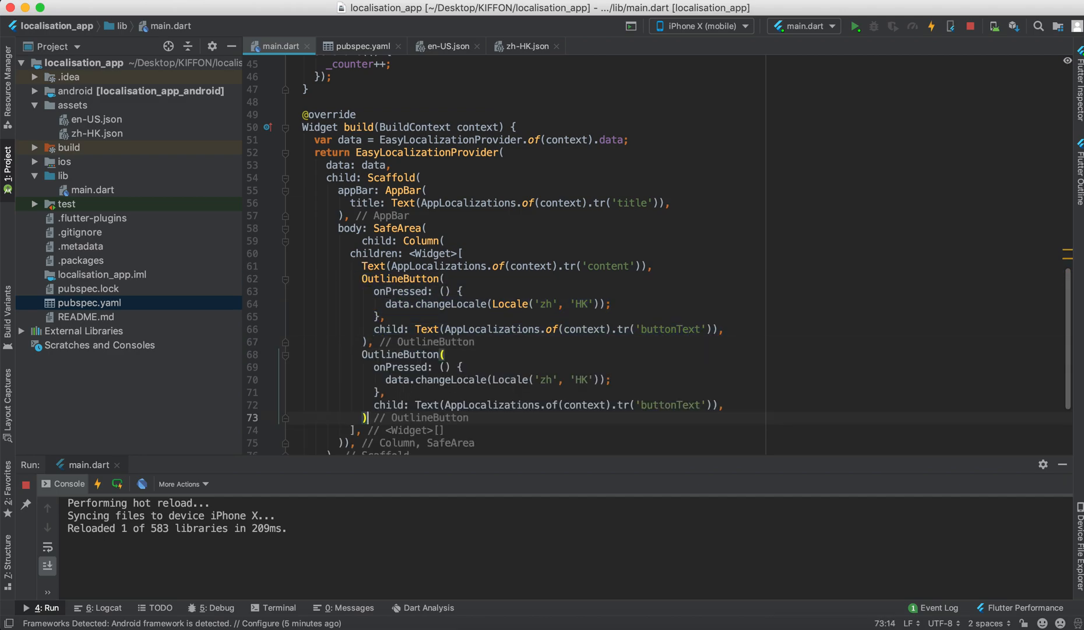
# - Switch to the en-US.json translations file
pyautogui.click(446, 45)
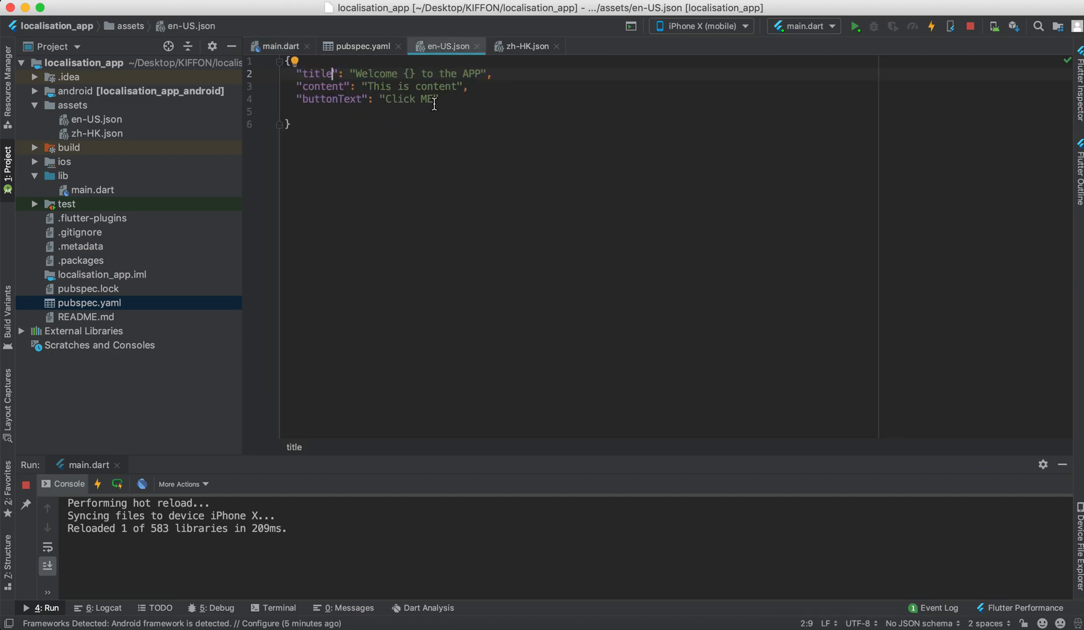
# - Set buttonText to 'Change To Chinese' in en-US.json and '轉英文' in zh-HK.json
pyautogui.write('Change')
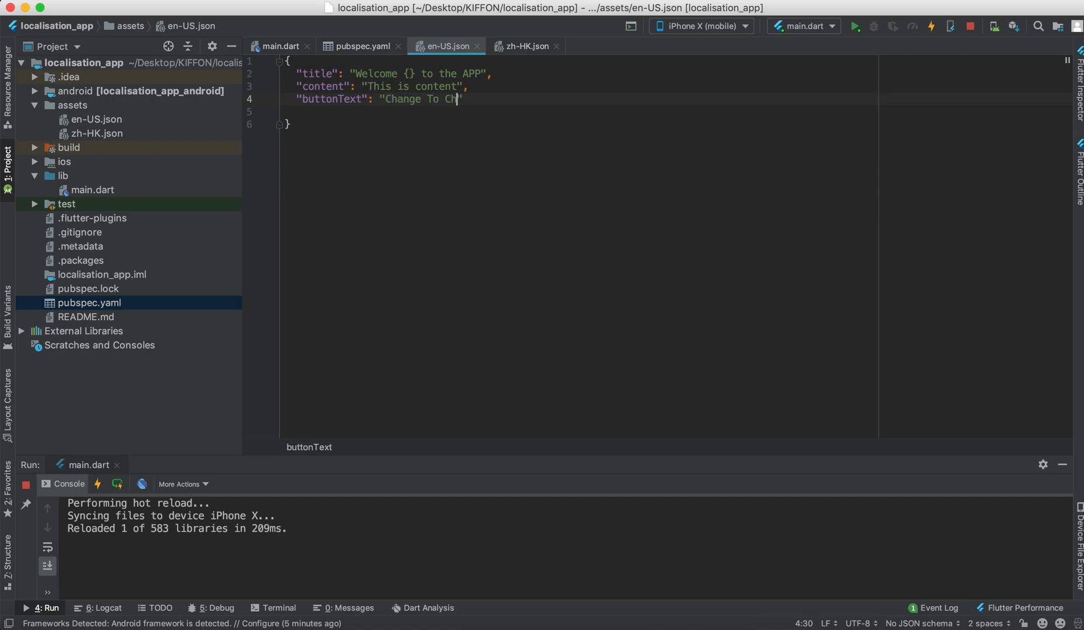
pyautogui.write('inese')
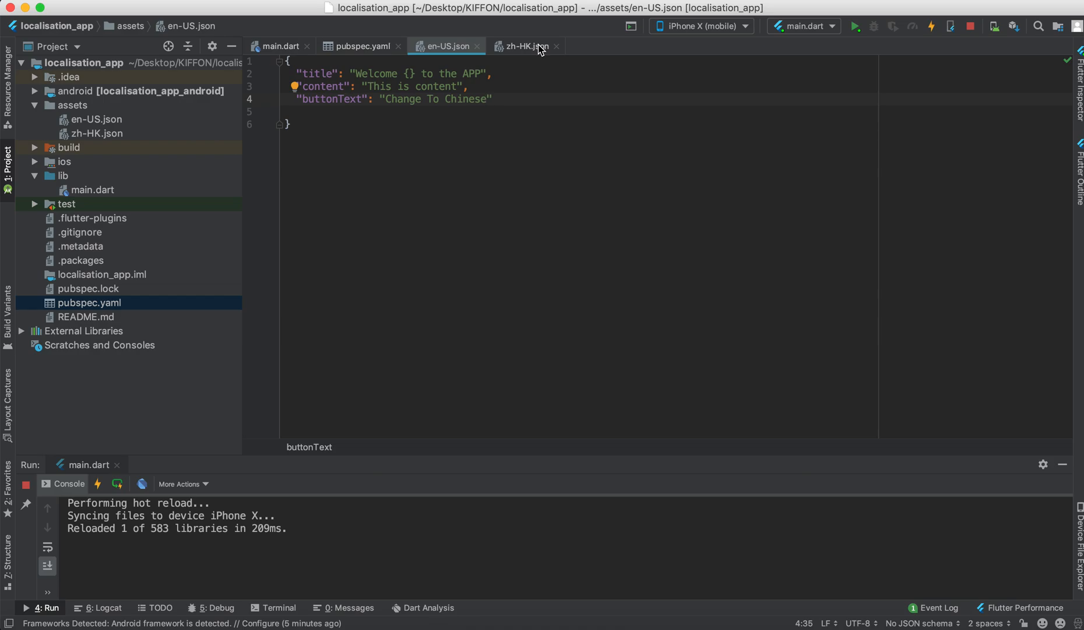
pyautogui.click(526, 46)
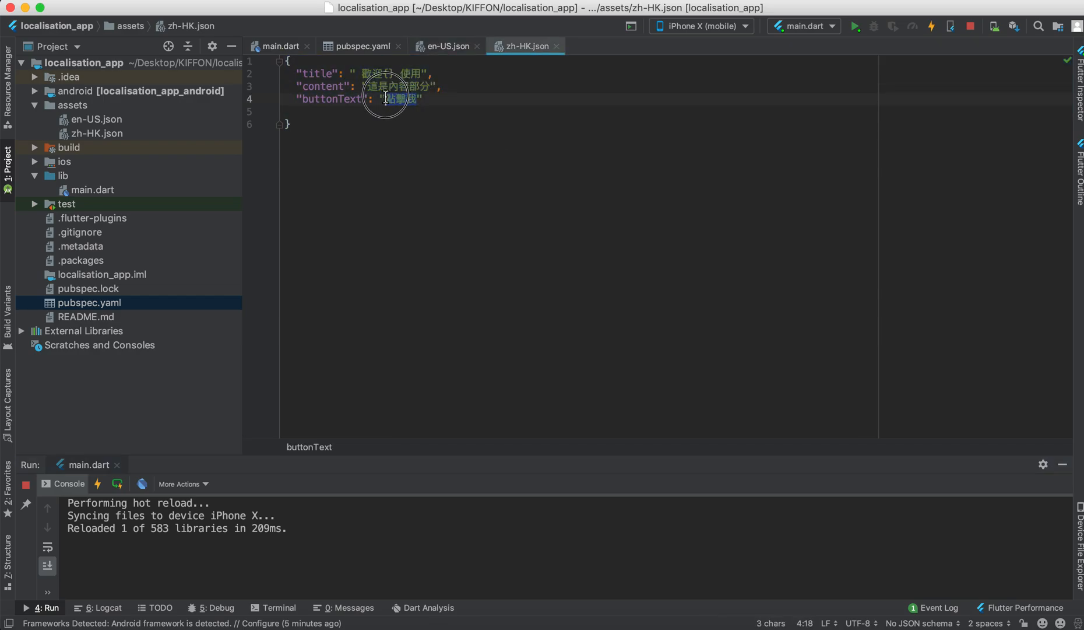
pyautogui.write('ji')
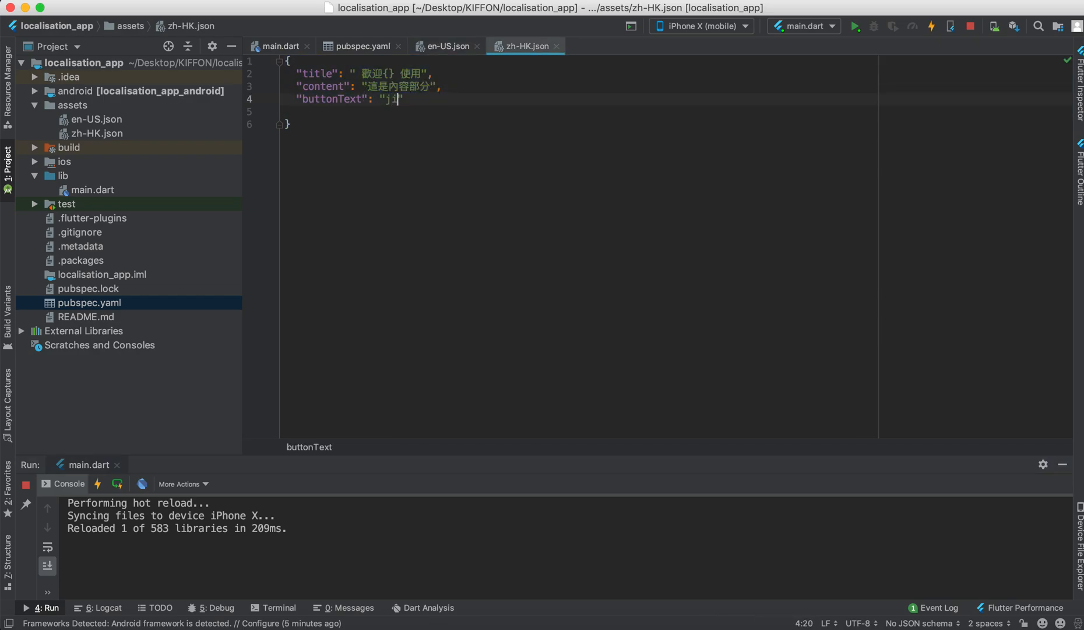
pyautogui.press('Backspace')
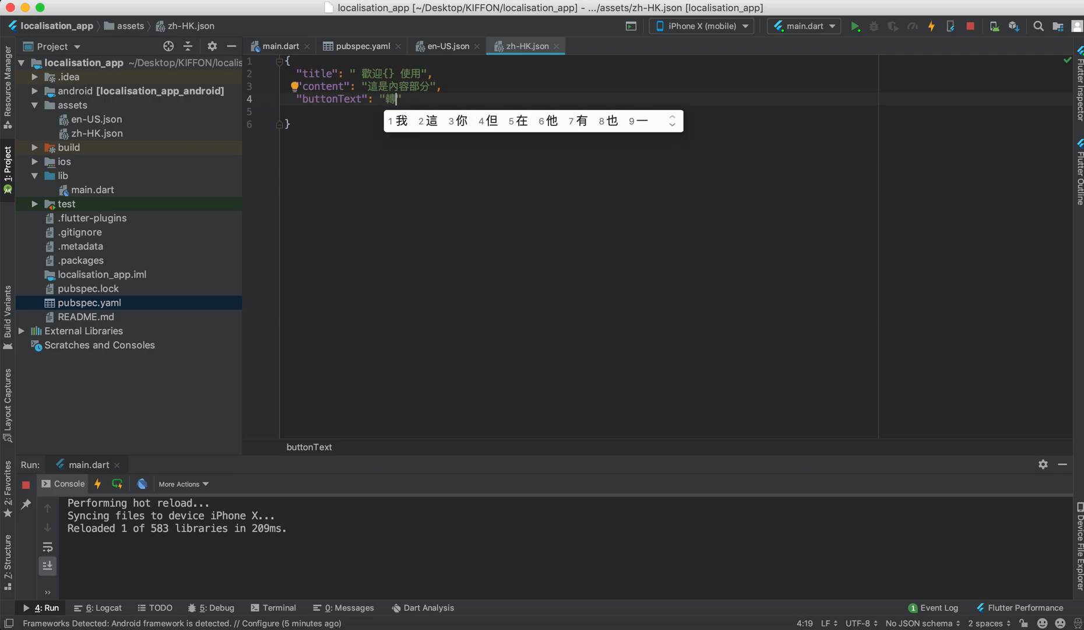
pyautogui.write('英文')
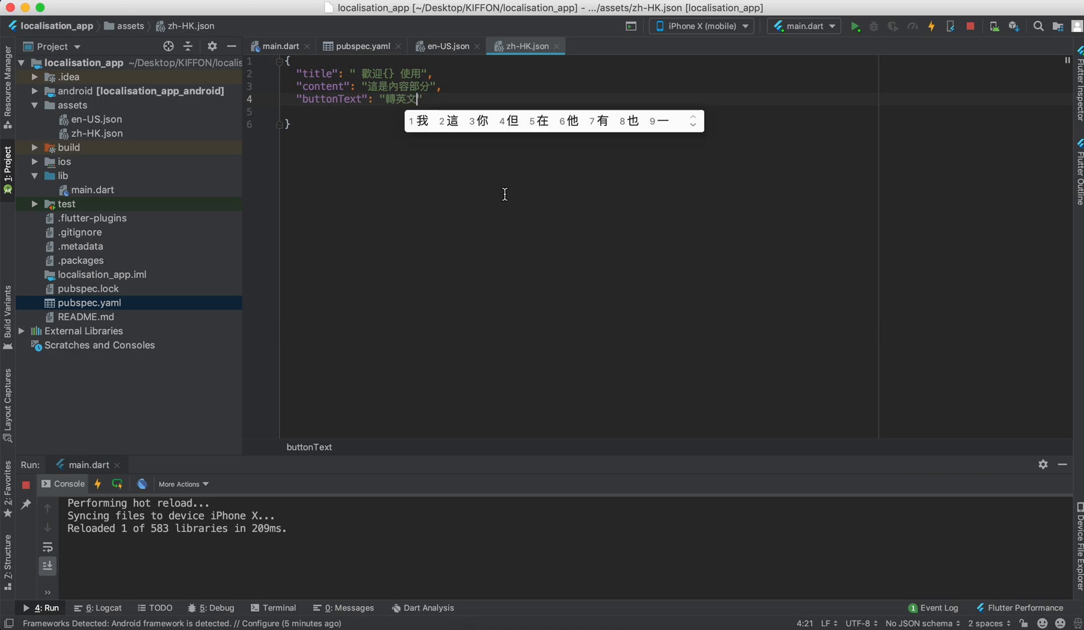
pyautogui.click(280, 45)
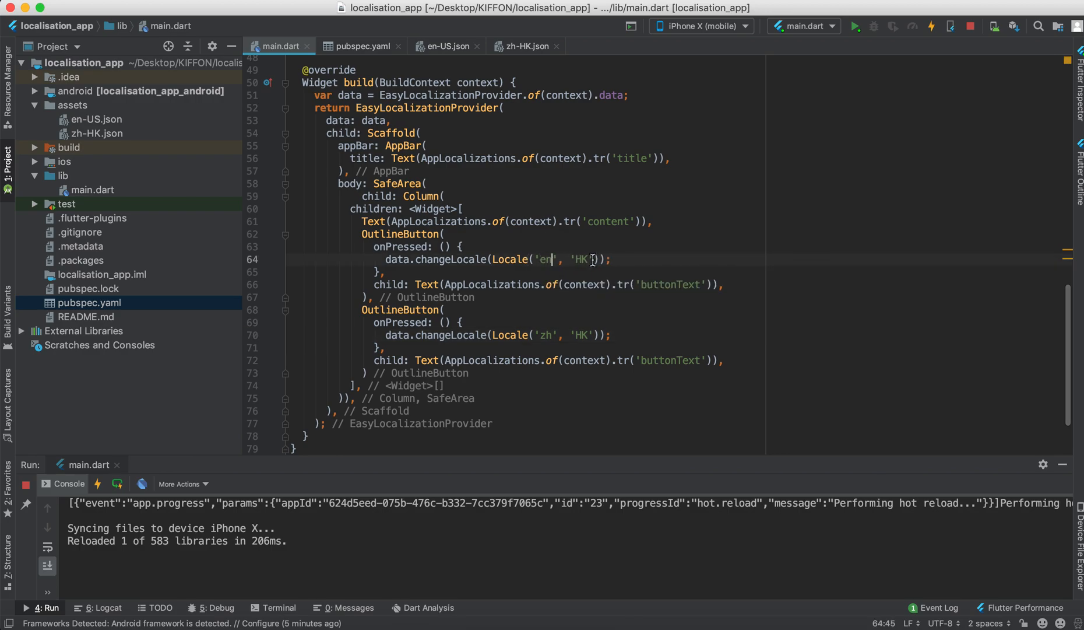
# - Use Locale('en','US') for the first button, wrap changeLocale in setState, and hot restart
pyautogui.write('US')
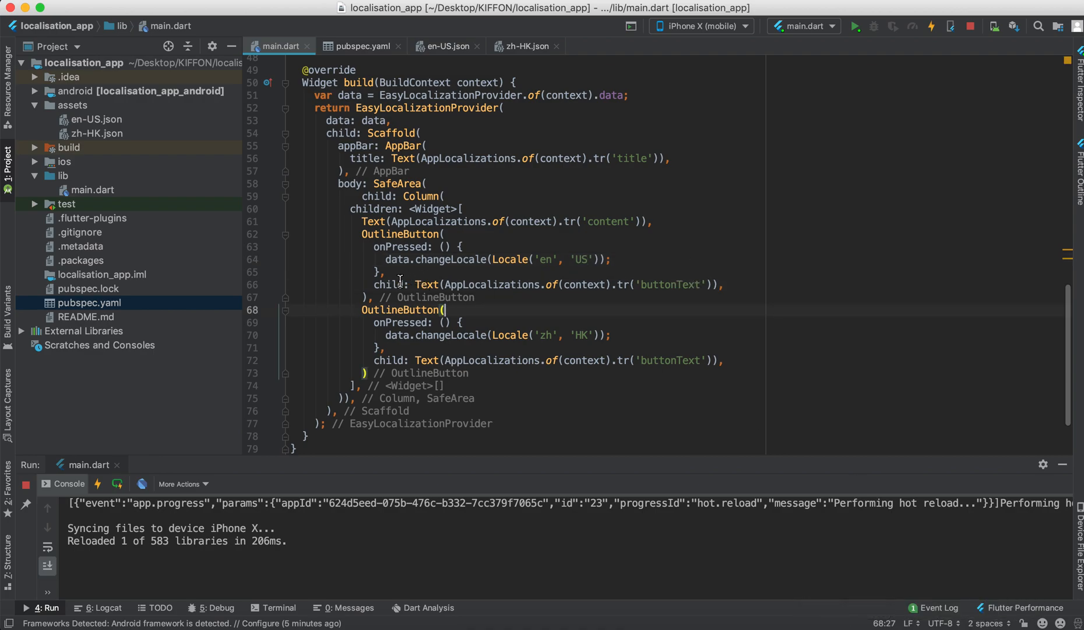
pyautogui.write('sert')
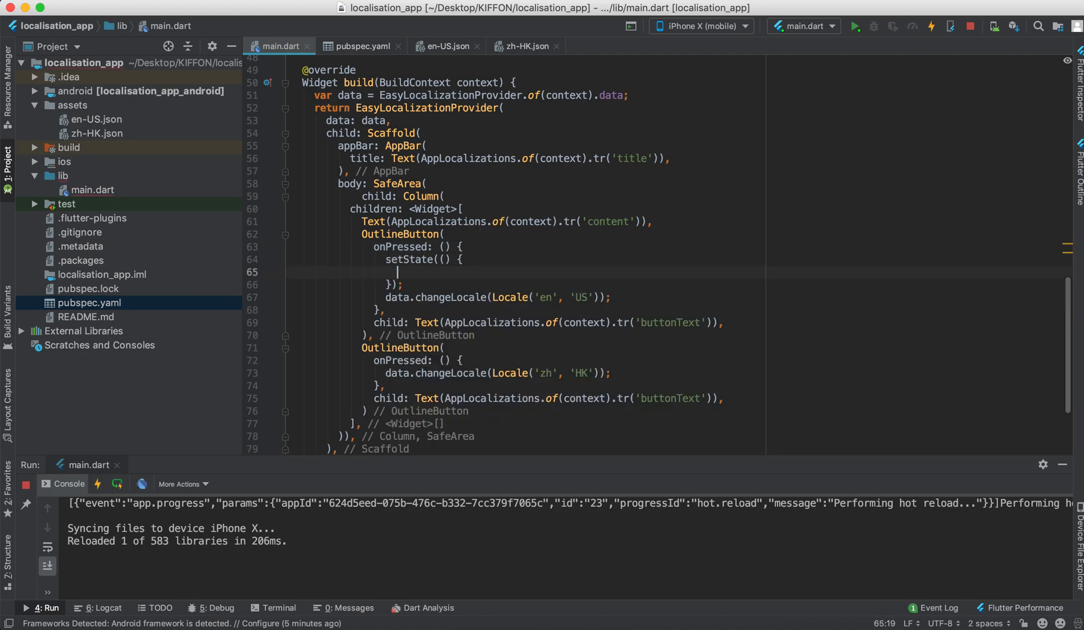
pyautogui.tripleClick(496, 297)
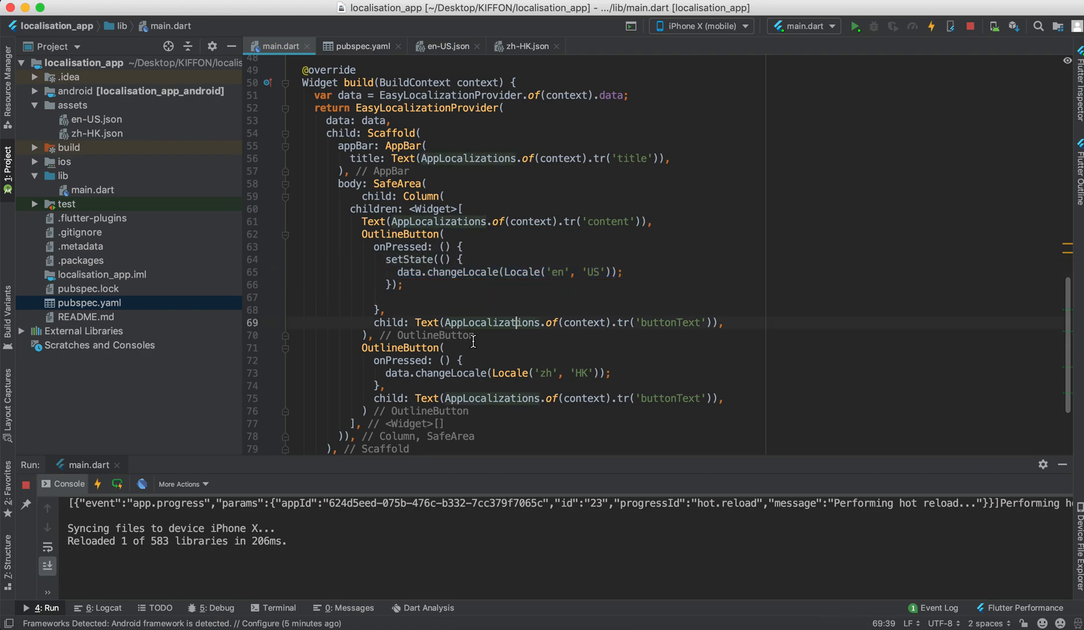
pyautogui.write('setState(() {')
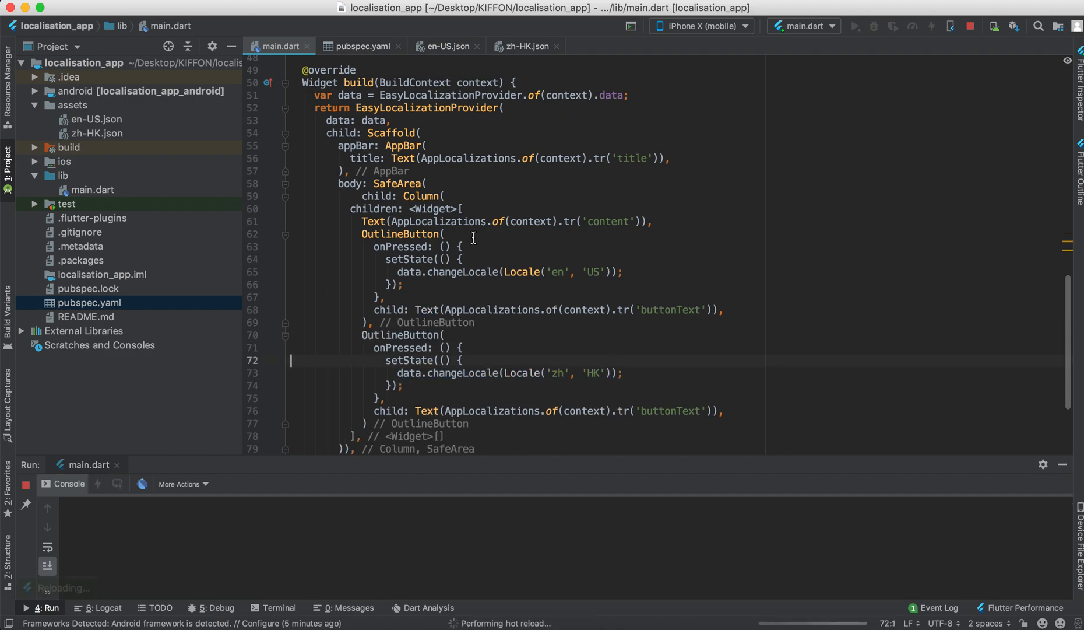
pyautogui.click(932, 26)
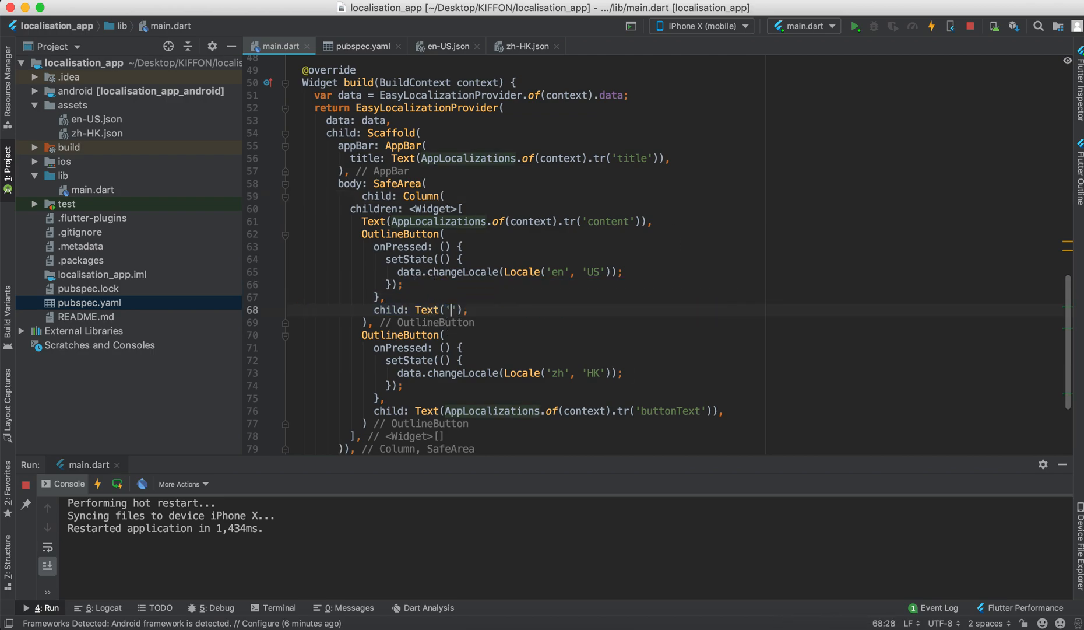
# - Replace the button labels with fixed Text('Change to Chinese') and Text('轉英文')
pyautogui.write('Q')
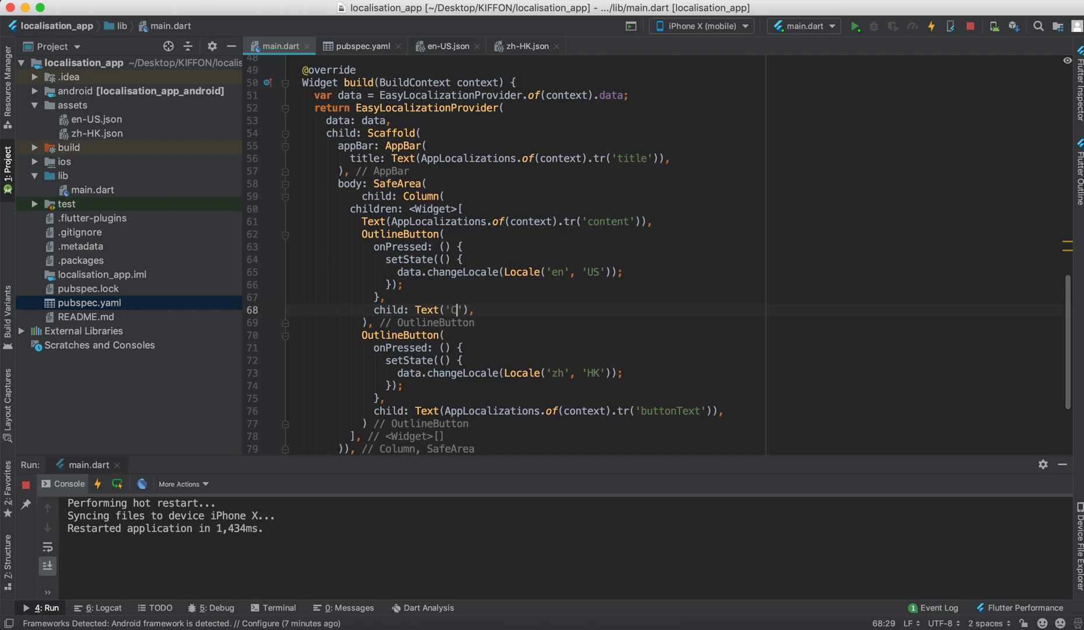
pyautogui.write('hance')
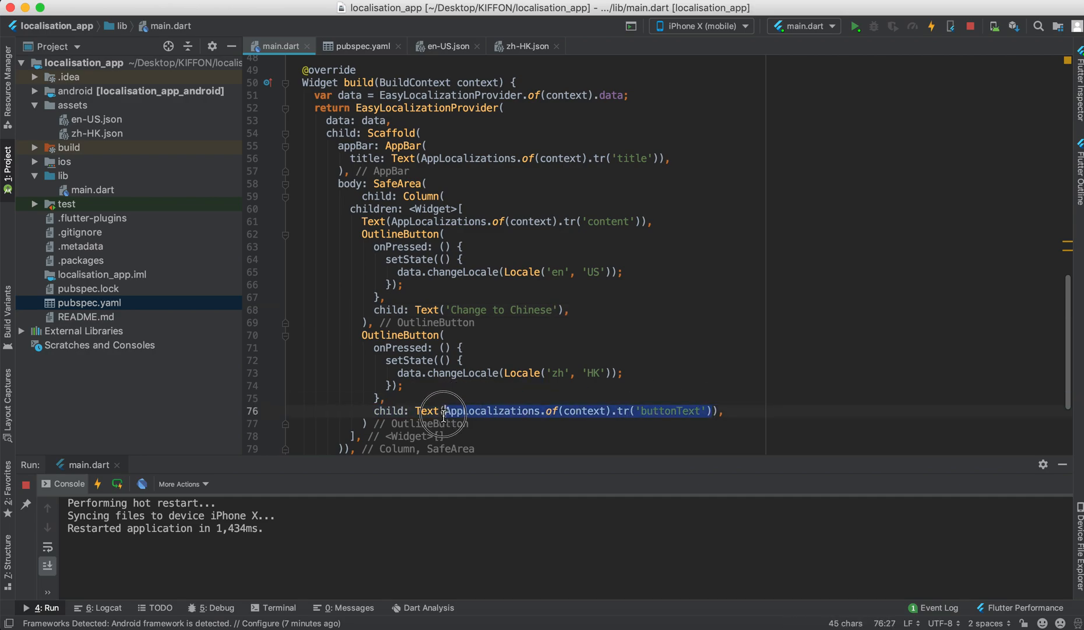
pyautogui.write("土戈'),")
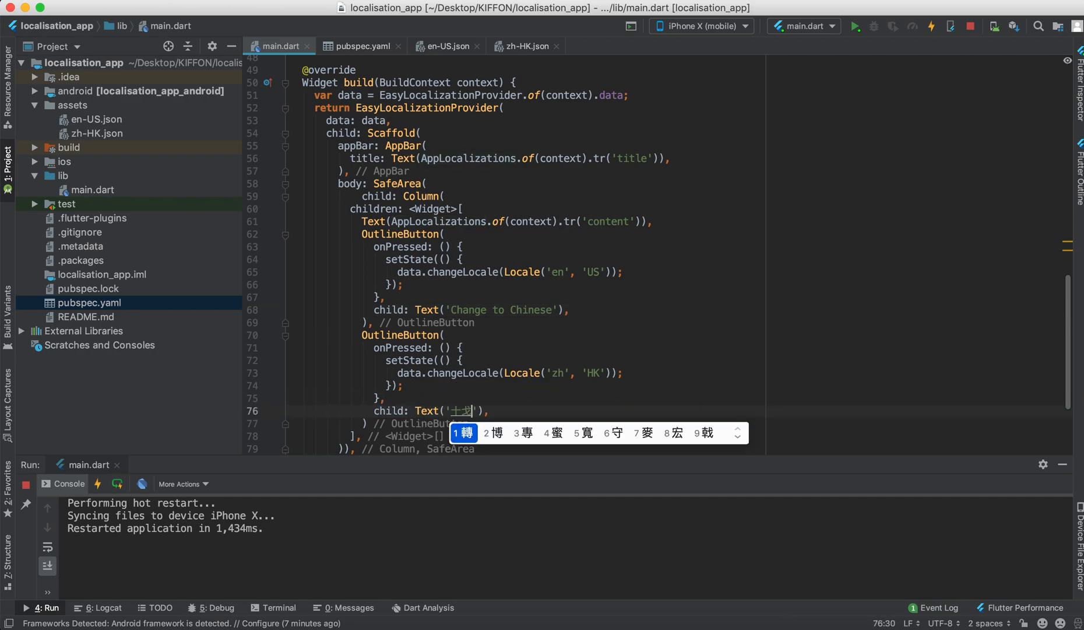
pyautogui.write('轉英文')
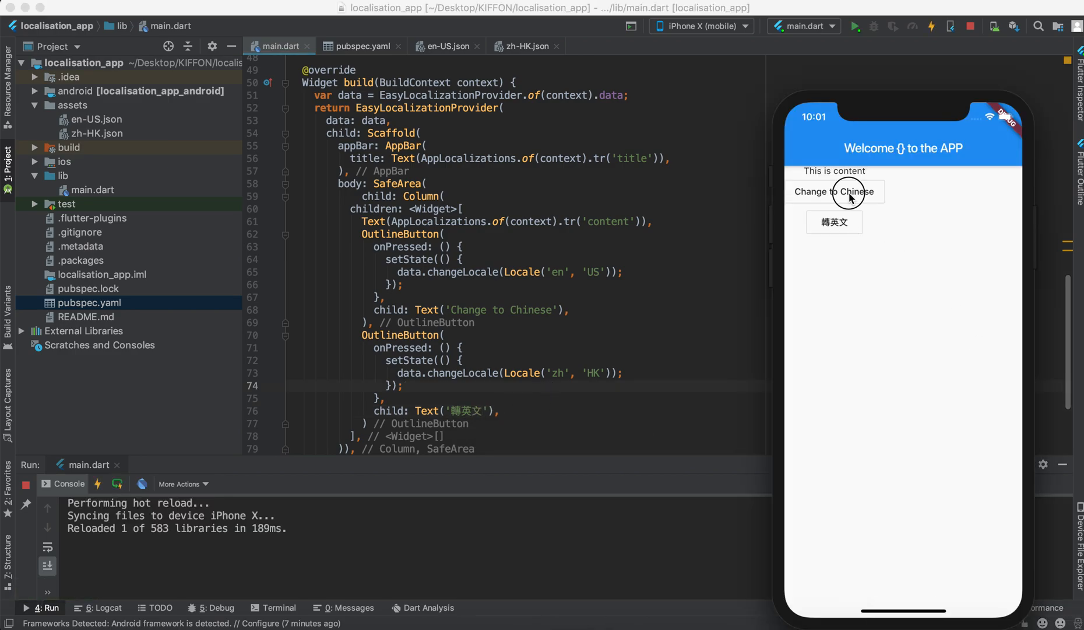
# - Tap 'Change to Chinese' and then '轉英文' in the simulator to test switching
pyautogui.click(834, 192)
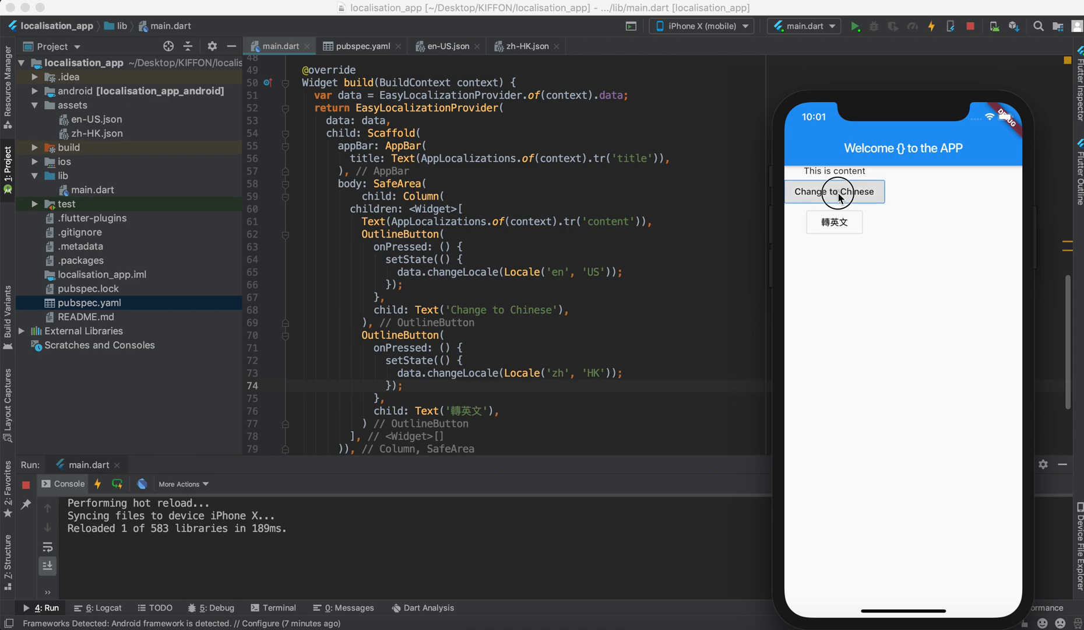
pyautogui.click(833, 192)
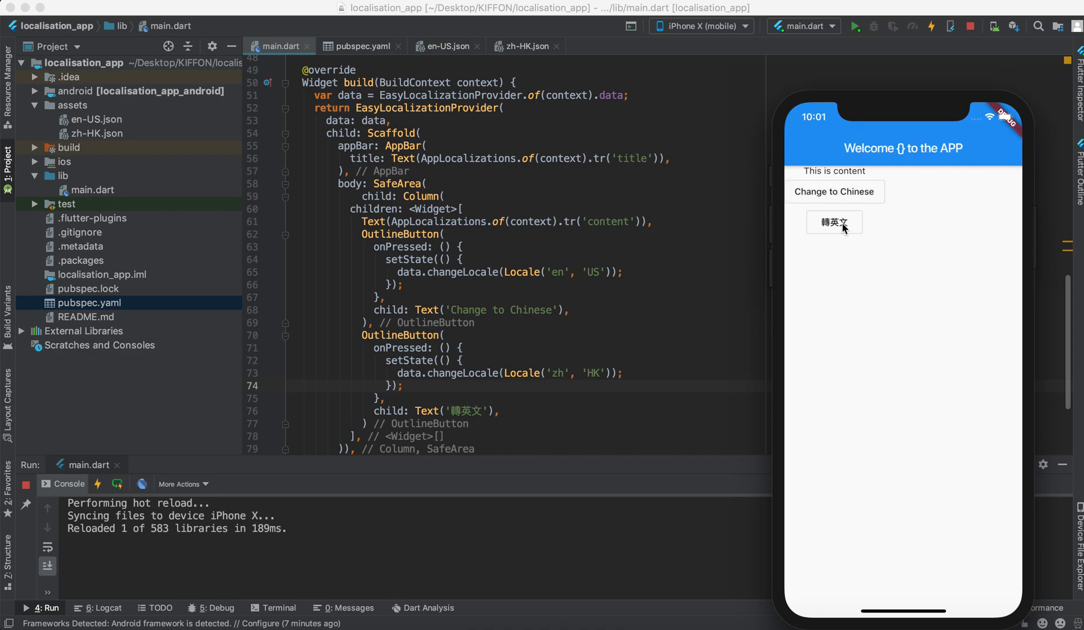
pyautogui.click(833, 222)
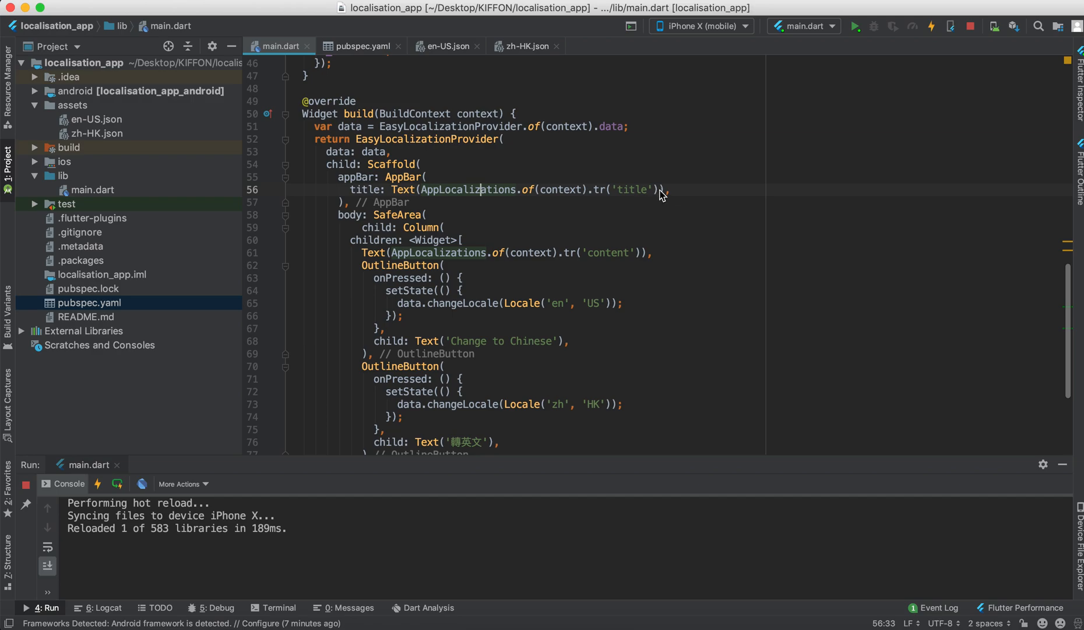
# - Check en-US.json, then add args: ['Unchange'] to tr('title') in main.dart and hot restart
pyautogui.click(446, 45)
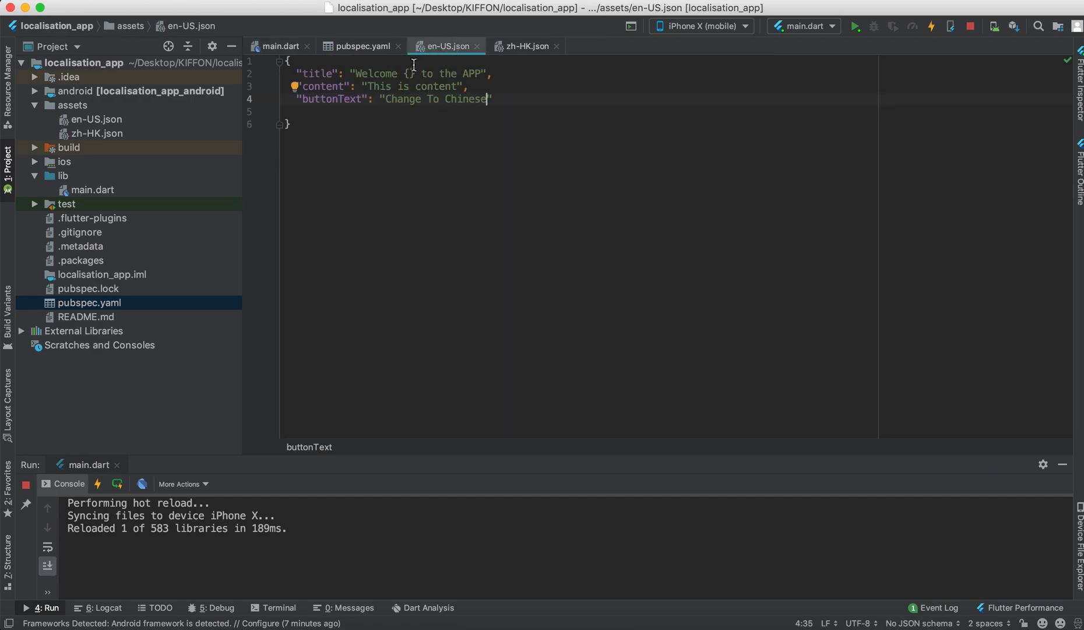
pyautogui.click(280, 45)
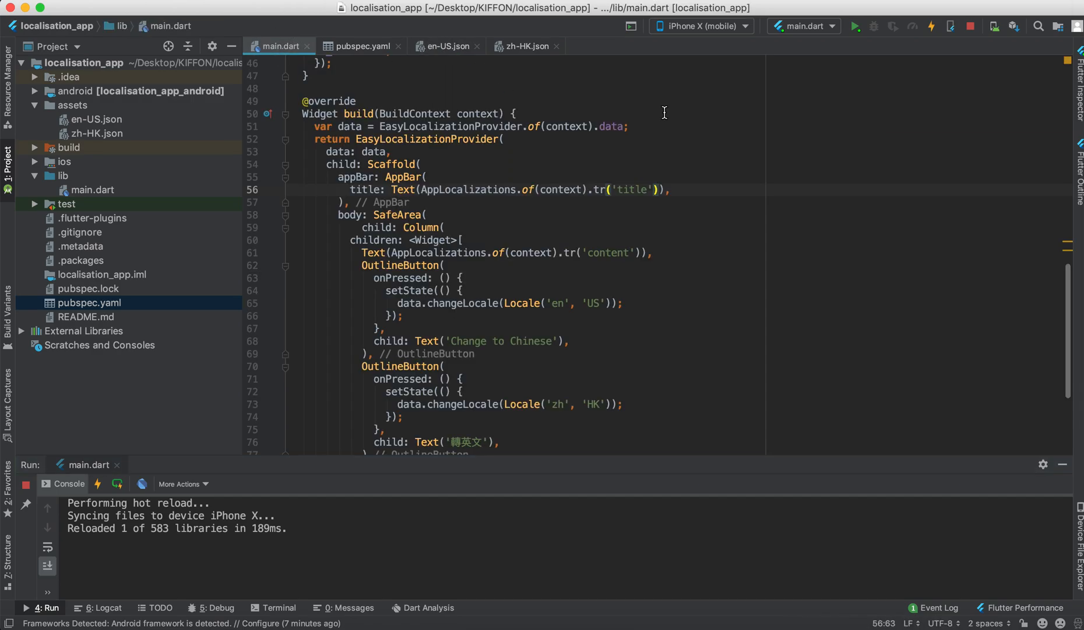
pyautogui.moveTo(539, 298)
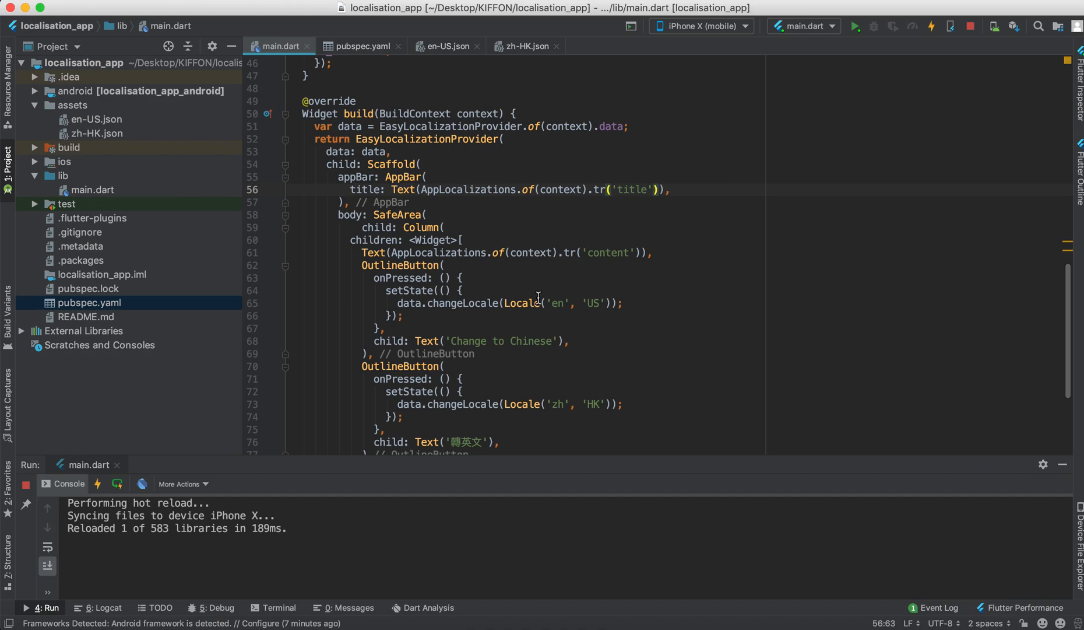
pyautogui.moveTo(505, 192)
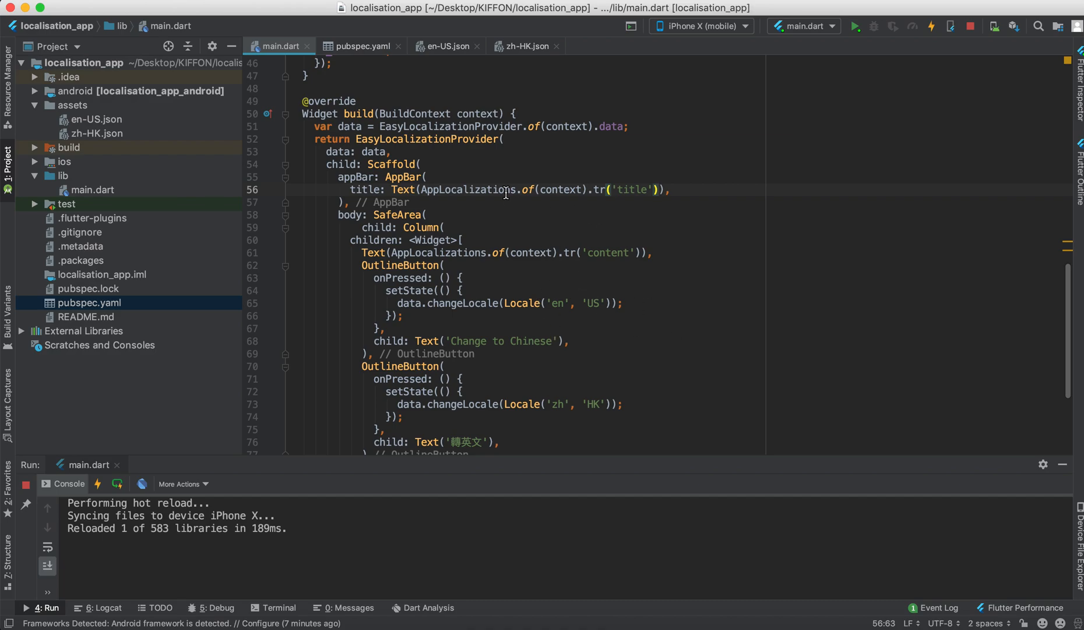
pyautogui.moveTo(655, 192)
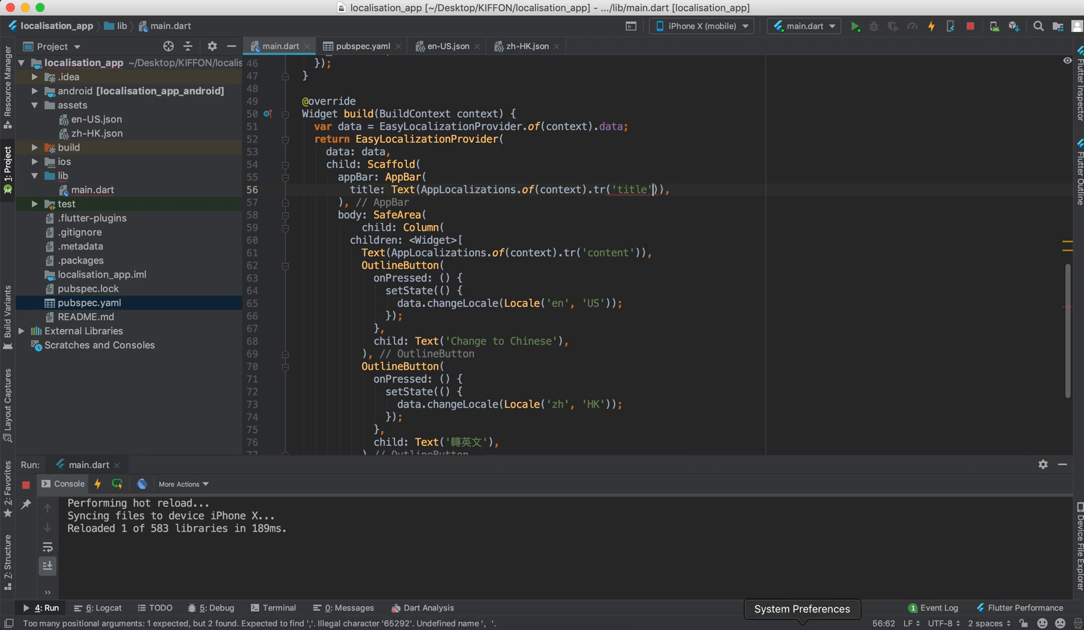
pyautogui.write(',args: [')
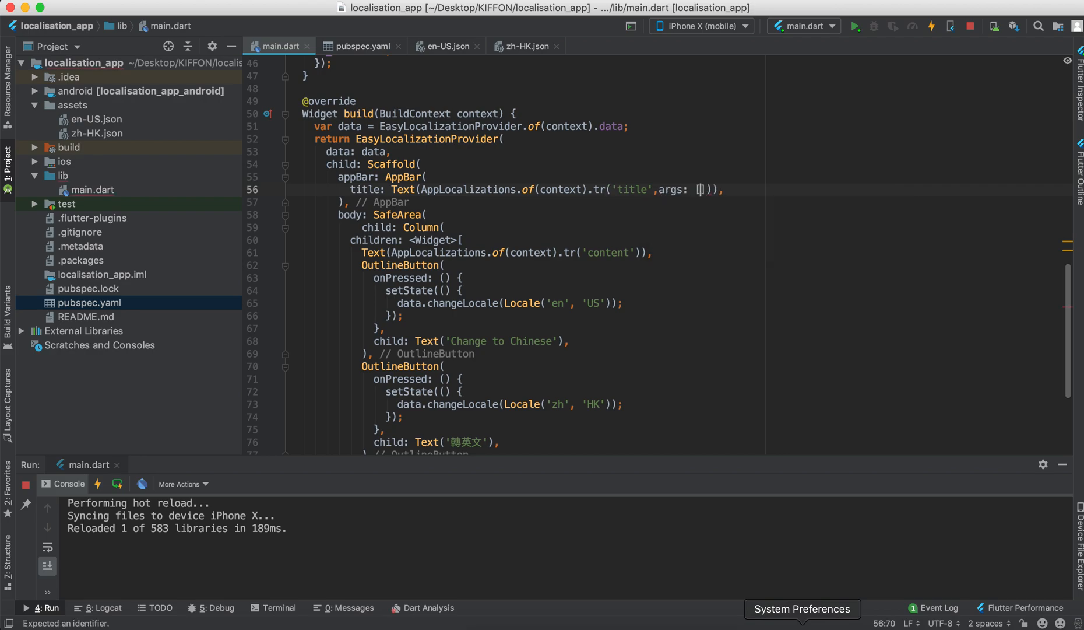
pyautogui.write("Un'")
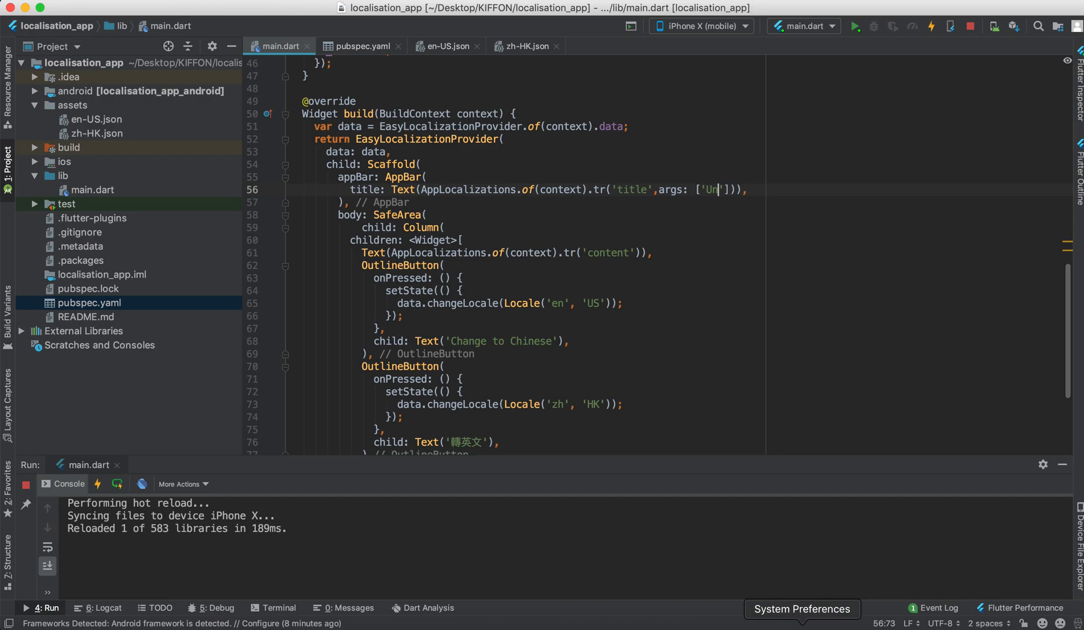
pyautogui.write('changed')
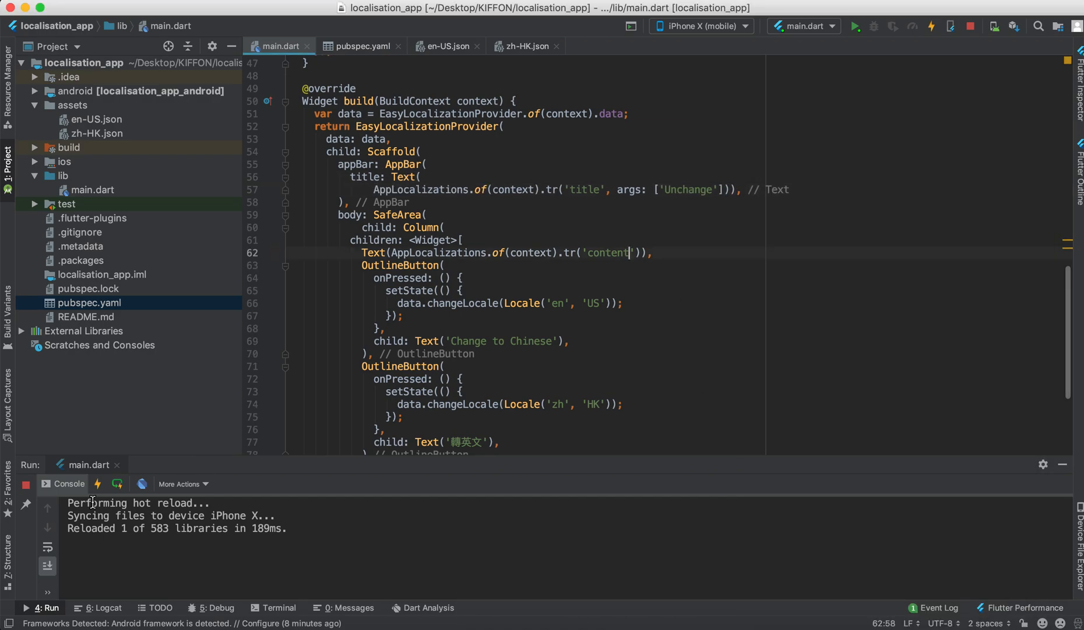
pyautogui.click(913, 27)
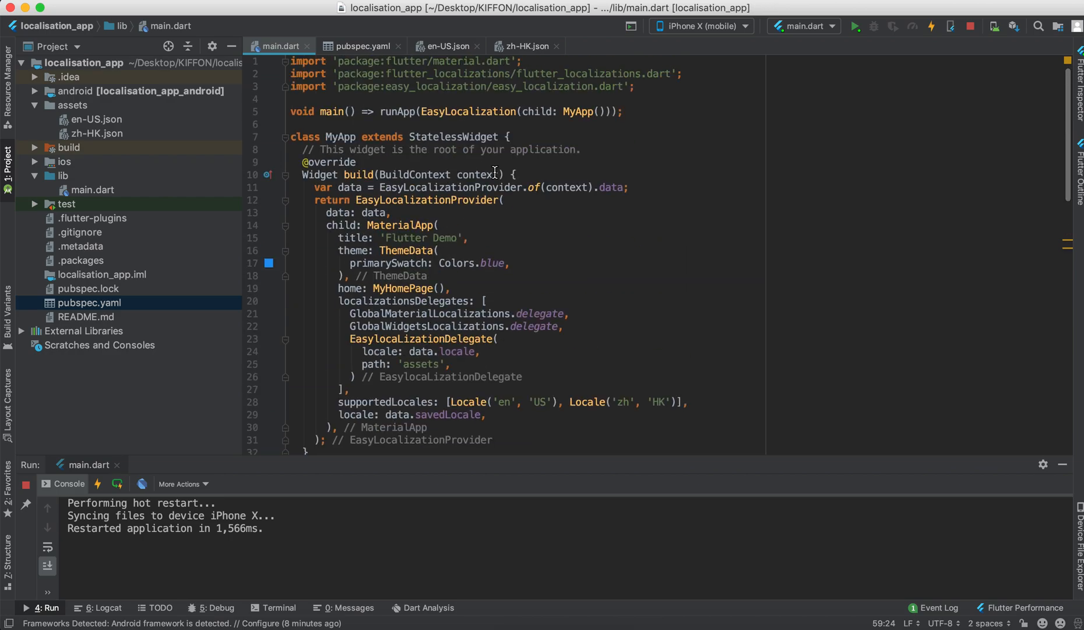
# - Review MyApp and pubspec.yaml, then switch languages to confirm 'Welcome Unchange to the APP'
pyautogui.click(415, 112)
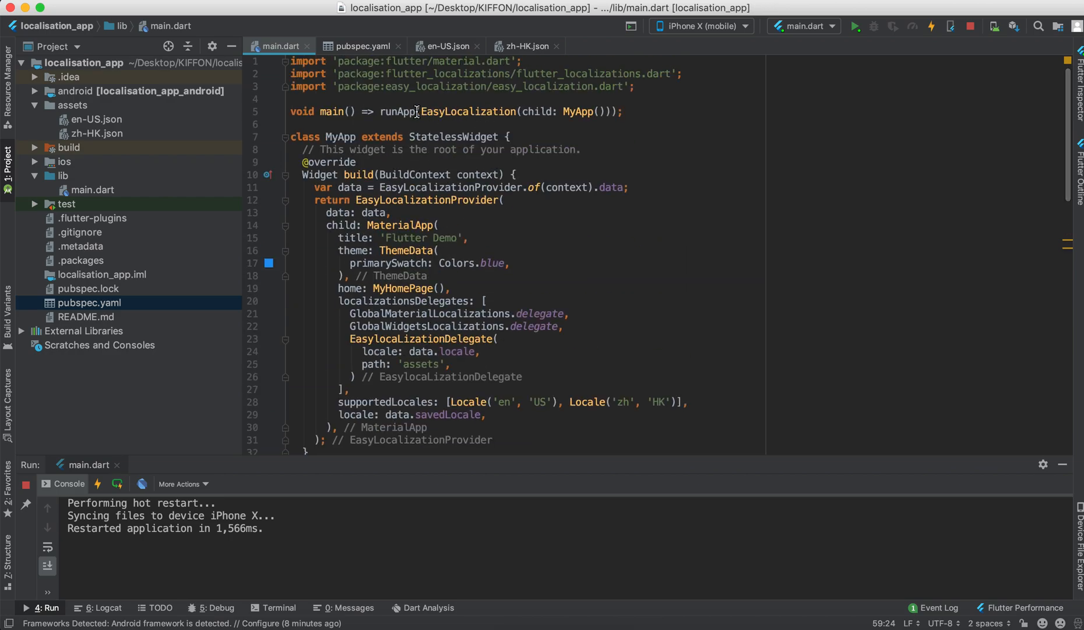
pyautogui.doubleClick(464, 112)
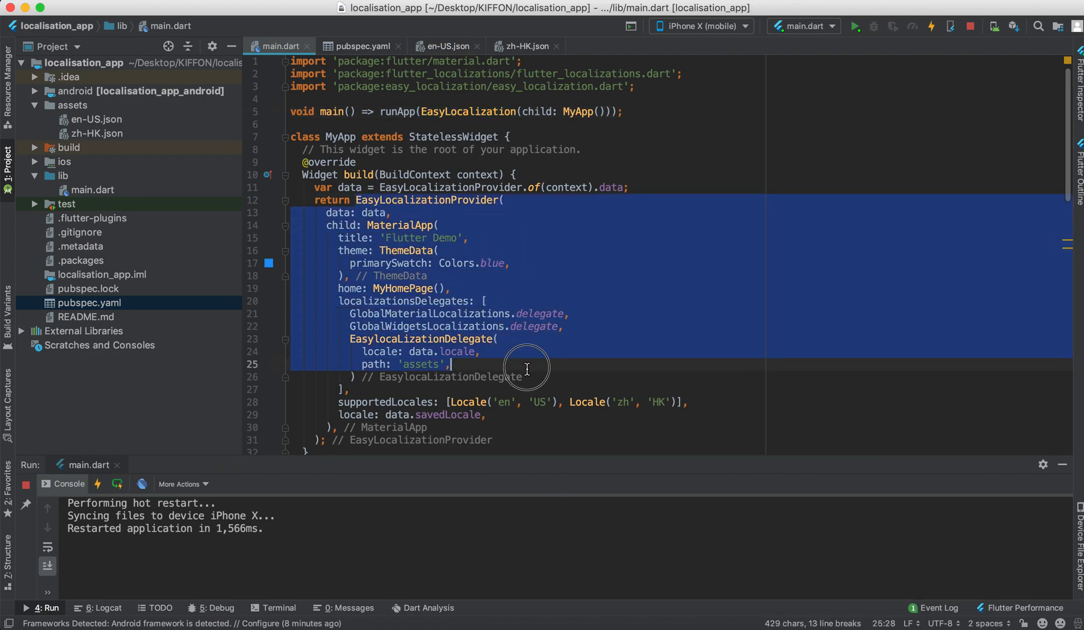
pyautogui.click(363, 45)
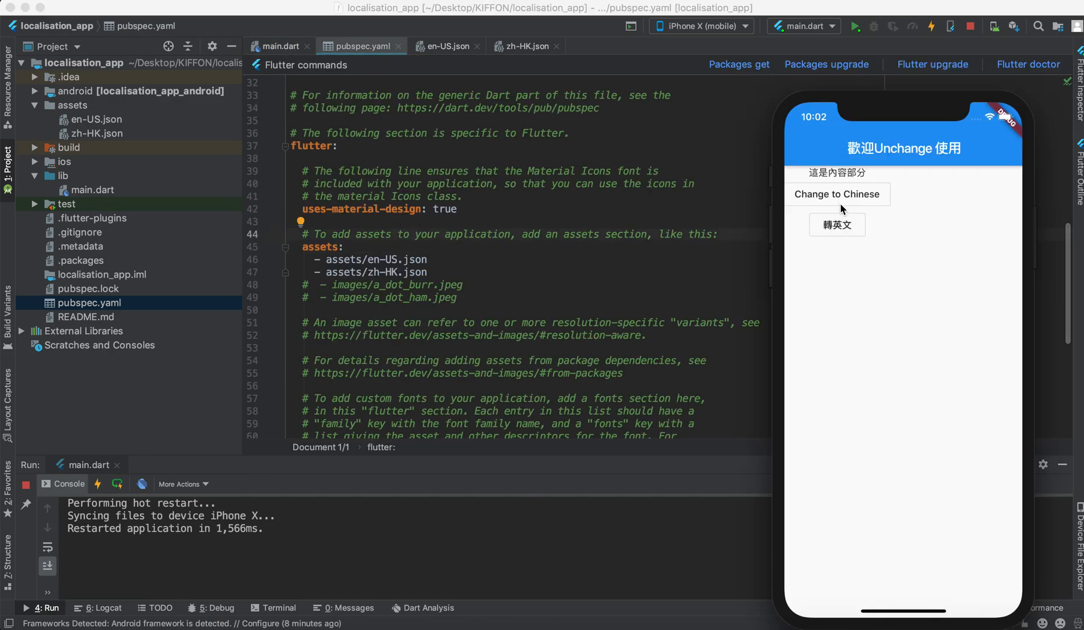
pyautogui.click(838, 193)
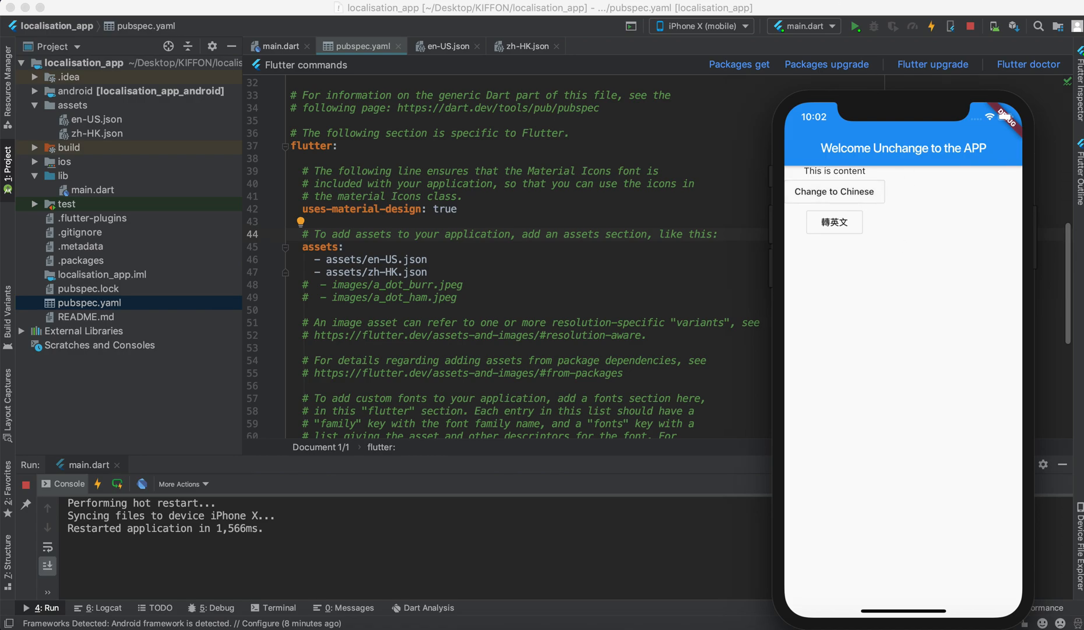